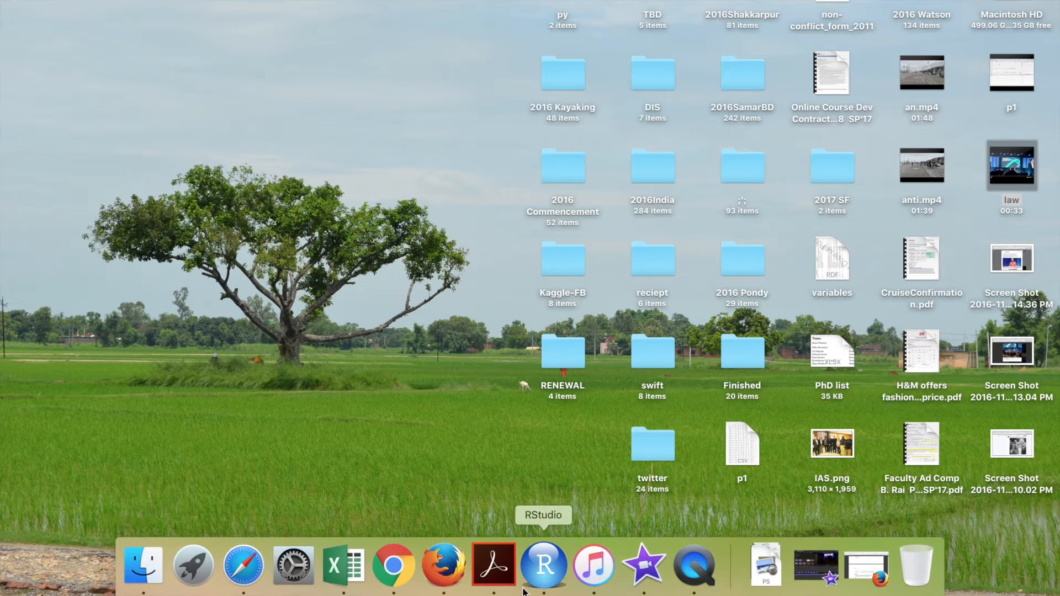
Switch from Finder to RStudio using its Dock icon
left_click(542, 566)
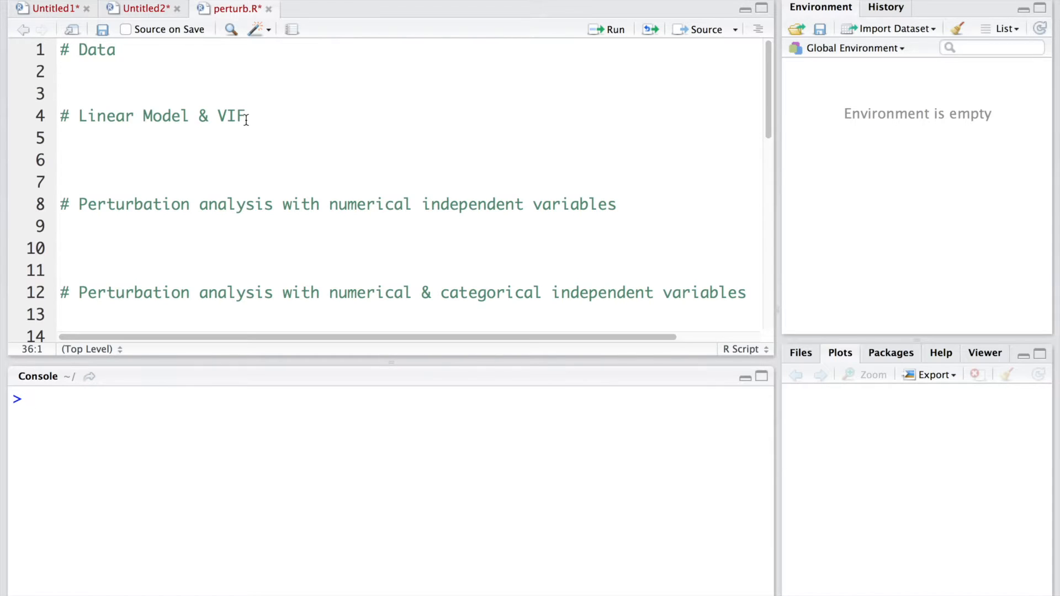
double_click(232, 116)
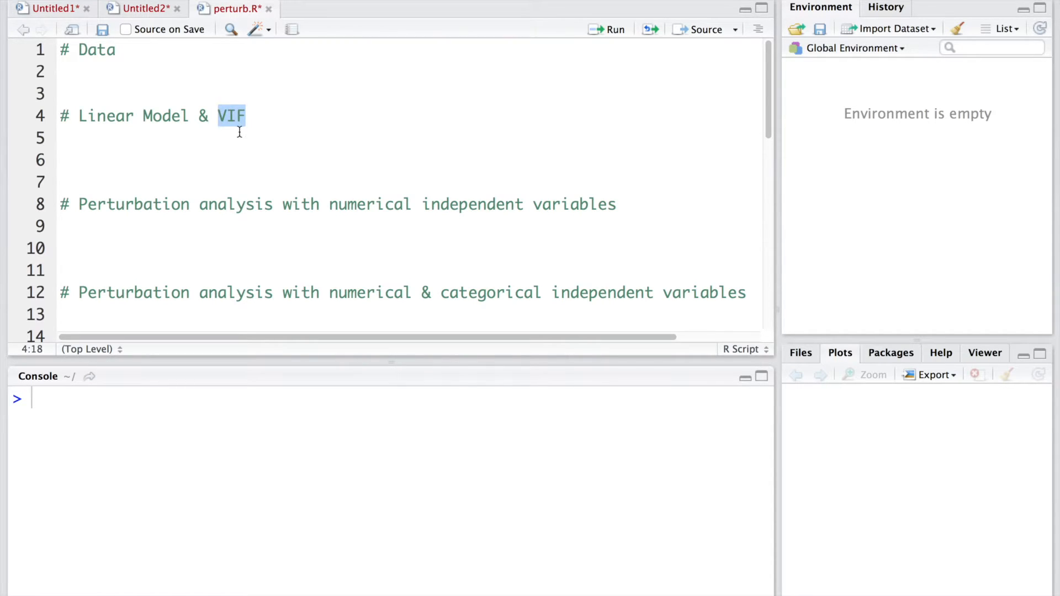
left_click(81, 204)
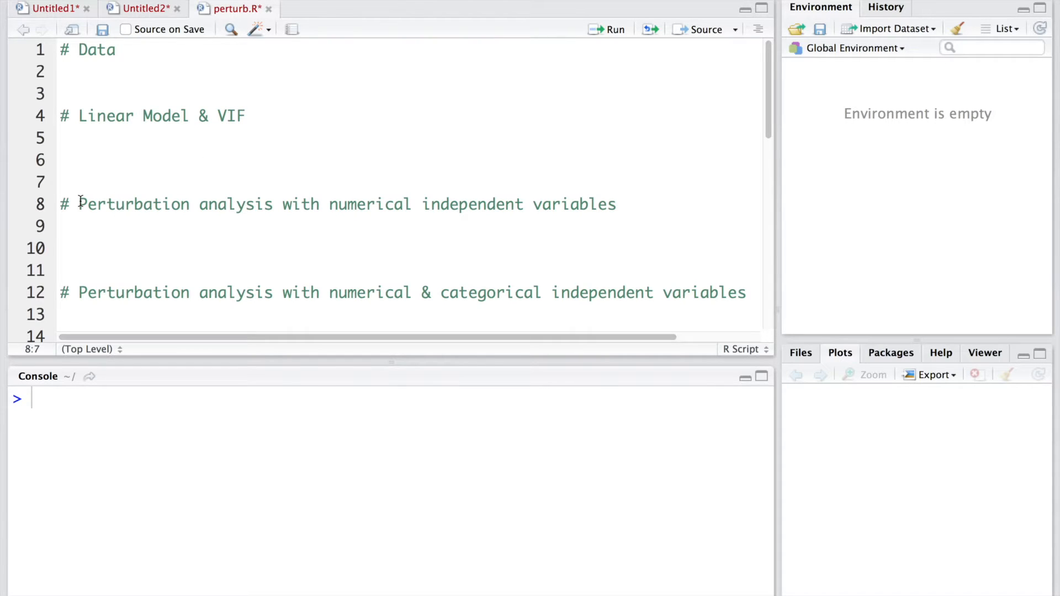
mouse_move(536, 208)
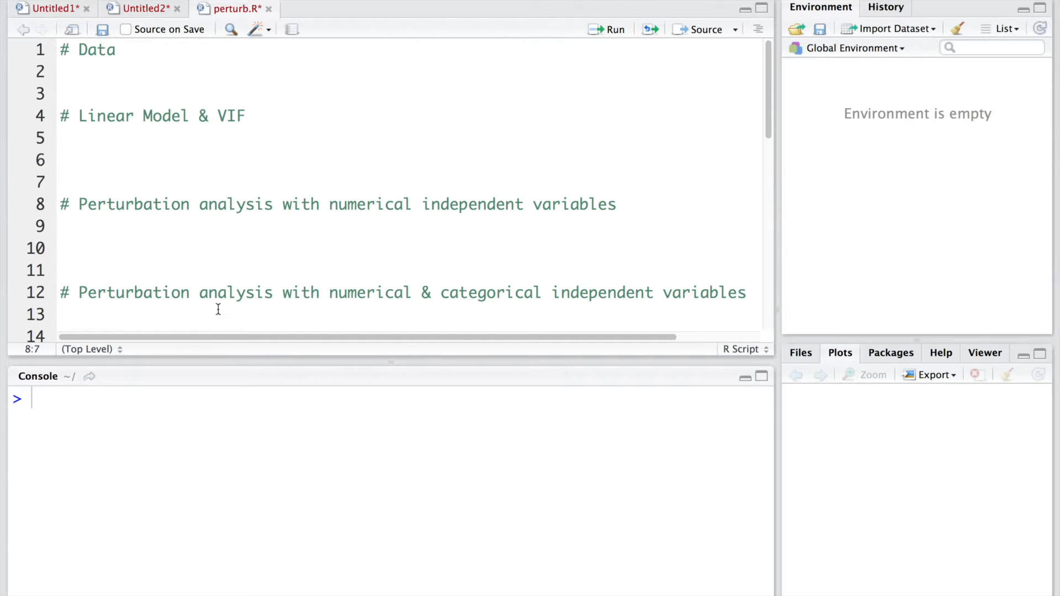
mouse_move(477, 299)
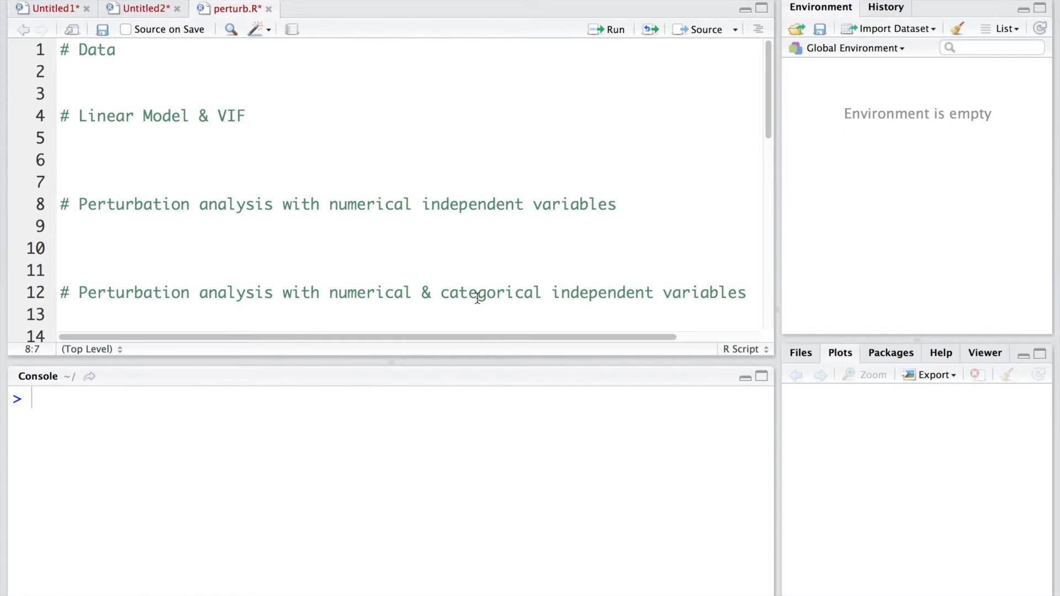
double_click(488, 292)
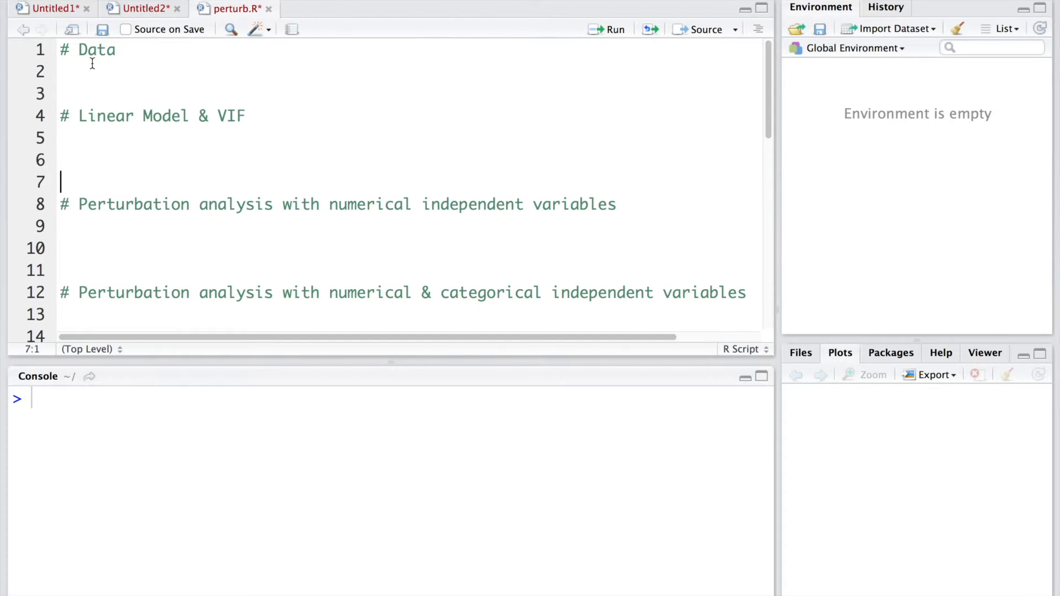
Add library(car), data("Duncan") and attach(Duncan) under # Data and run them
type("library(car)")
left_click(409, 93)
type("d")
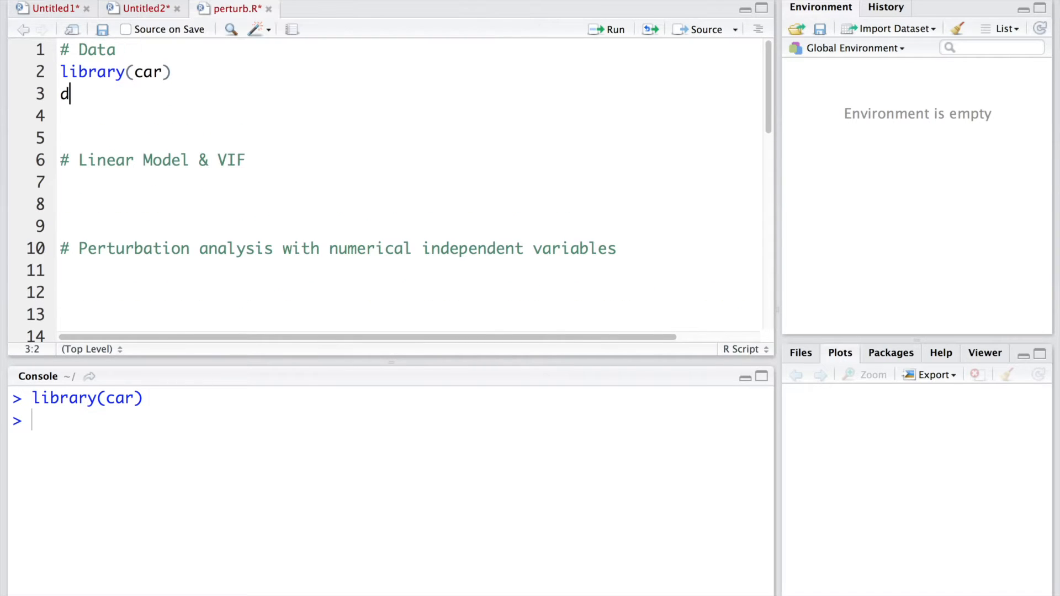
type("ata")
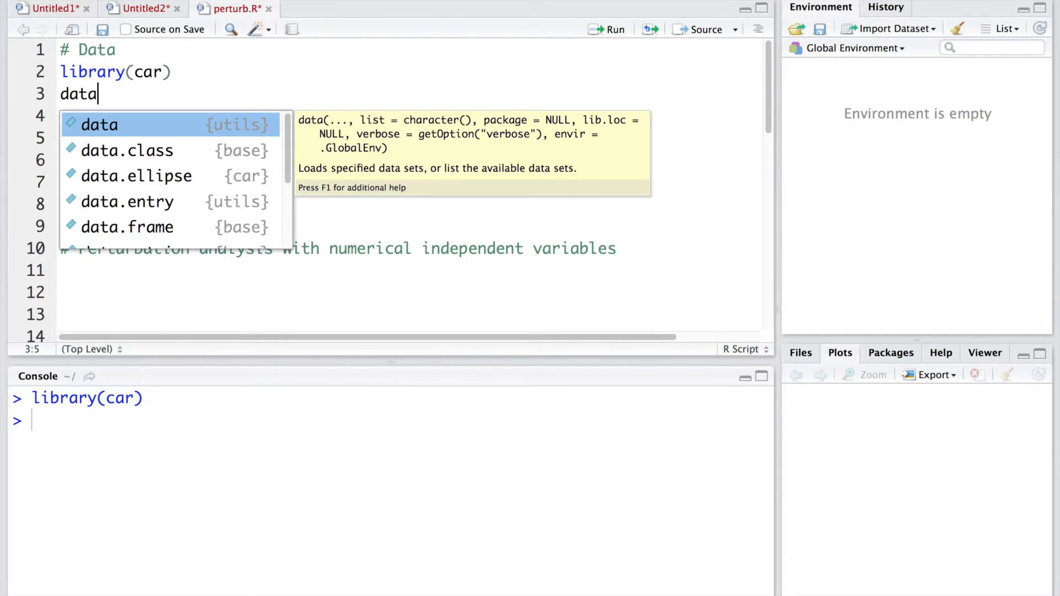
type("()")
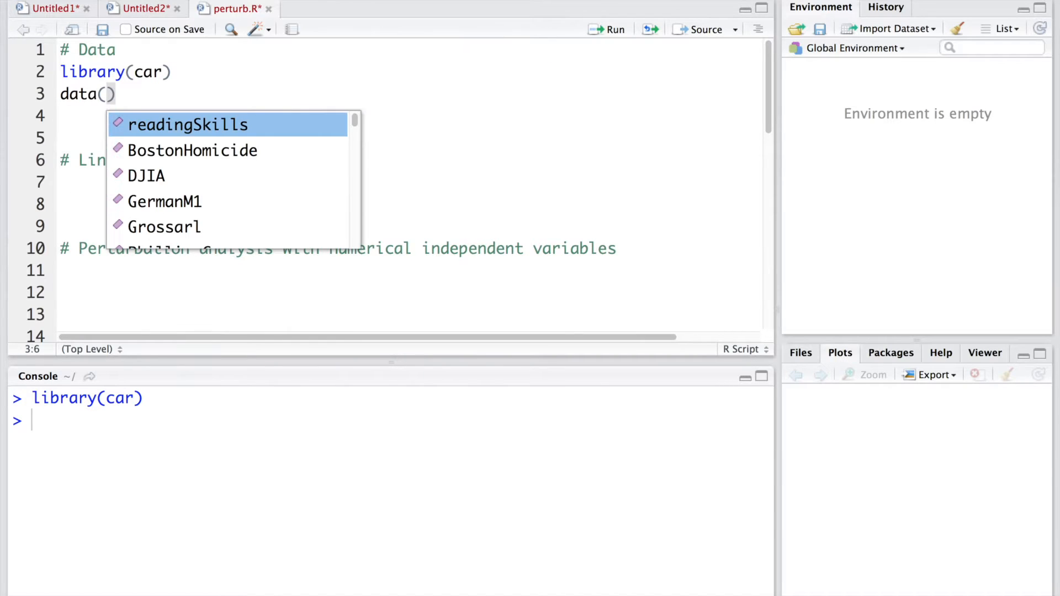
type("Dun")
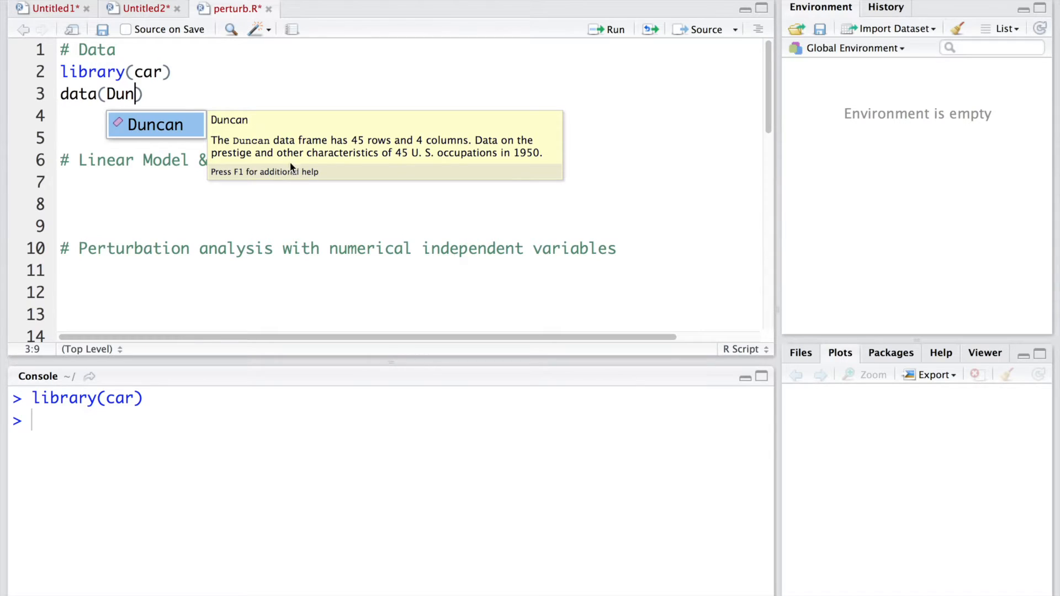
mouse_move(403, 164)
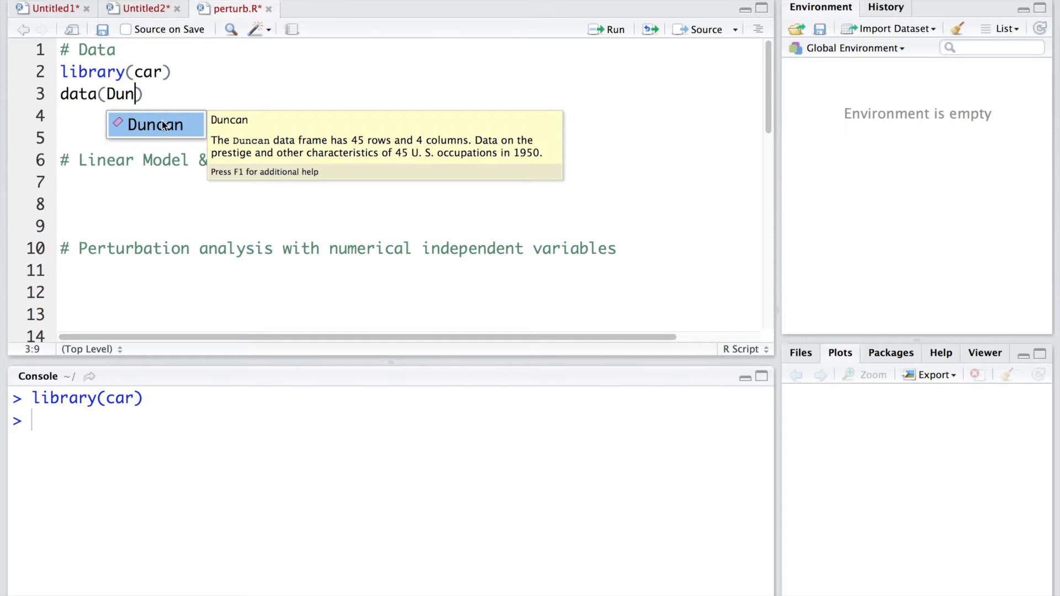
left_click(156, 124)
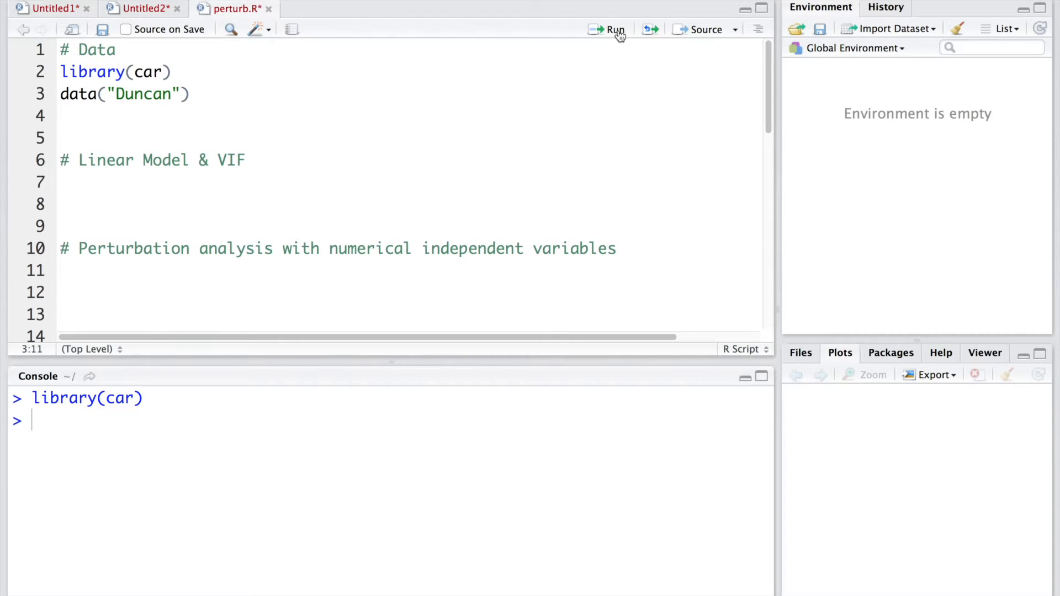
left_click(615, 29)
type("attach(Duncan")
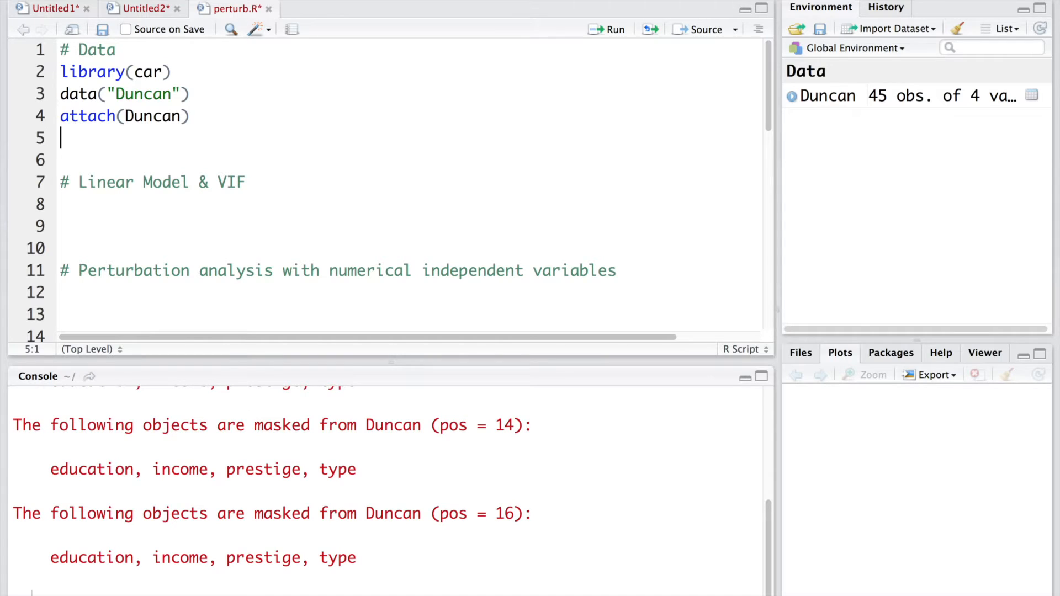
Add head(Duncan) and str(Duncan) to the script, showing Duncan's first six rows
type("head(Duncan")
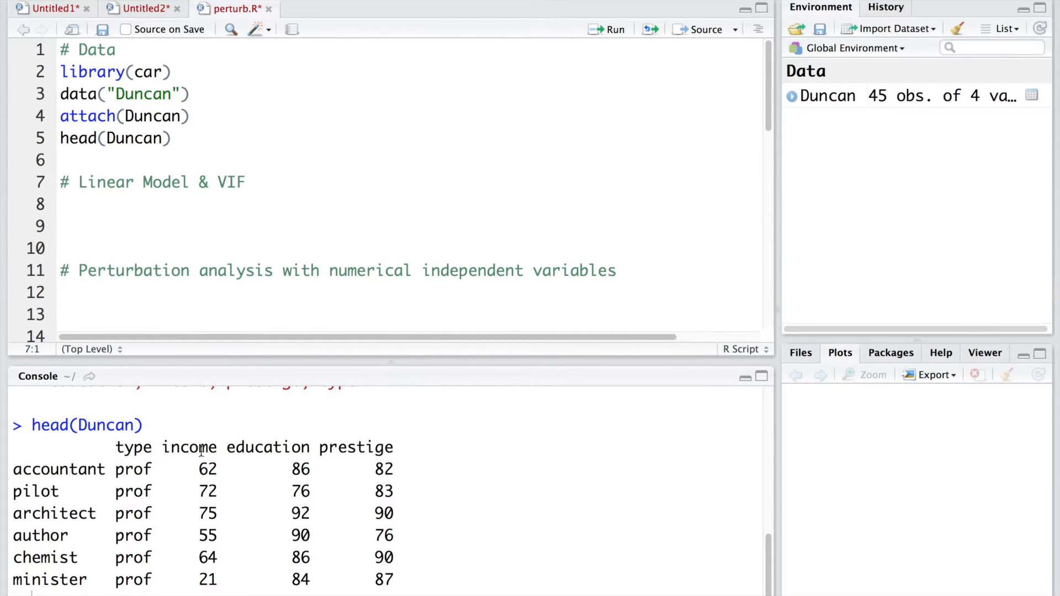
mouse_move(94, 460)
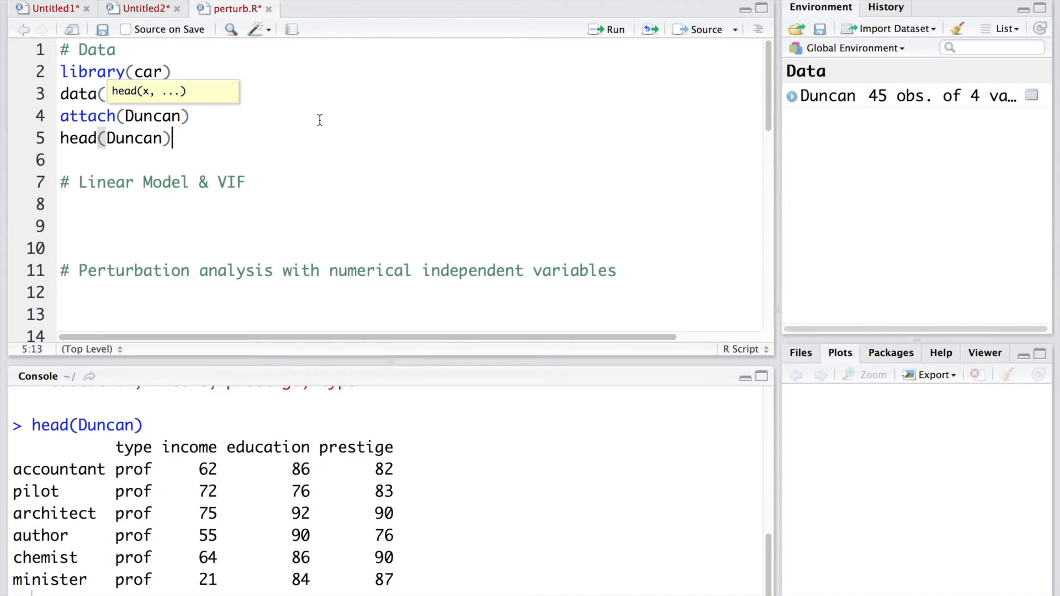
type("\"Duncan\")")
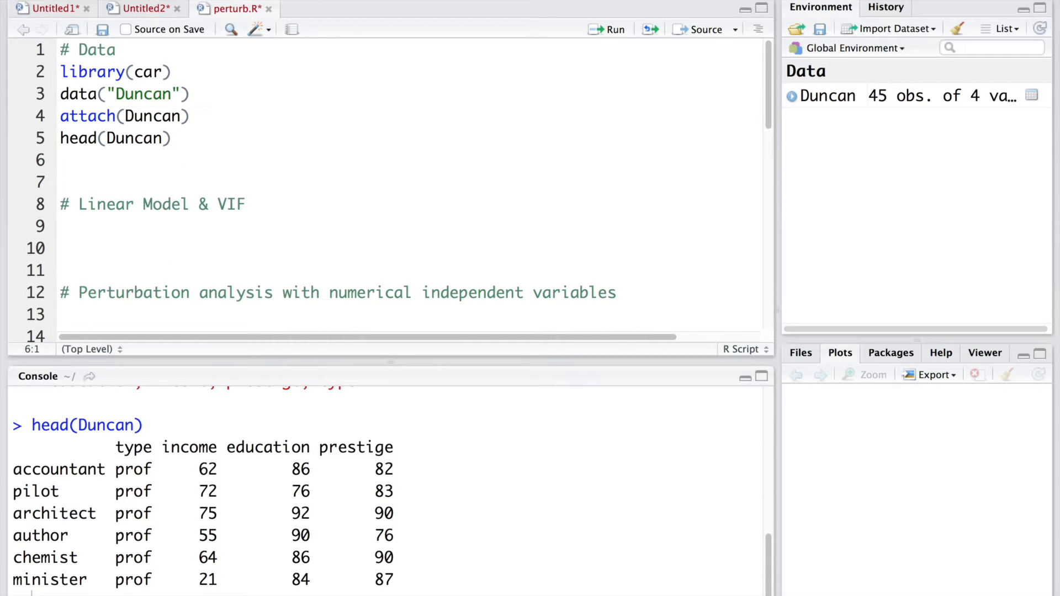
type("str(Duncan)")
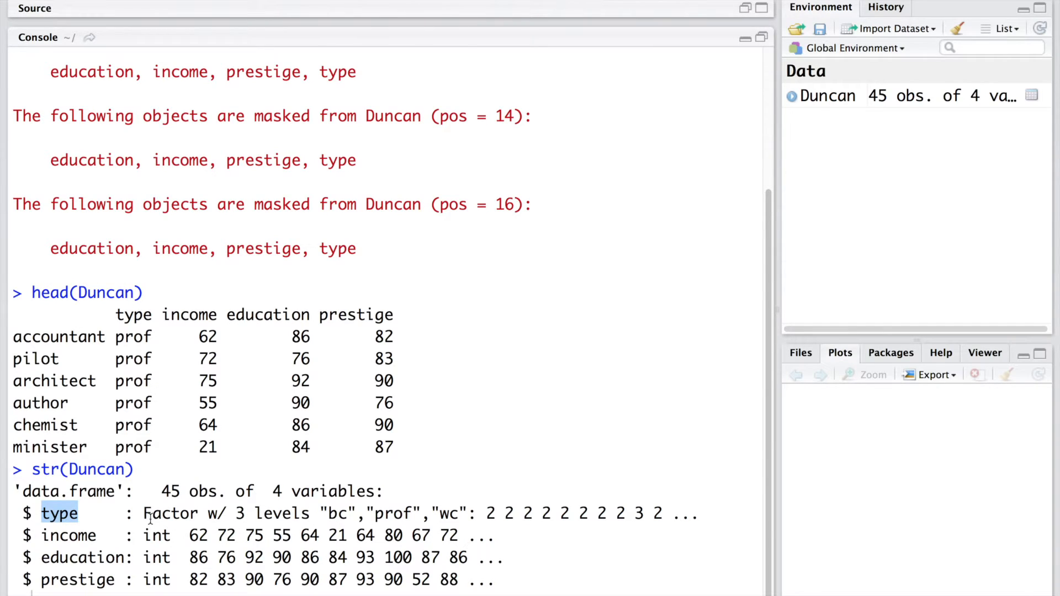
Highlight the type factor and its bc and wc levels in Duncan's structure output
double_click(171, 513)
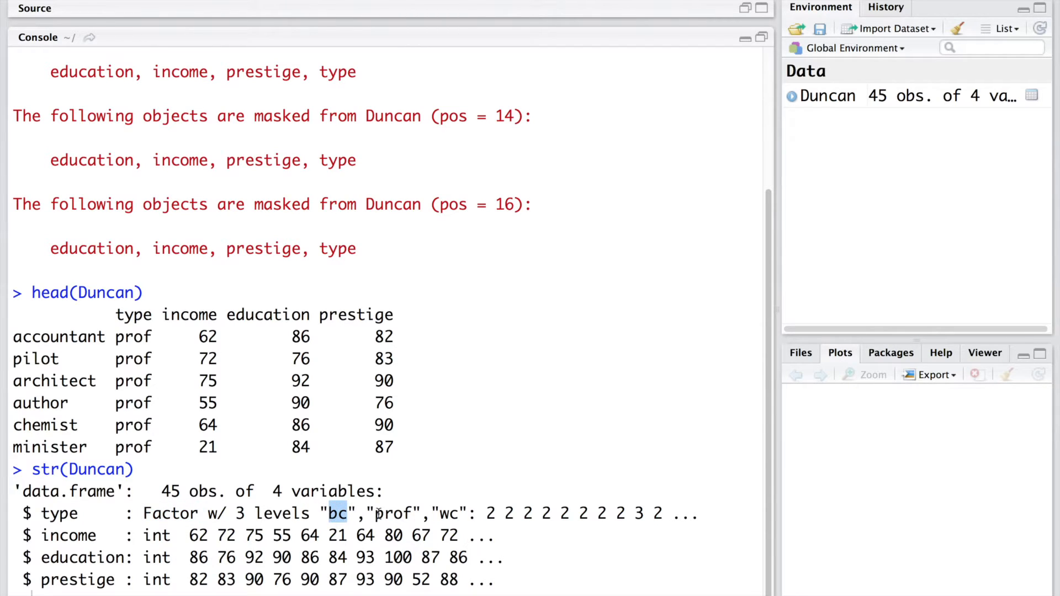
double_click(395, 514)
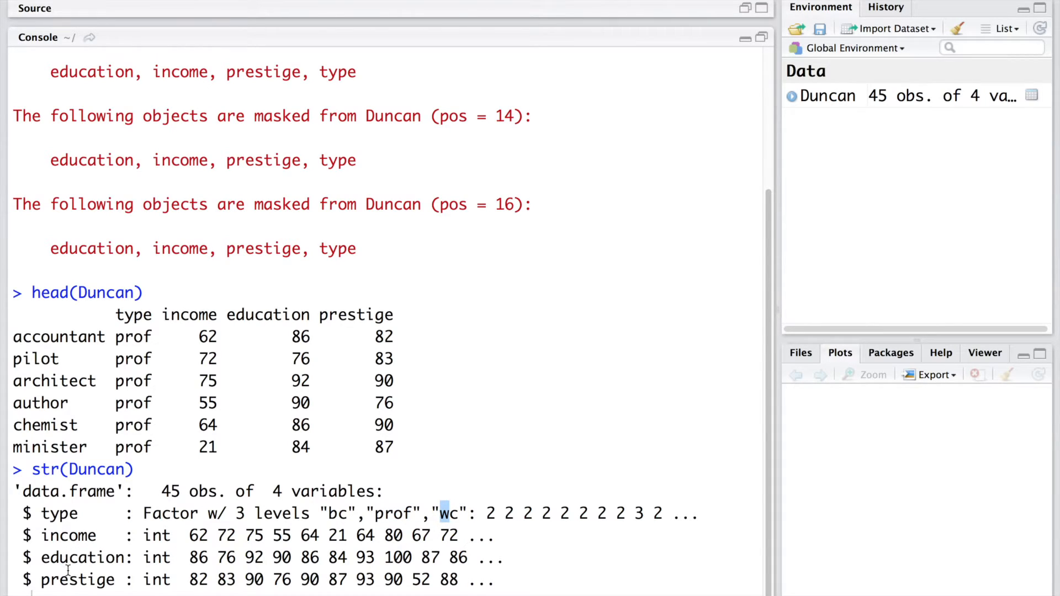
double_click(157, 535)
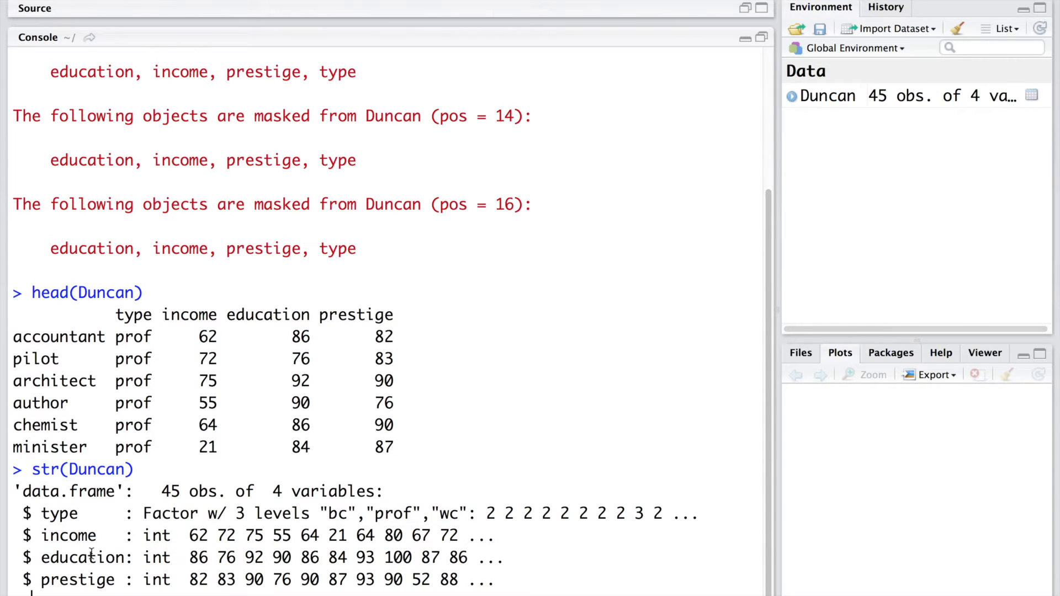
mouse_move(188, 527)
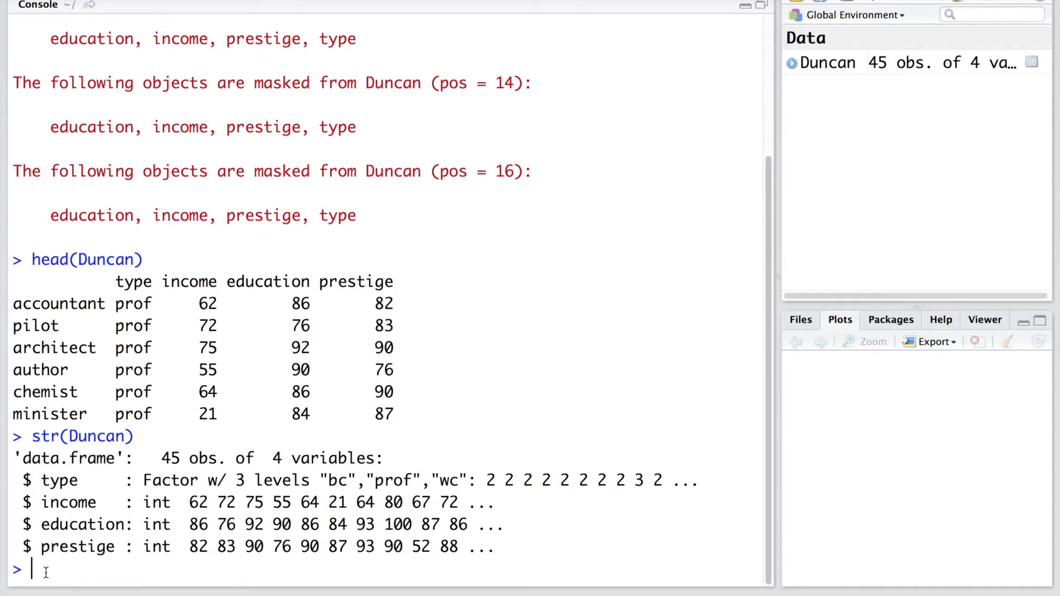
Search ??Duncan and highlight the type level descriptions, including bc, in the help page
type("??")
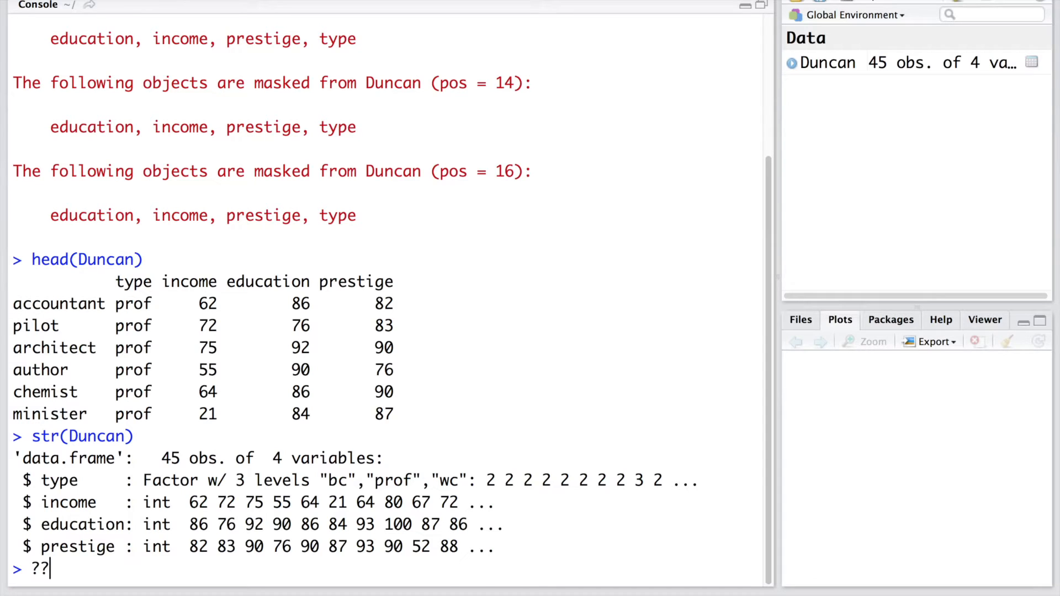
type("Duncan")
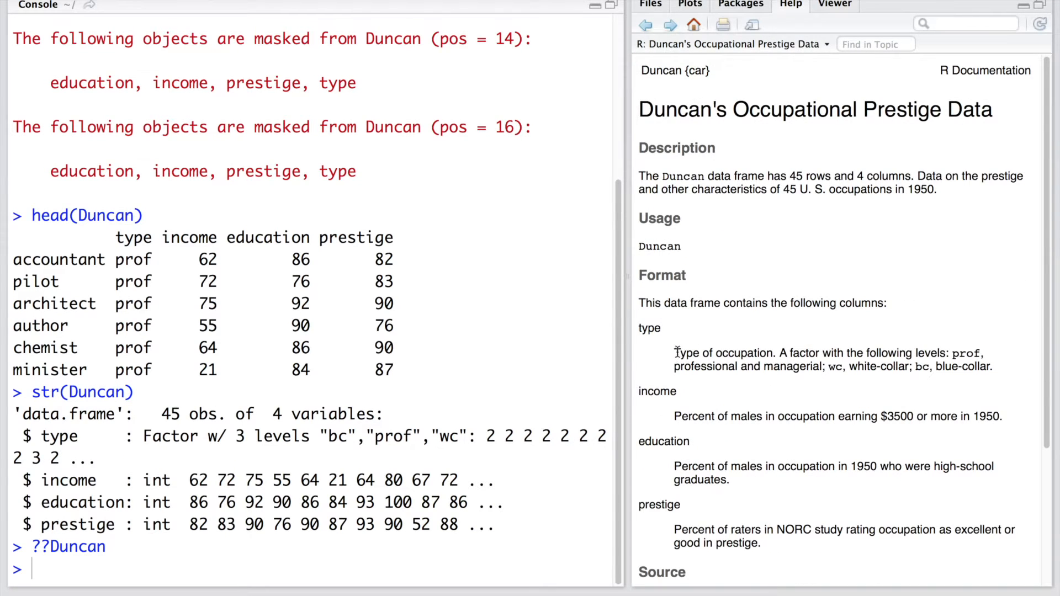
left_click_drag(674, 353, 771, 353)
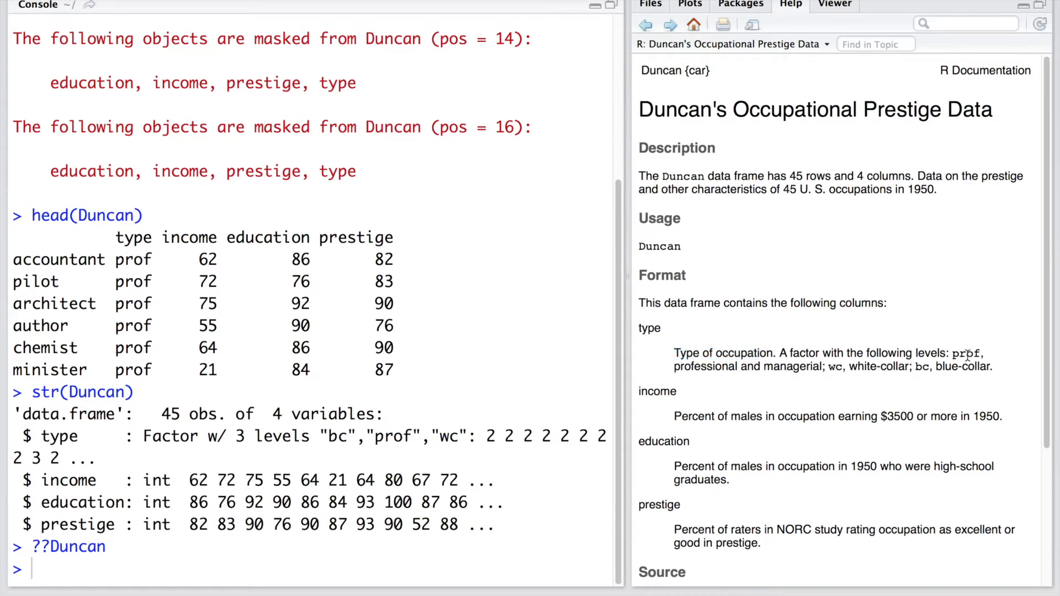
left_click_drag(673, 367, 761, 366)
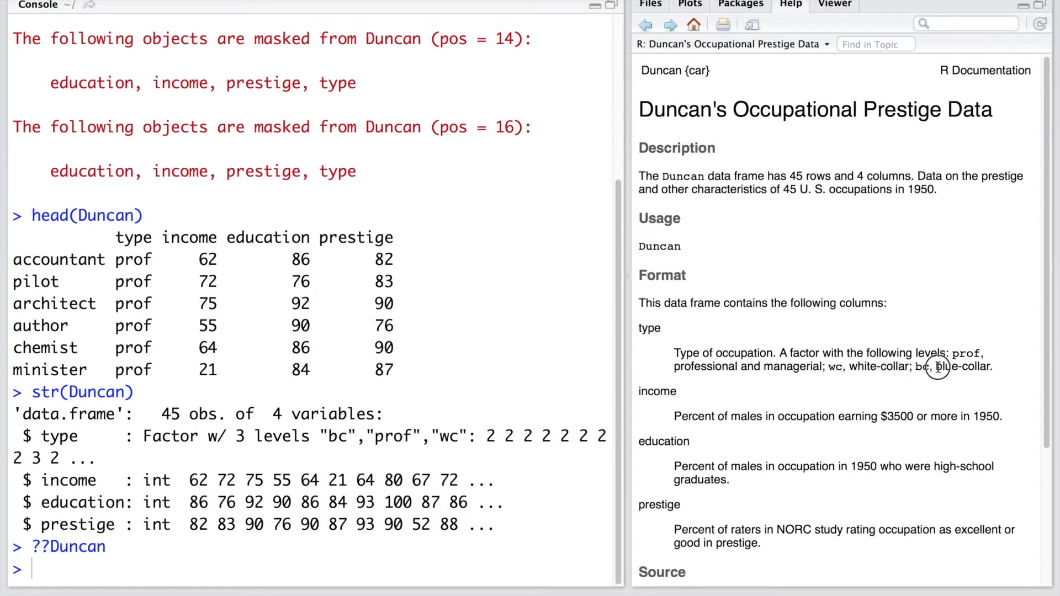
double_click(961, 367)
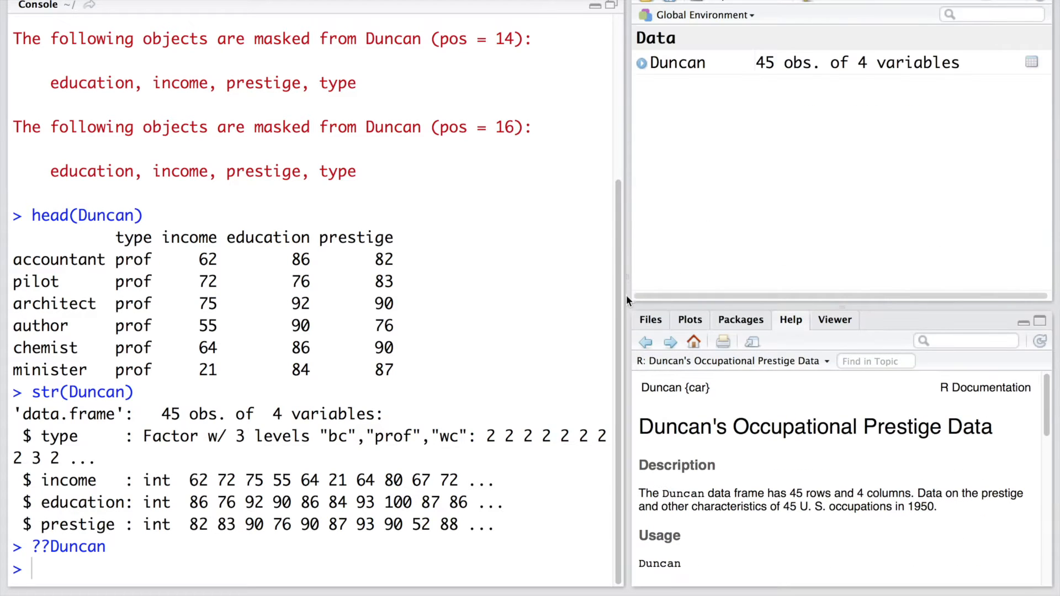
Run summary(Duncan) and highlight the bc level and its count of 21
type("summary(Duncan")
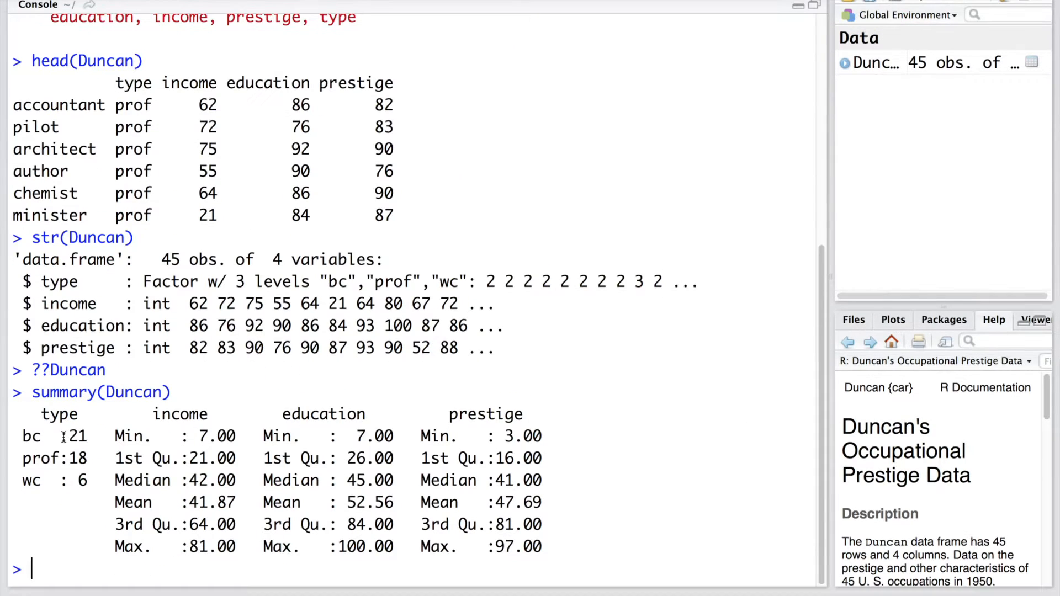
double_click(28, 435)
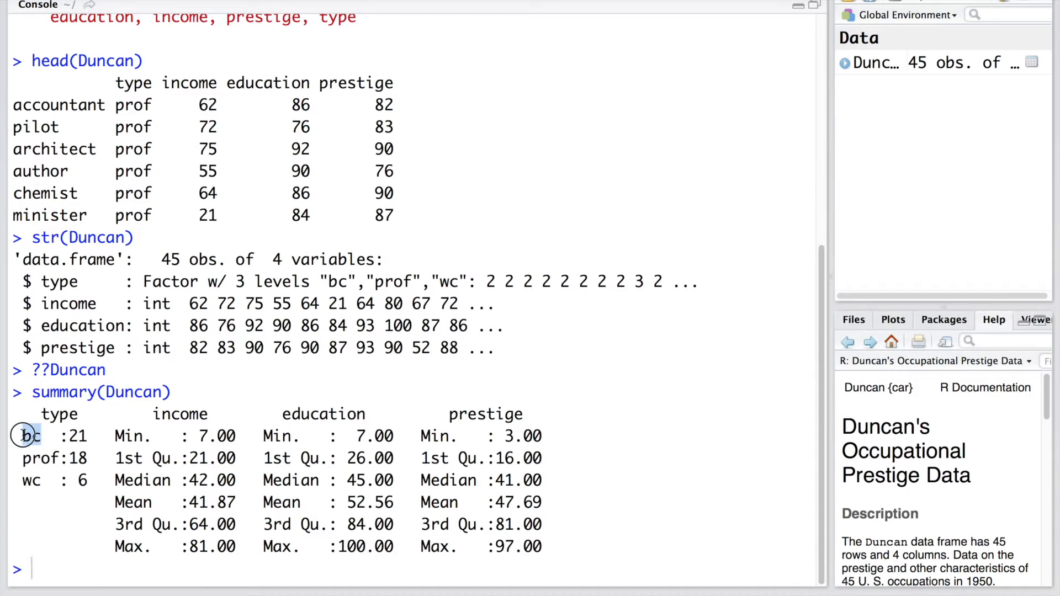
double_click(75, 436)
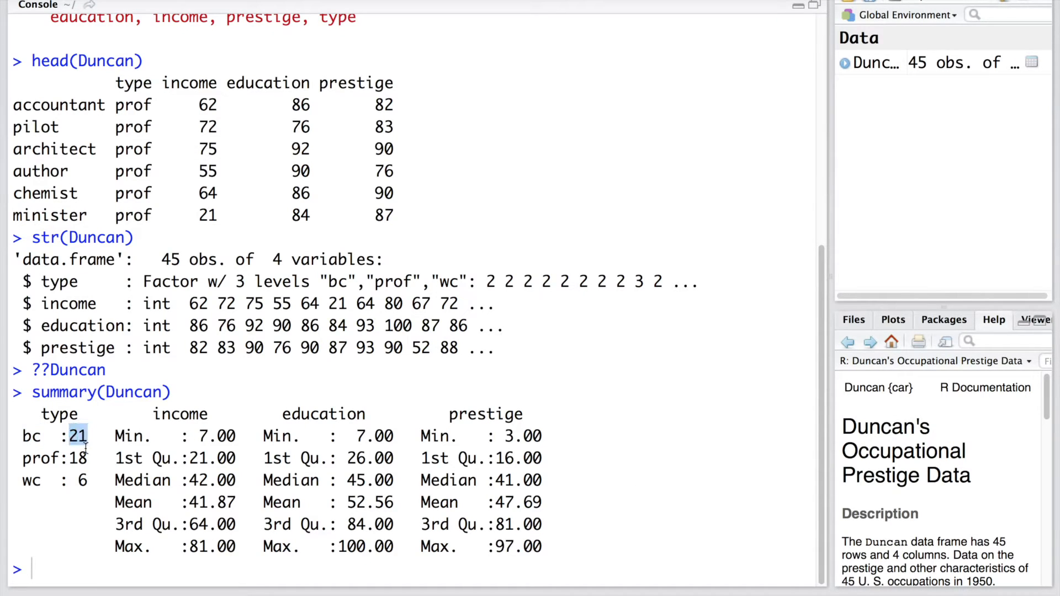
double_click(43, 459)
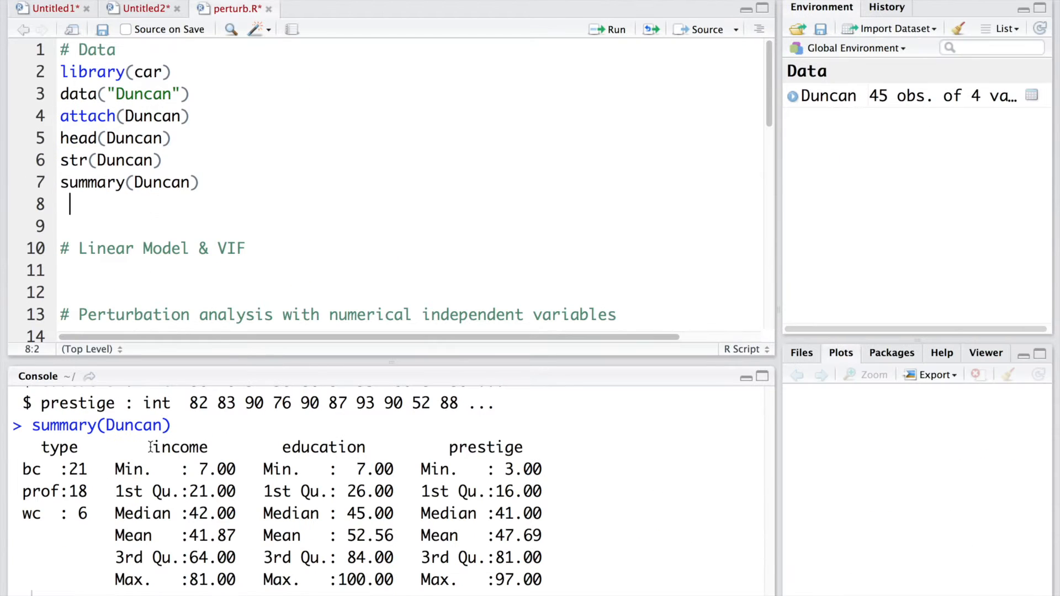
mouse_move(330, 446)
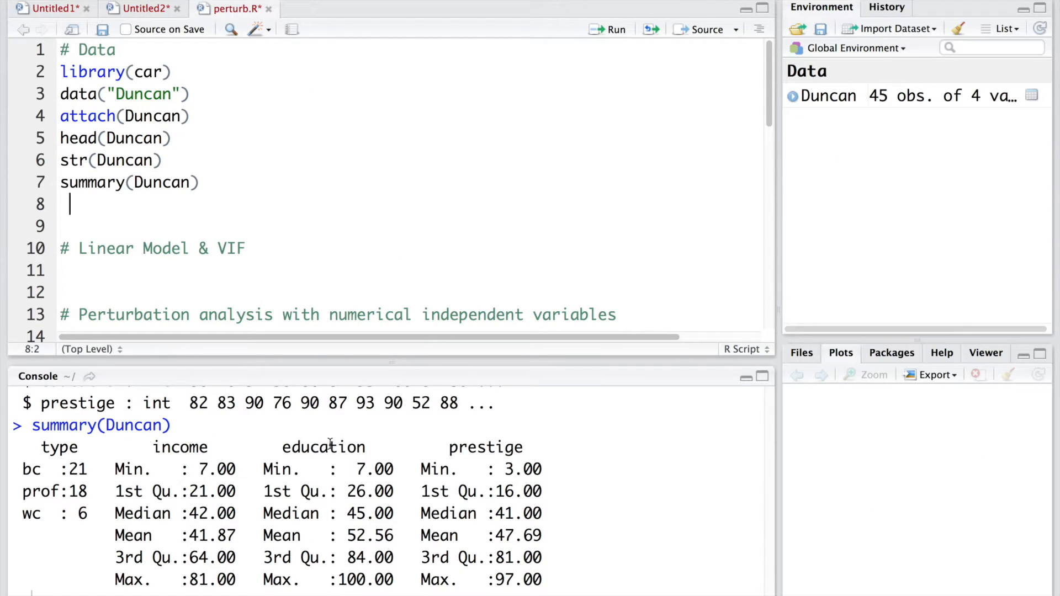
mouse_move(250, 323)
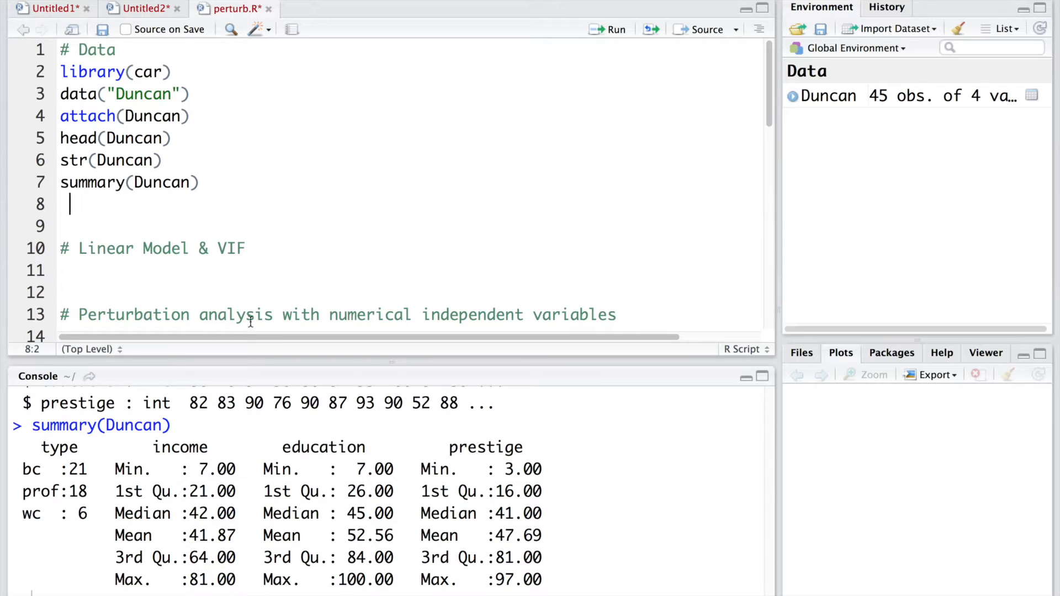
Add and run pairs(Duncan[2:4]) on line 8 of the script
type("pa")
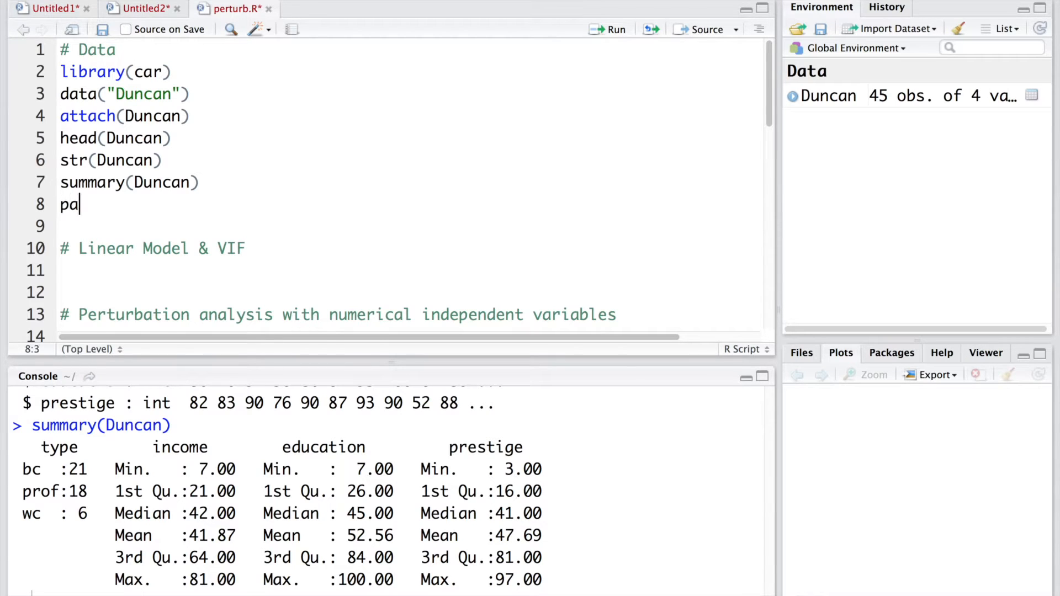
type("irs(")
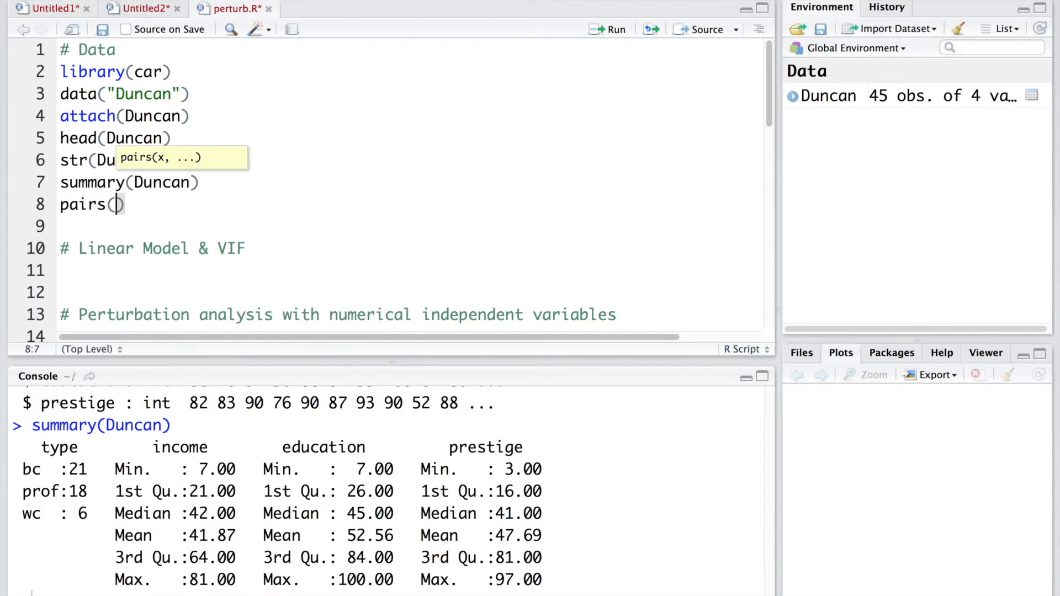
type("Duncan[]")
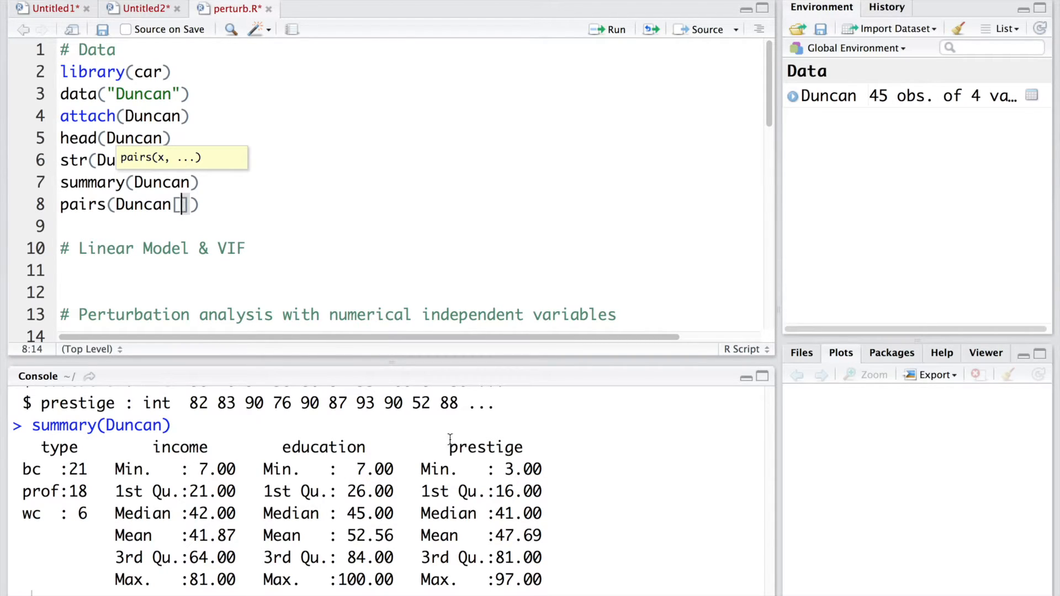
type("2:4")
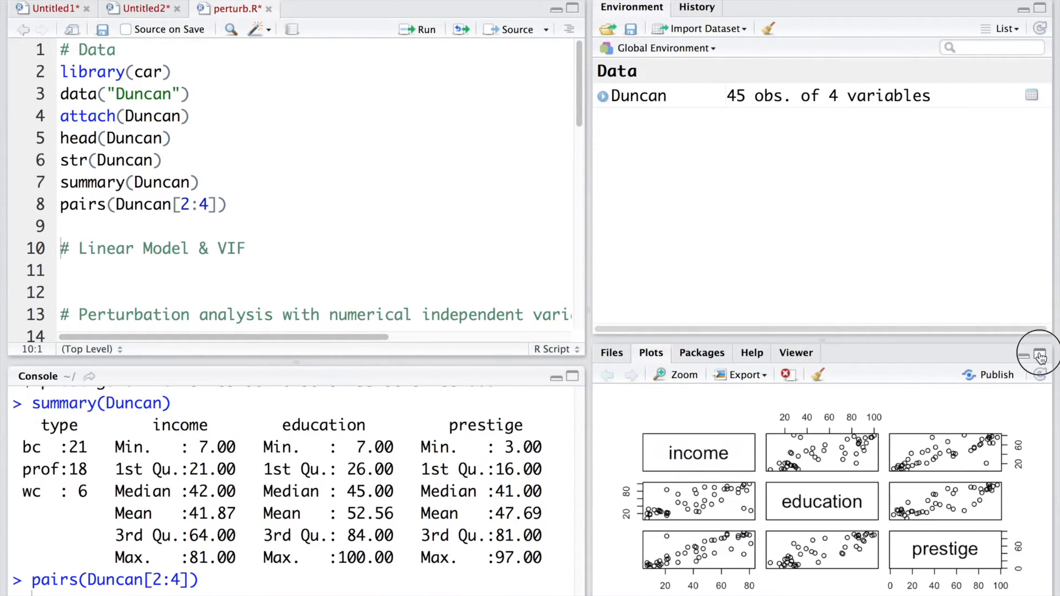
Maximize the Plots pane to enlarge the Duncan scatterplot matrix
left_click(1039, 357)
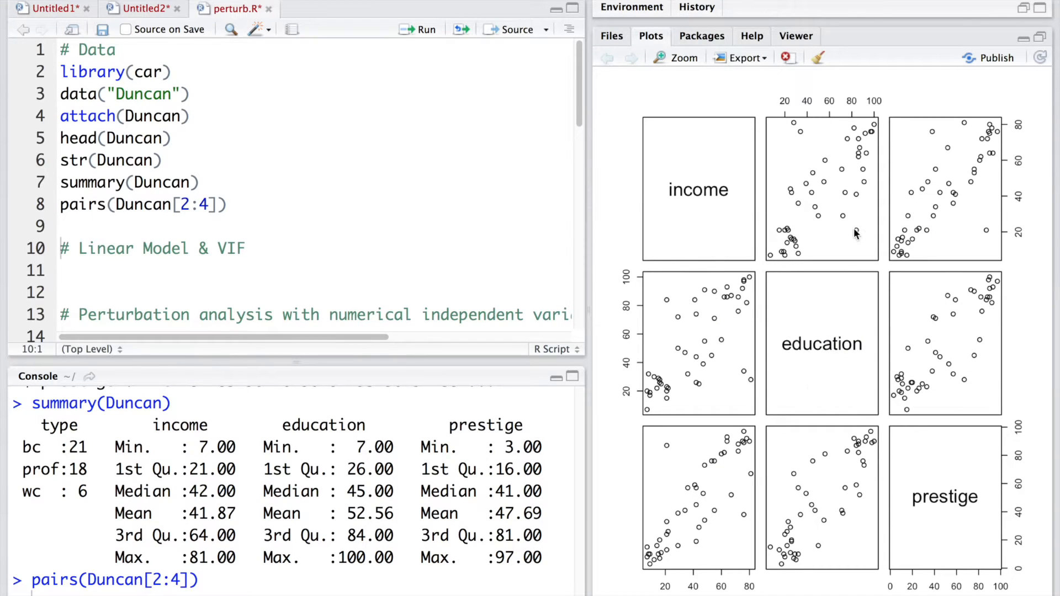
mouse_move(854, 355)
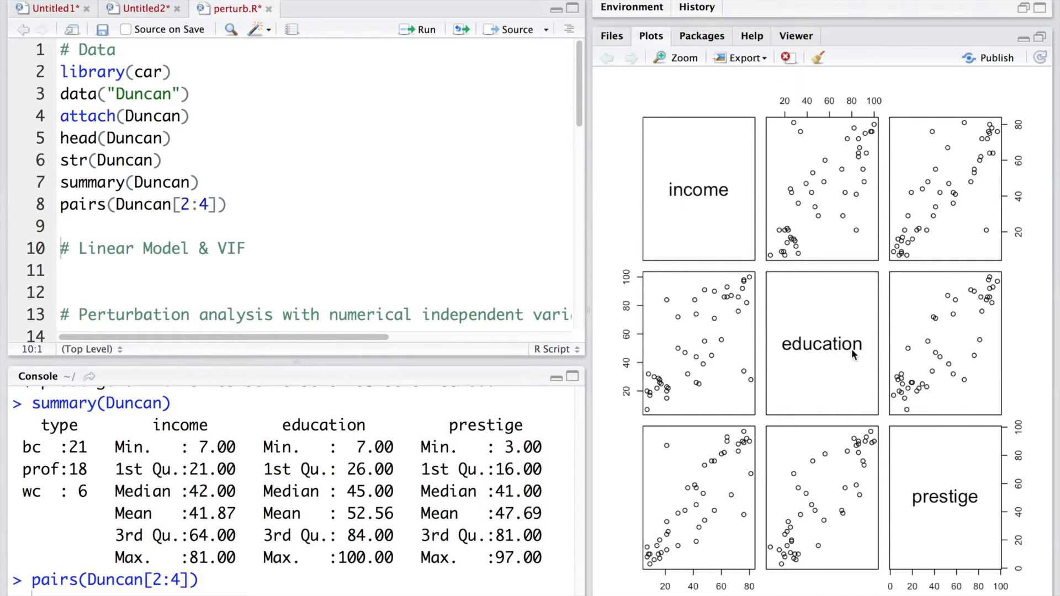
mouse_move(674, 397)
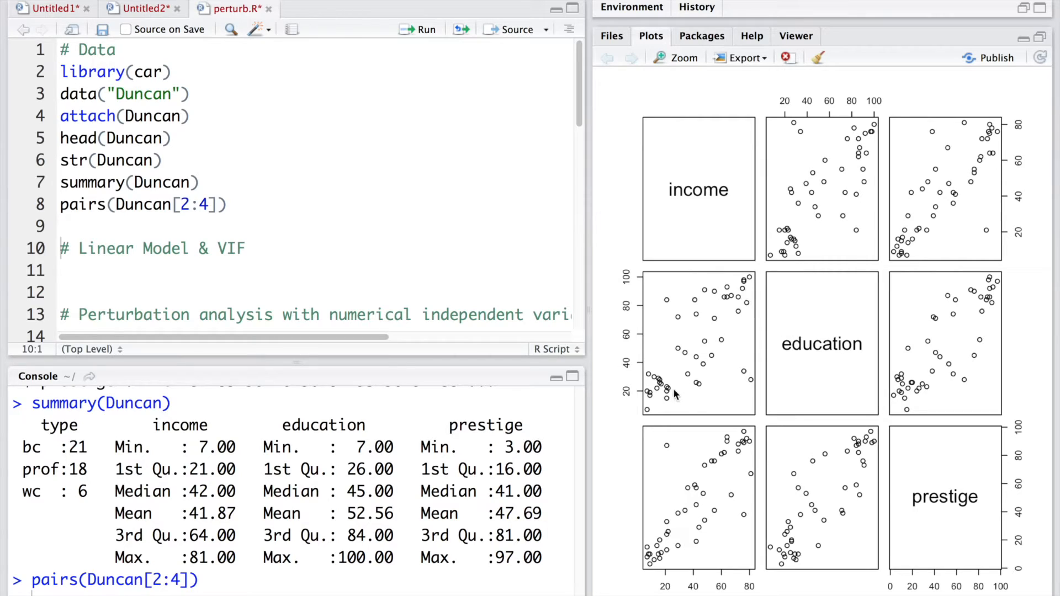
mouse_move(716, 338)
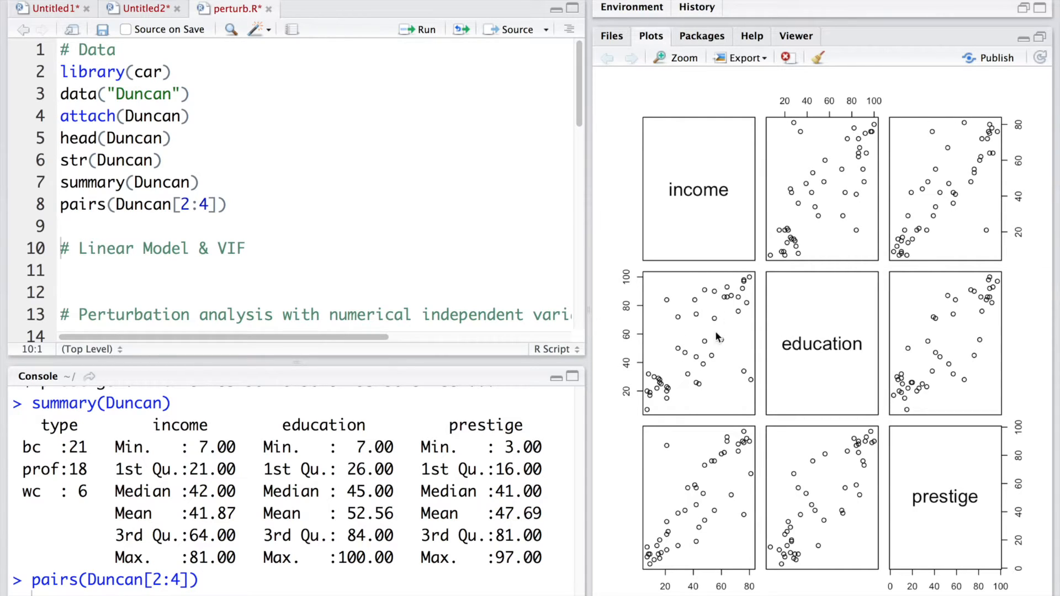
mouse_move(725, 340)
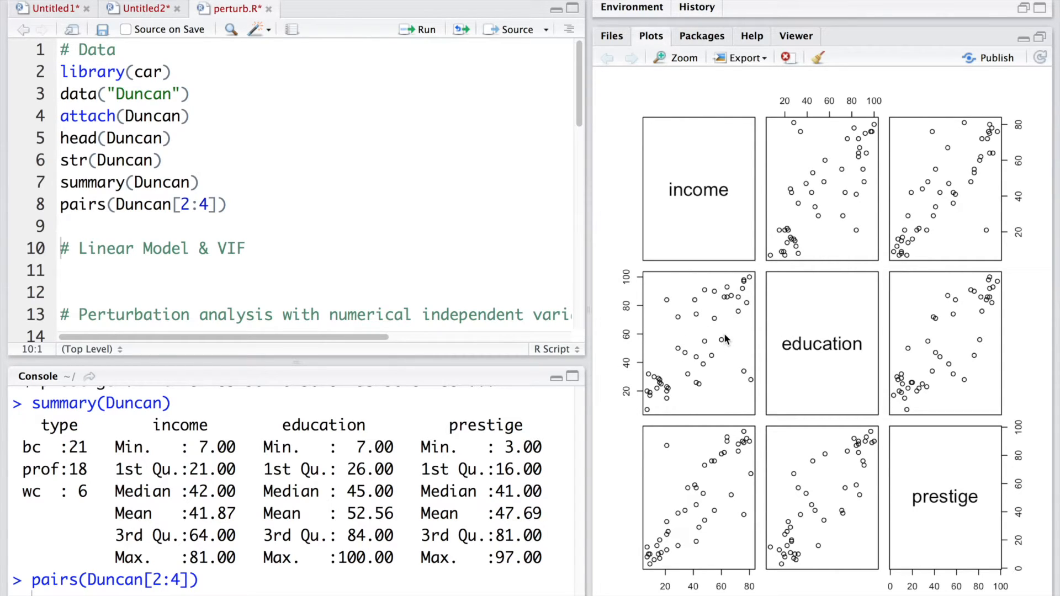
mouse_move(804, 540)
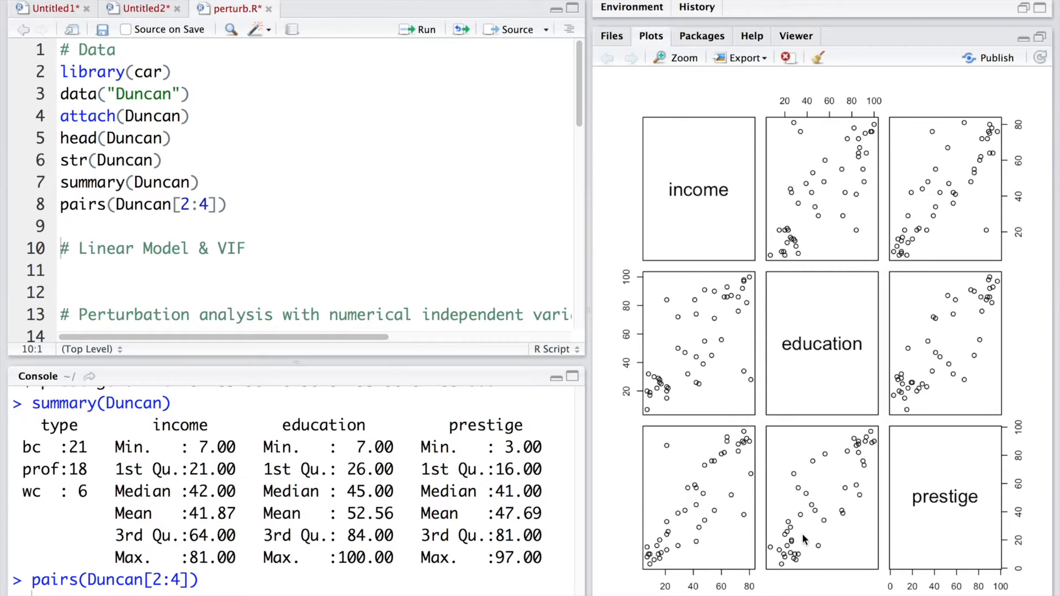
mouse_move(706, 294)
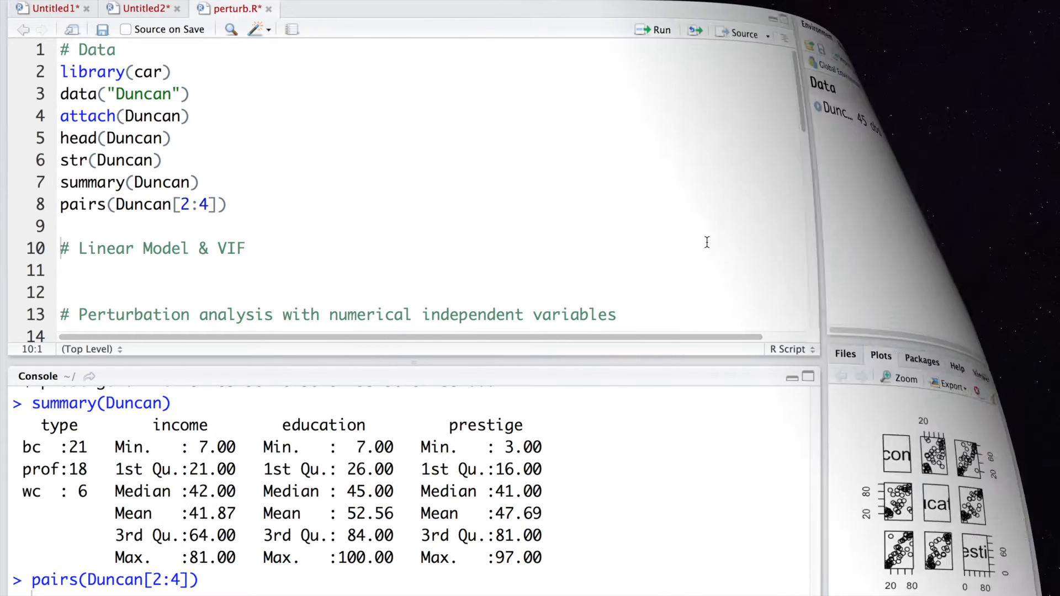
Fit m1 <- lm(prestige ~ income + education) under the Linear Model heading
type("m")
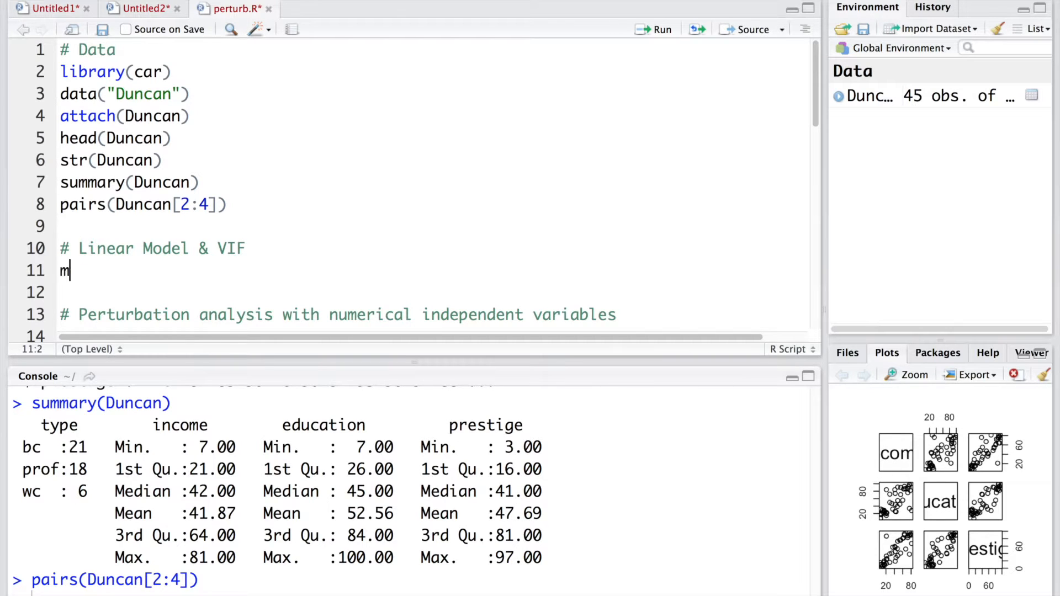
type("1")
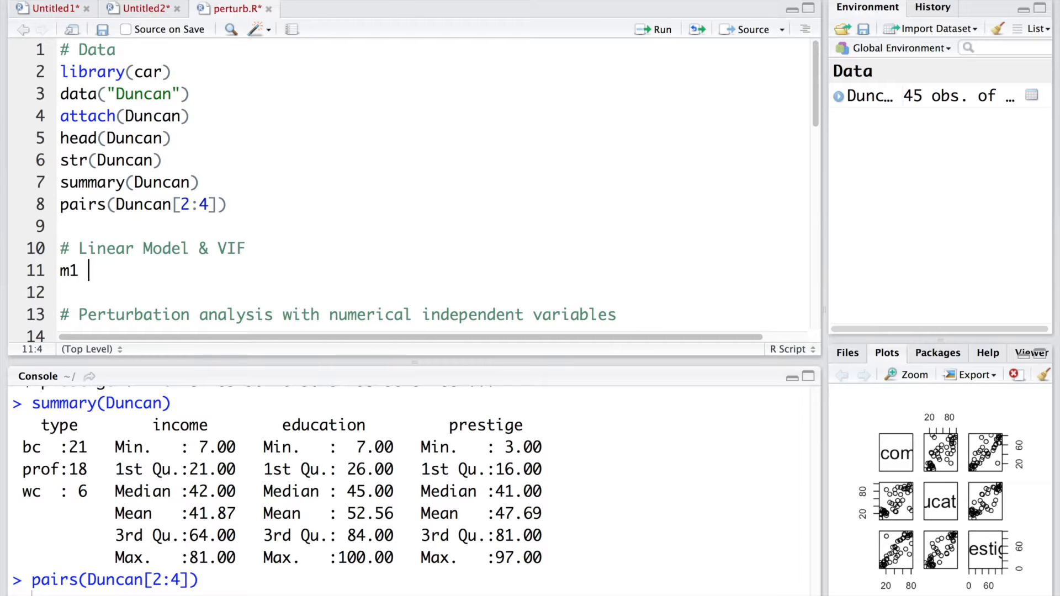
type("<- lm(")
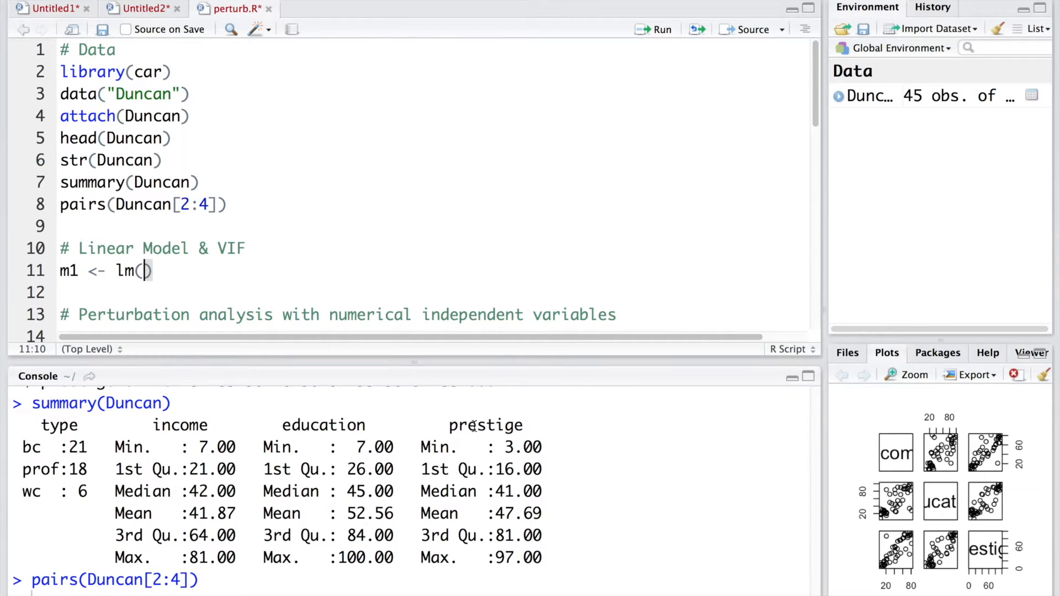
double_click(484, 425)
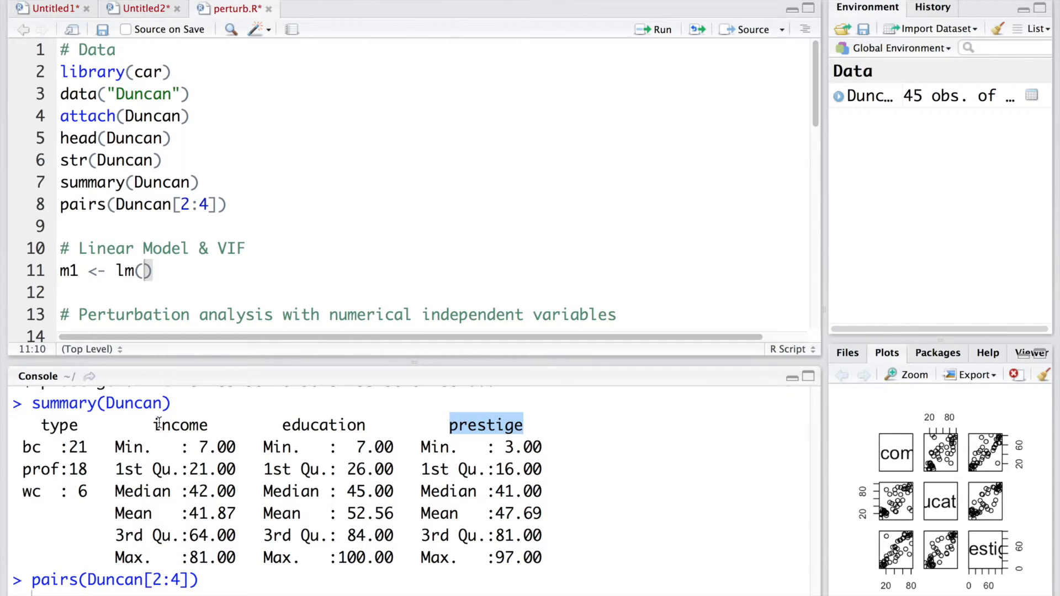
mouse_move(328, 425)
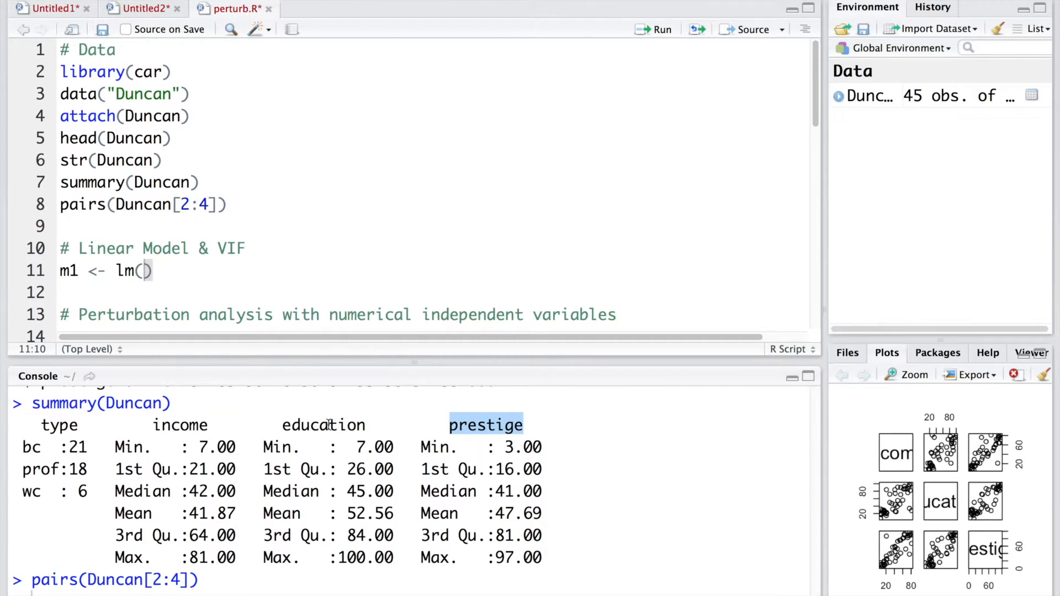
type("prestige")
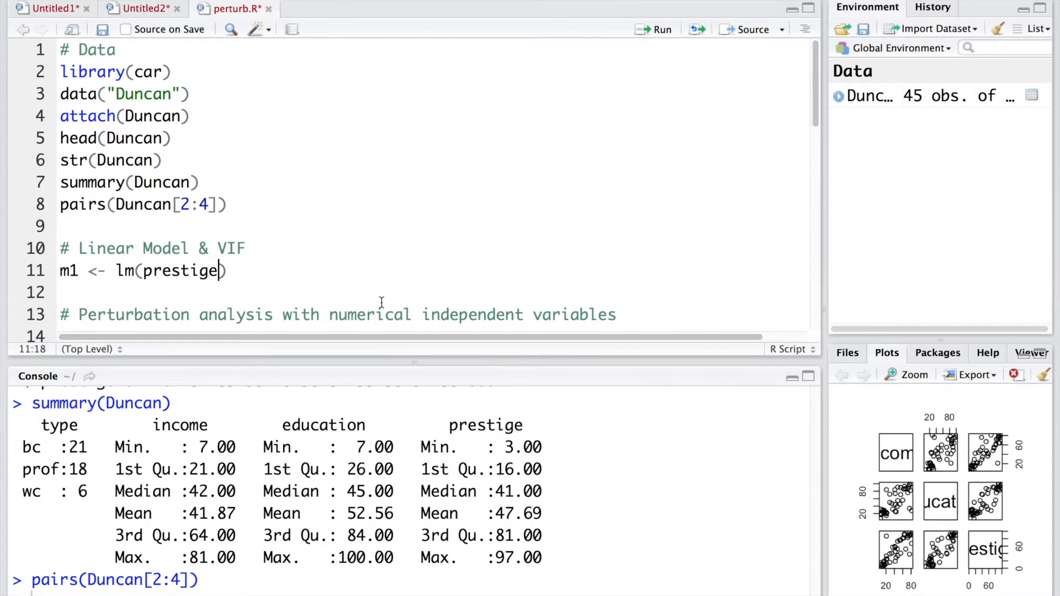
type("~ income + education")
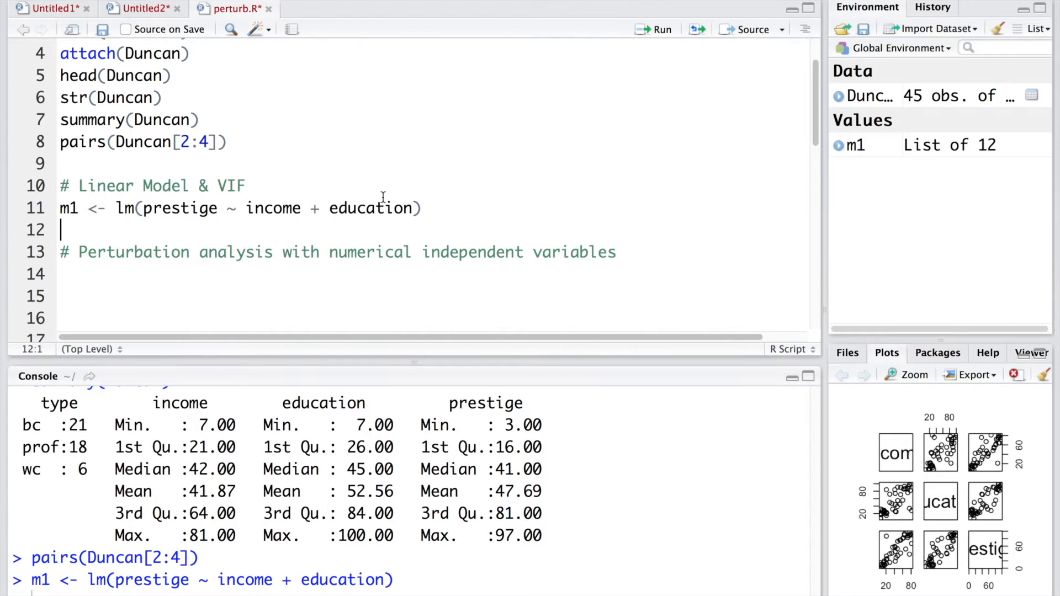
Add summary(m1) and highlight education's significance stars in the output
type("summary(m1)")
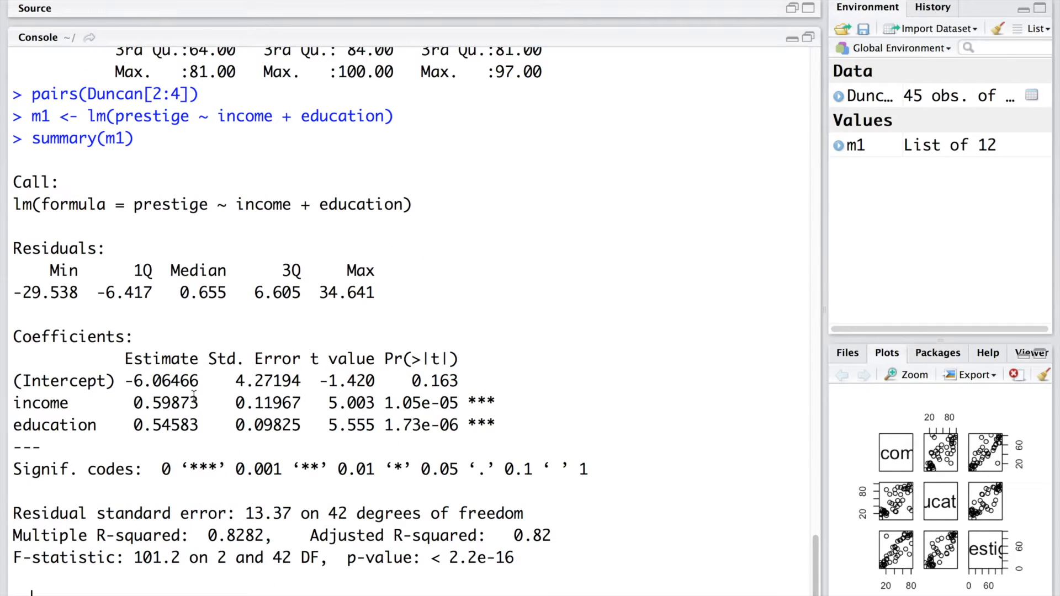
double_click(54, 425)
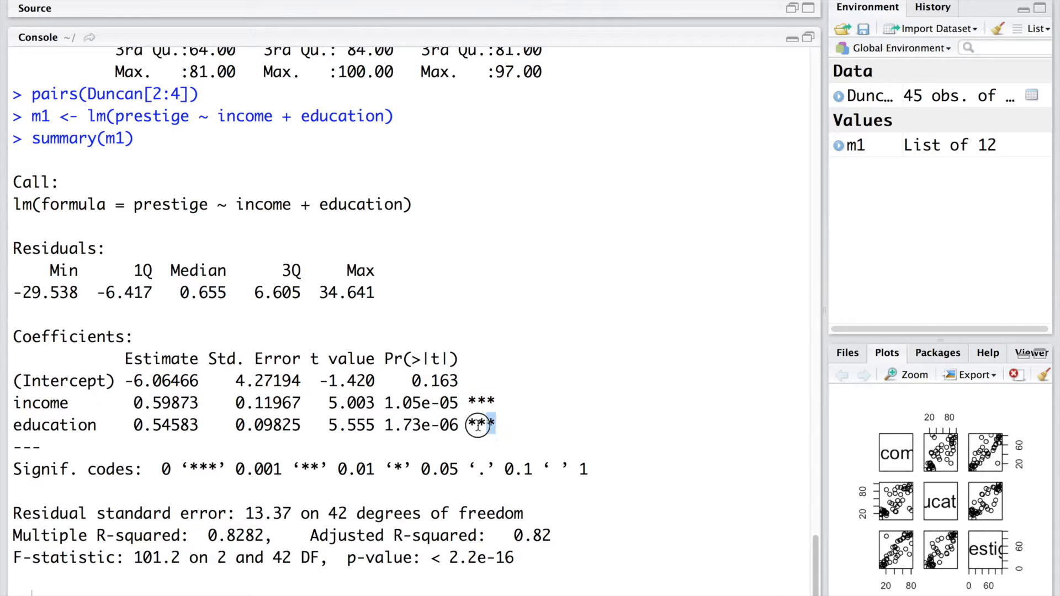
double_click(478, 425)
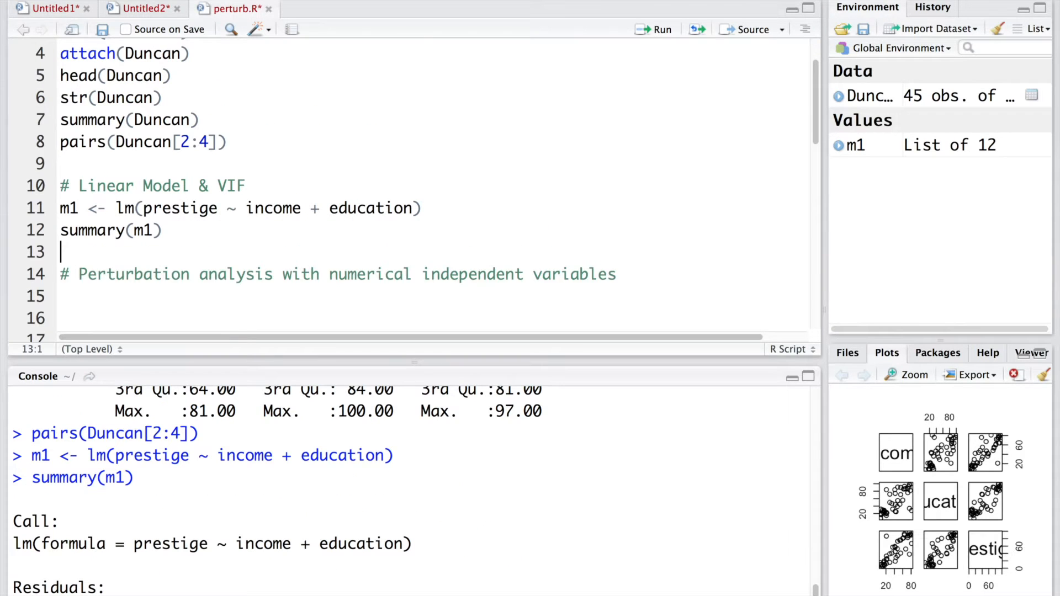
Run anova(m1) and highlight the education row of the ANOVA table
key("Enter")
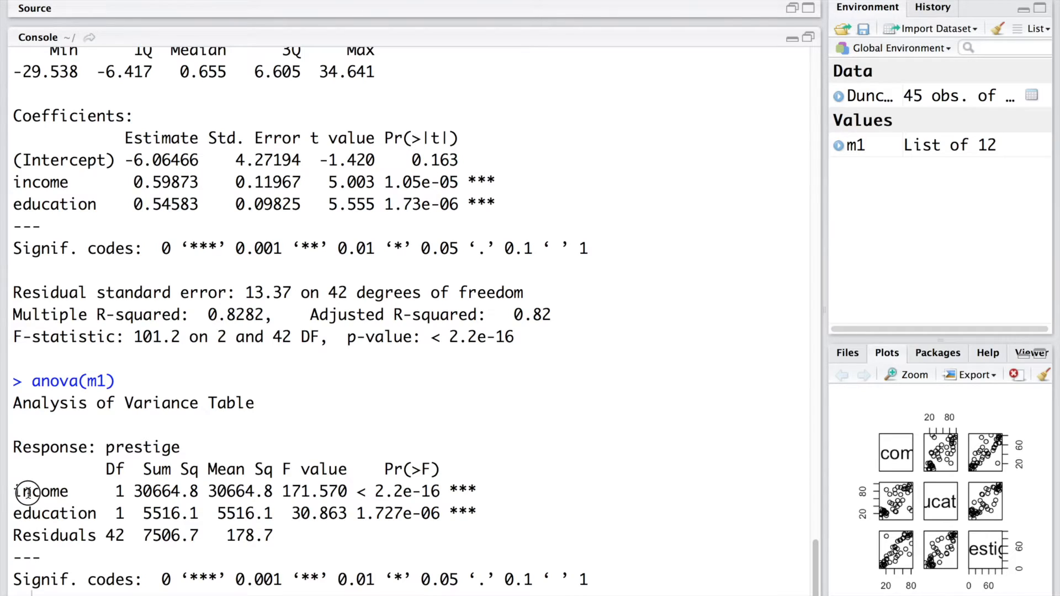
double_click(54, 513)
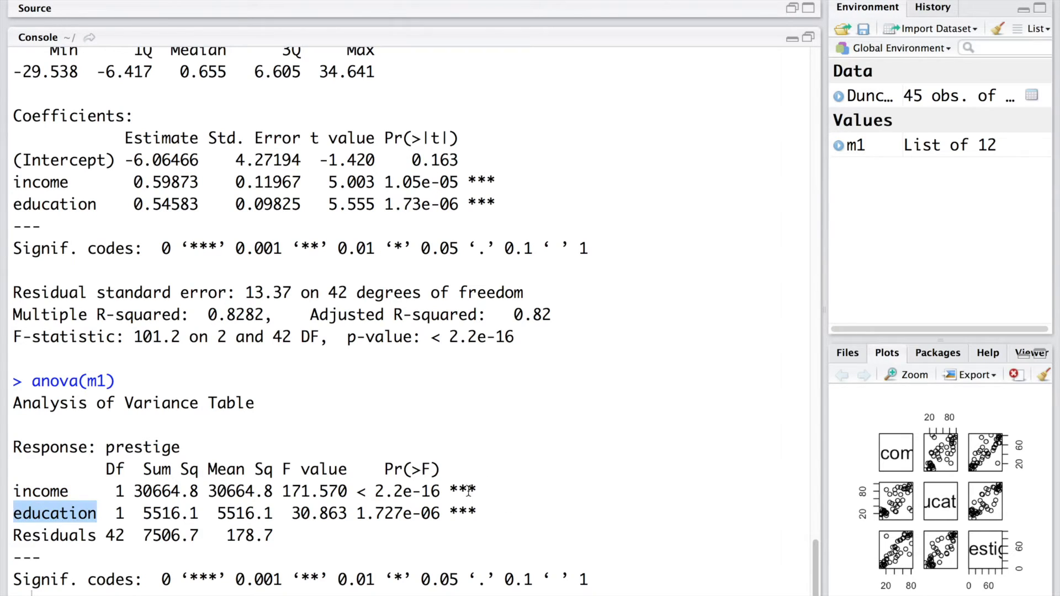
mouse_move(463, 491)
type("vi")
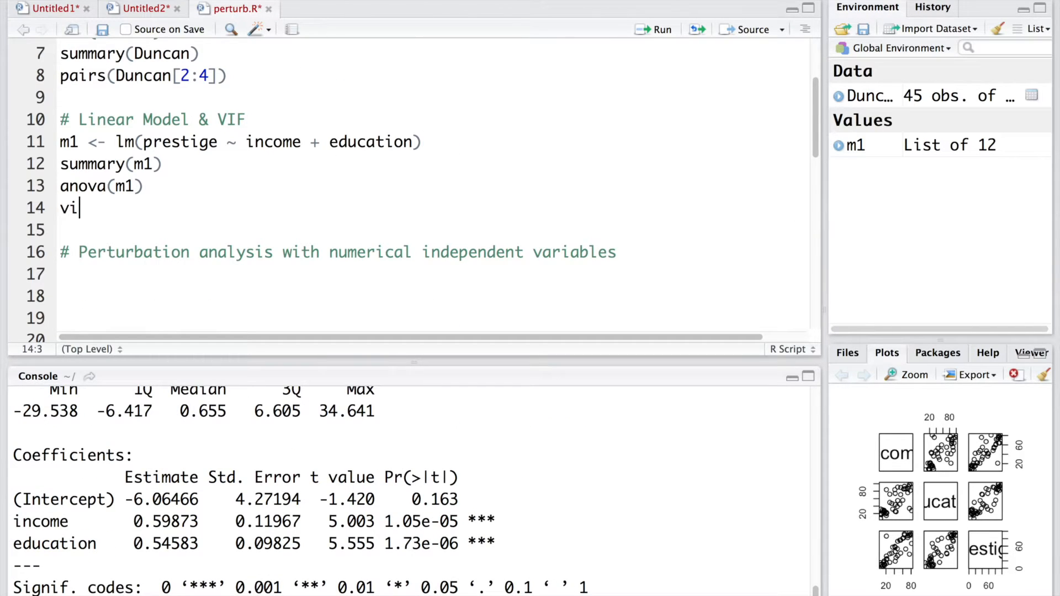
Add vif(m1) to the script and run it, showing VIFs of 2.1049 for income and education
type("f")
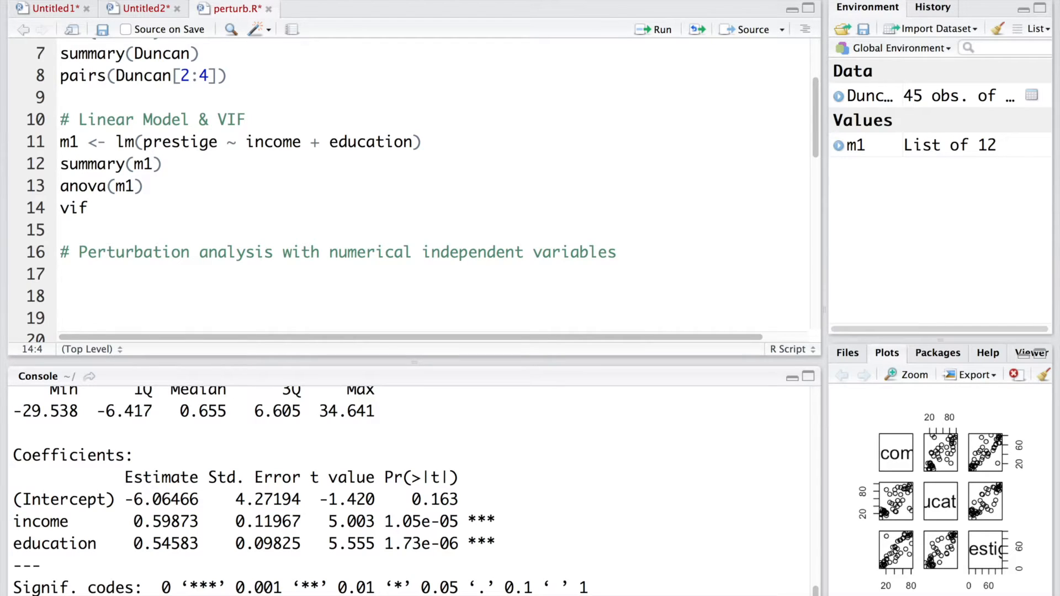
type("()")
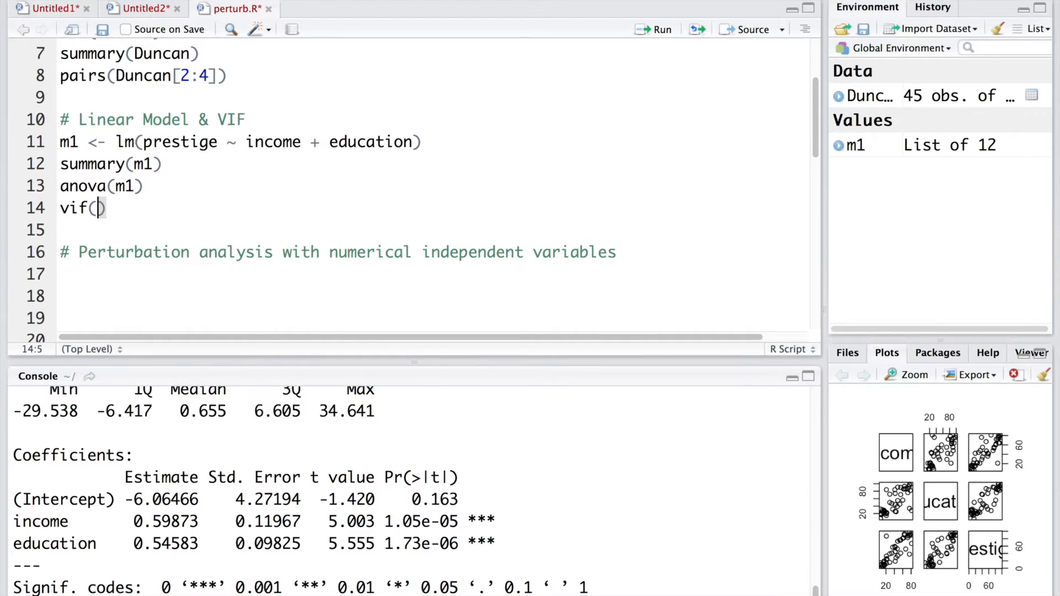
type("m1")
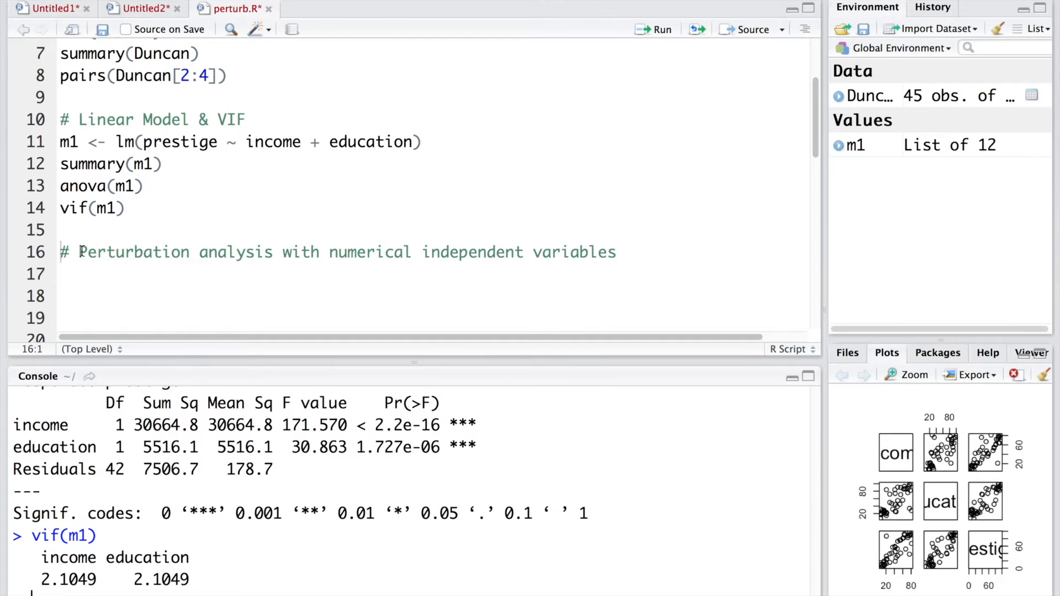
left_click_drag(79, 252, 395, 253)
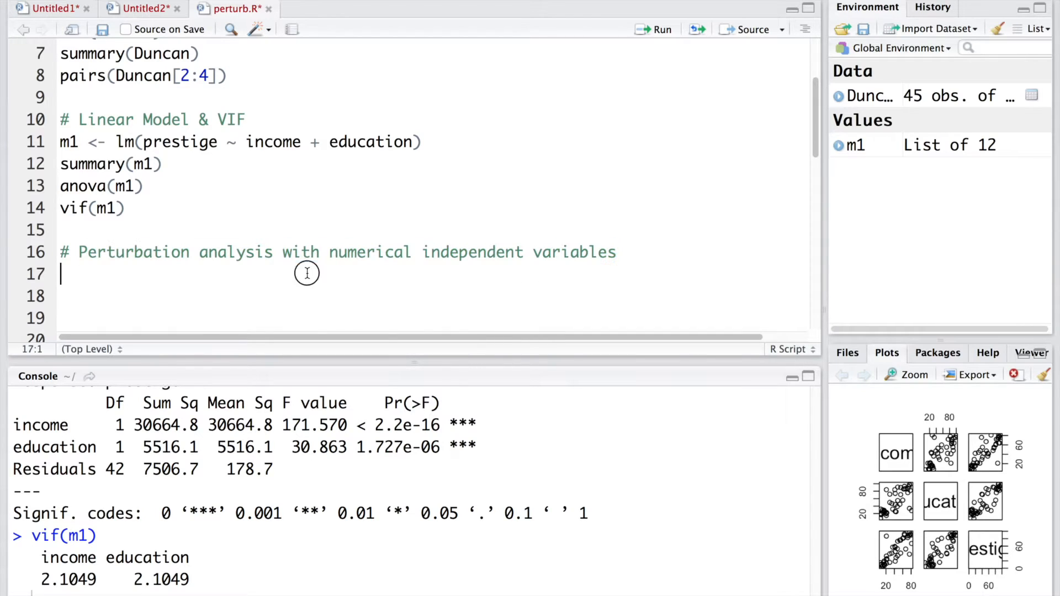
Load the perturb package and write p1 <- perturb(m1) on income and education with prange c(1,1)
type("library(")
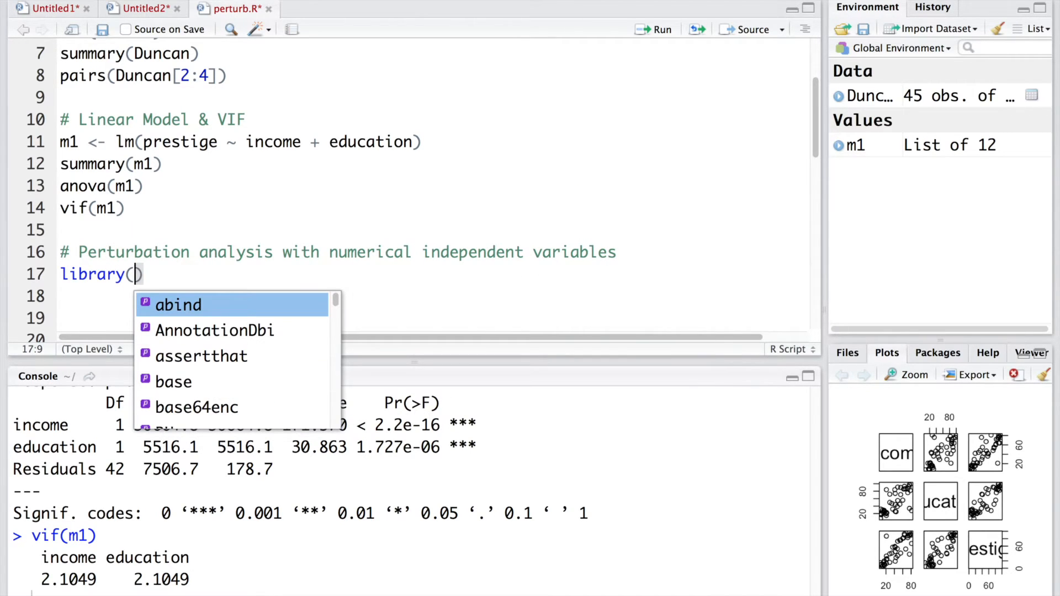
type("perturb")
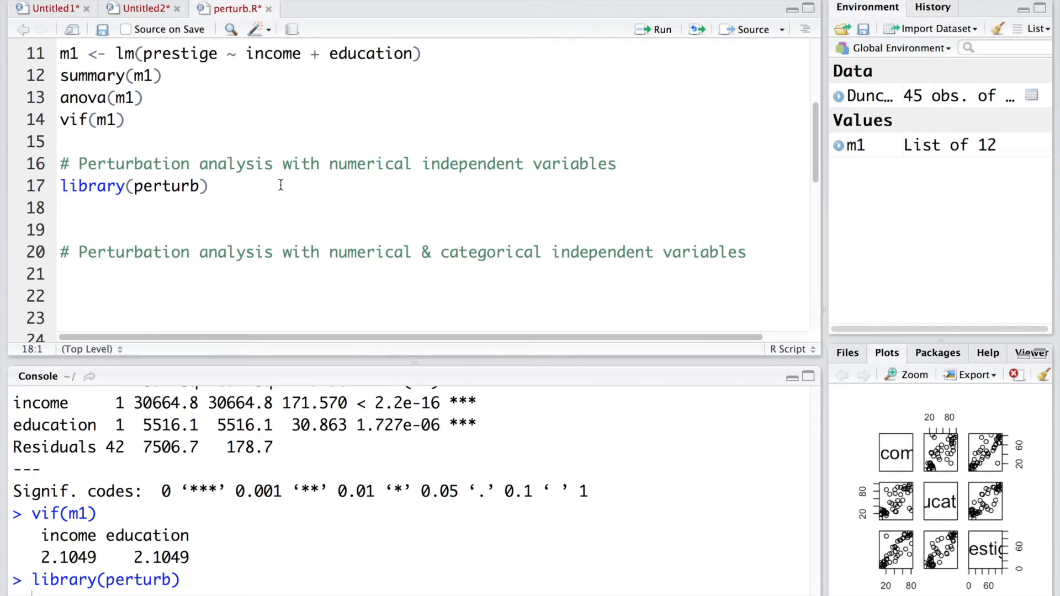
type("p")
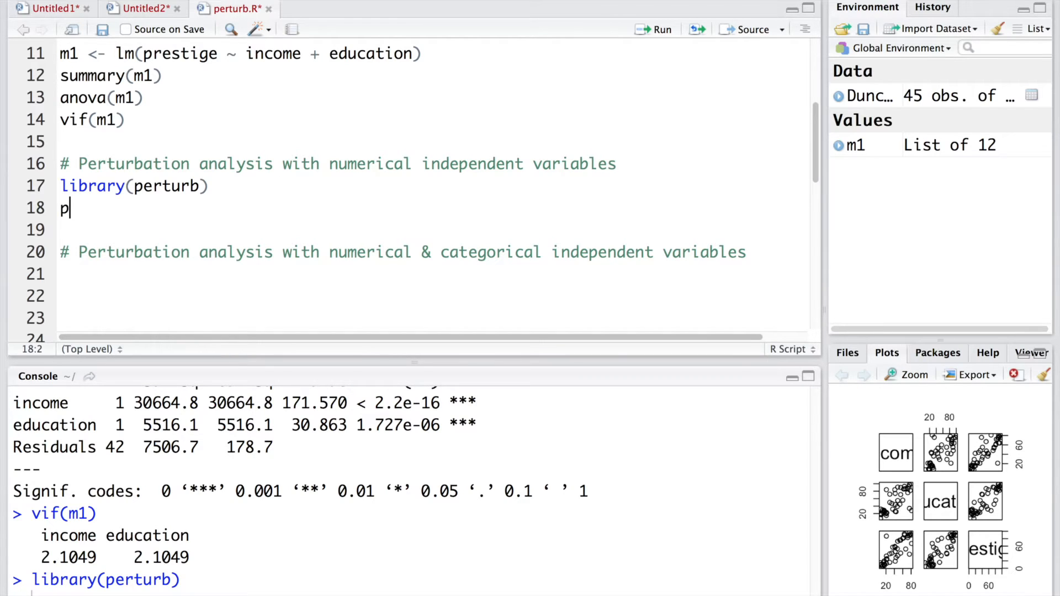
type("1 <- pert")
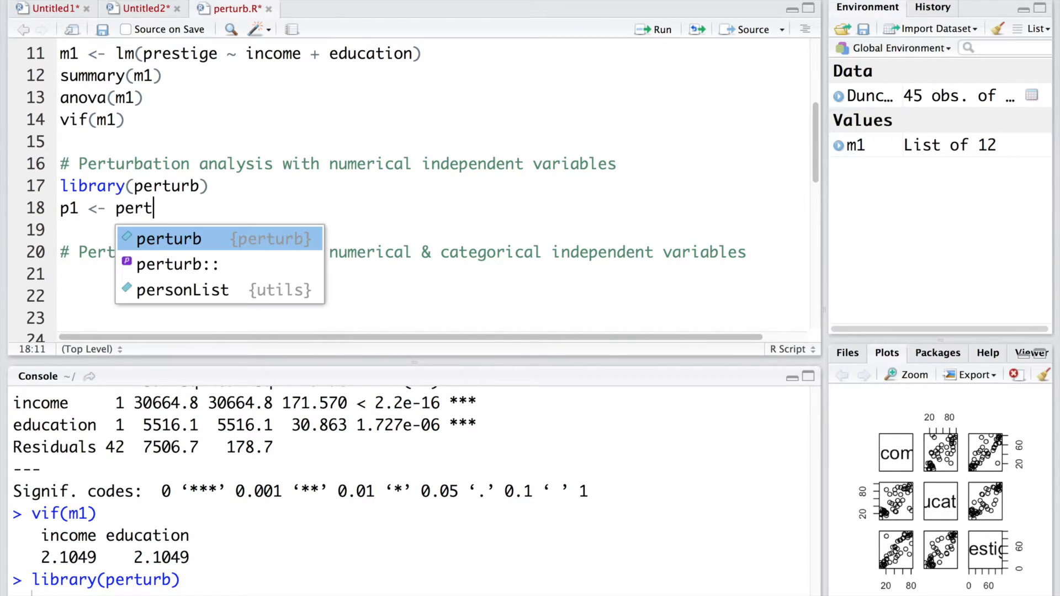
key("Tab")
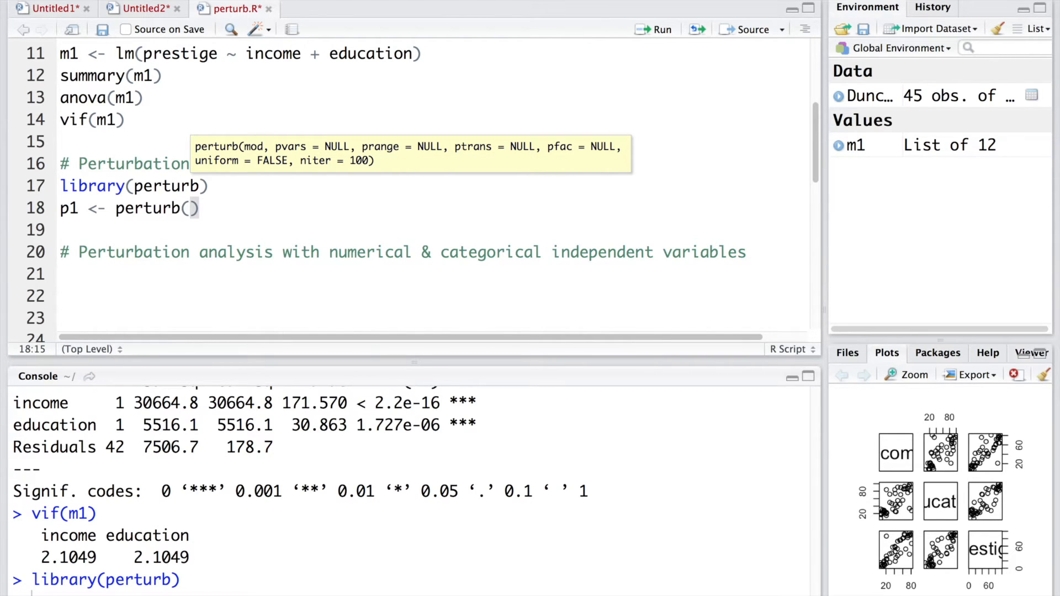
type("m1, pvars=c(\"income\", \"")
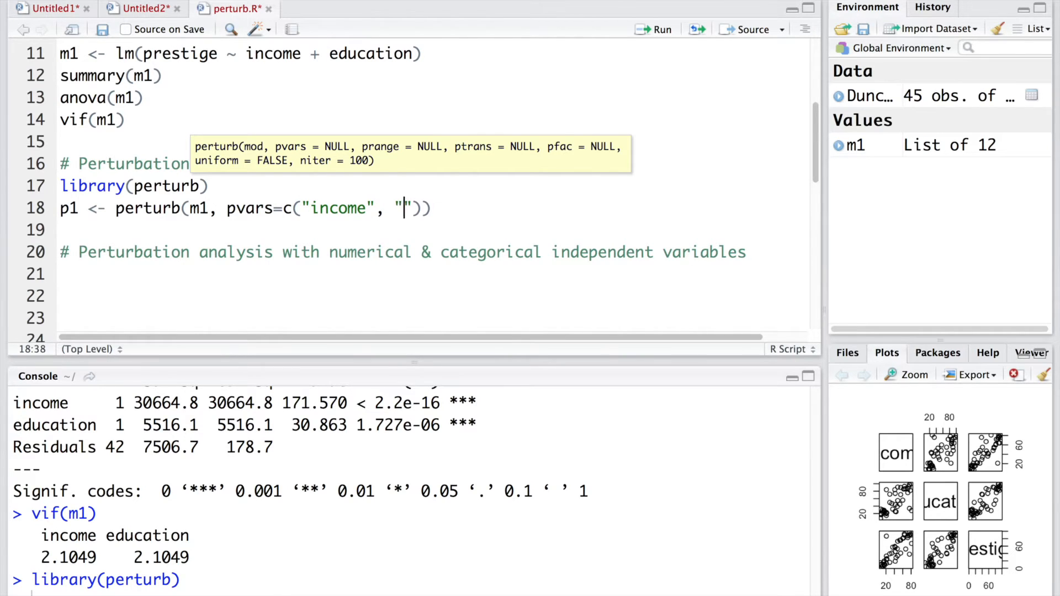
type("education")
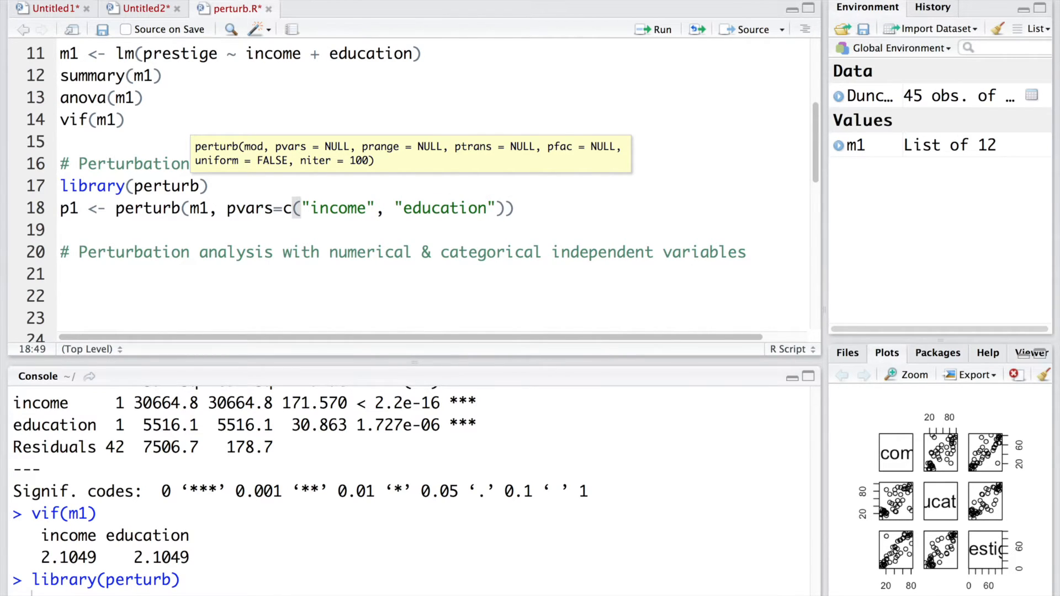
type(", prange = c()")
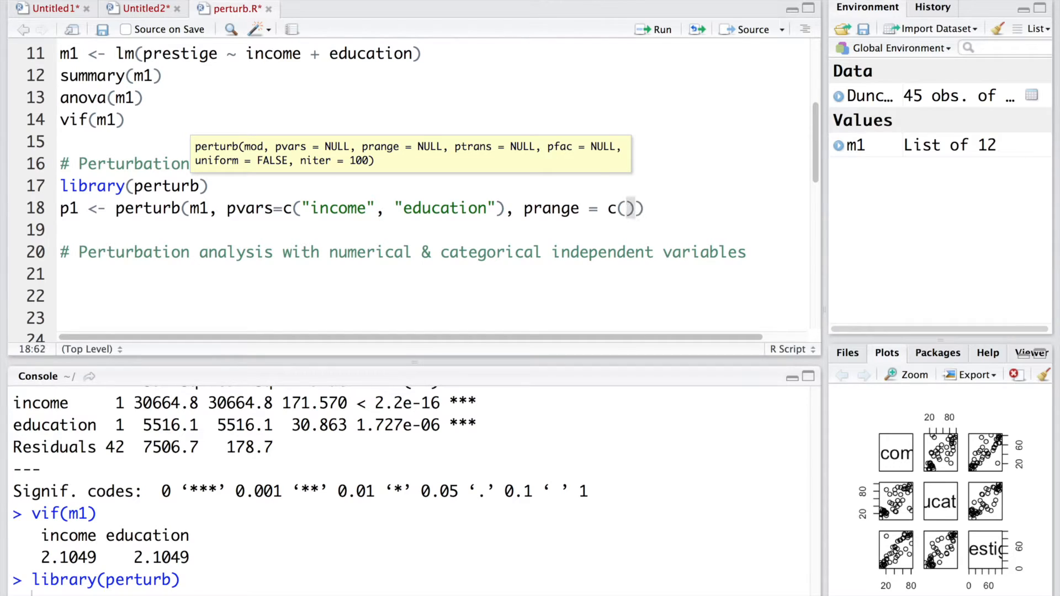
type("1,1")
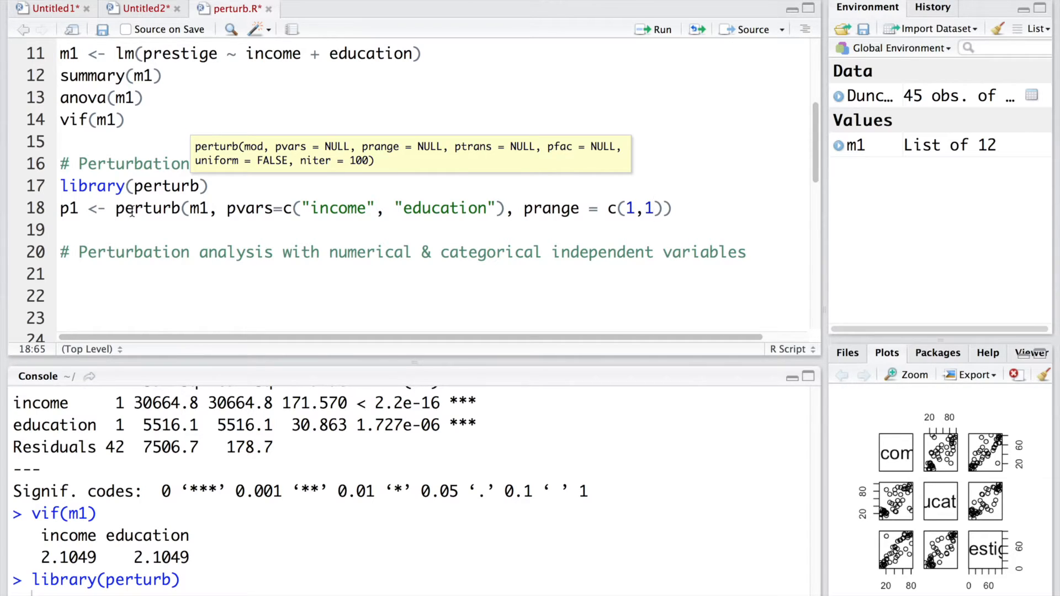
mouse_move(320, 213)
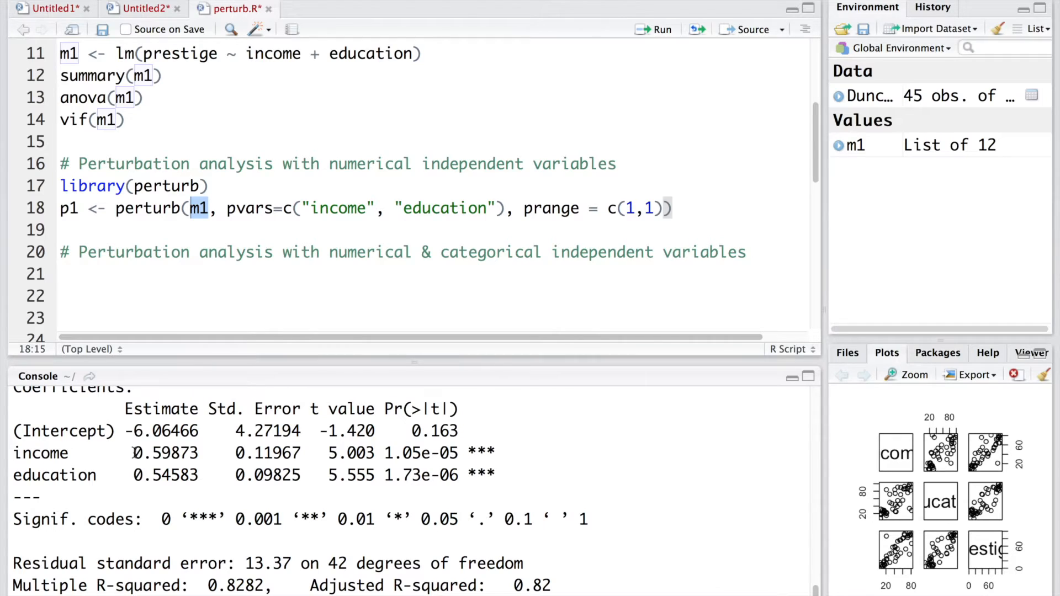
double_click(164, 453)
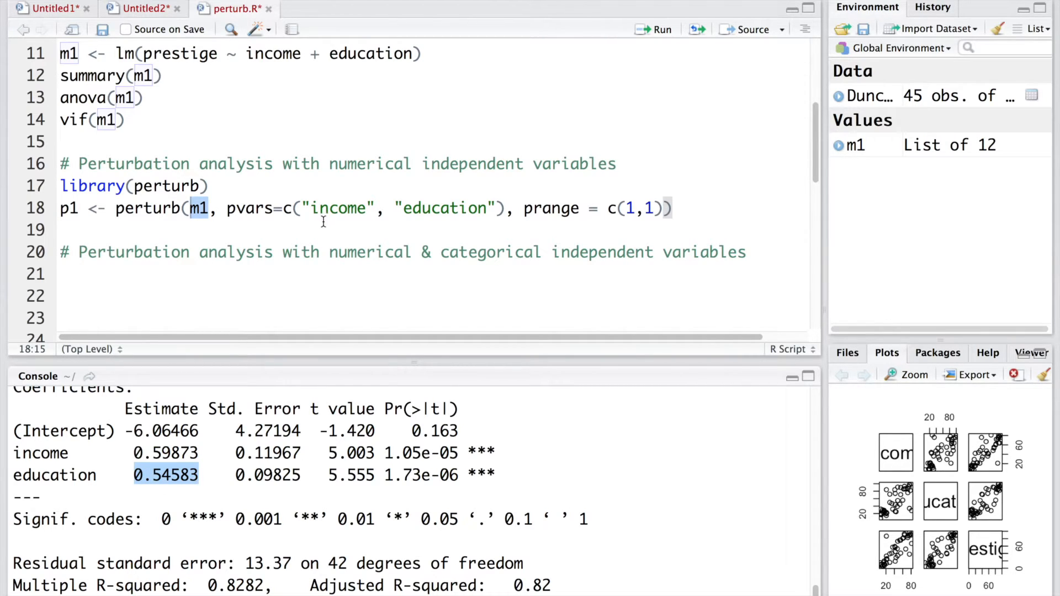
mouse_move(346, 208)
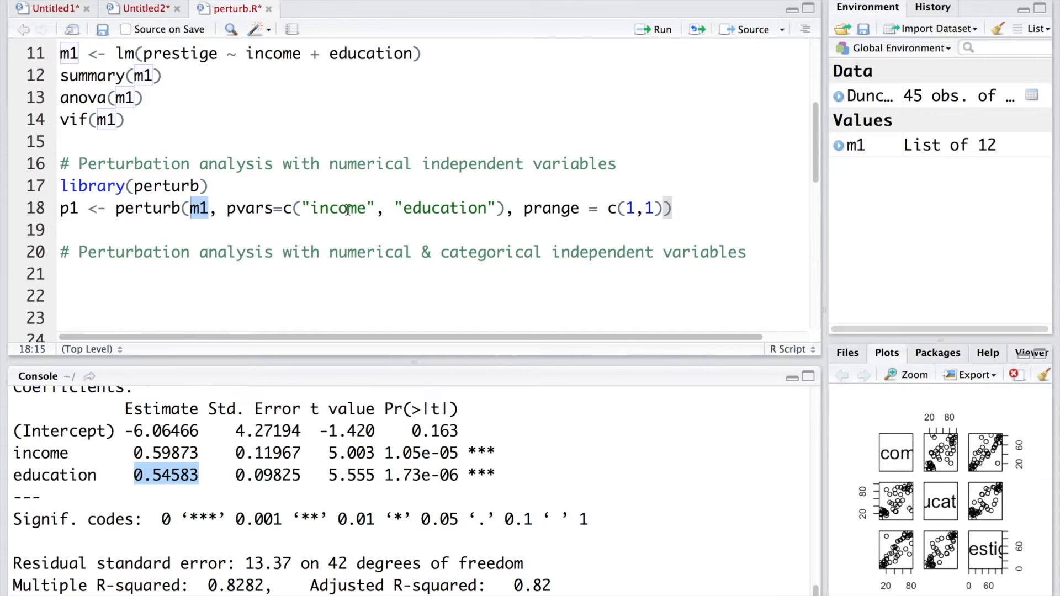
double_click(444, 208)
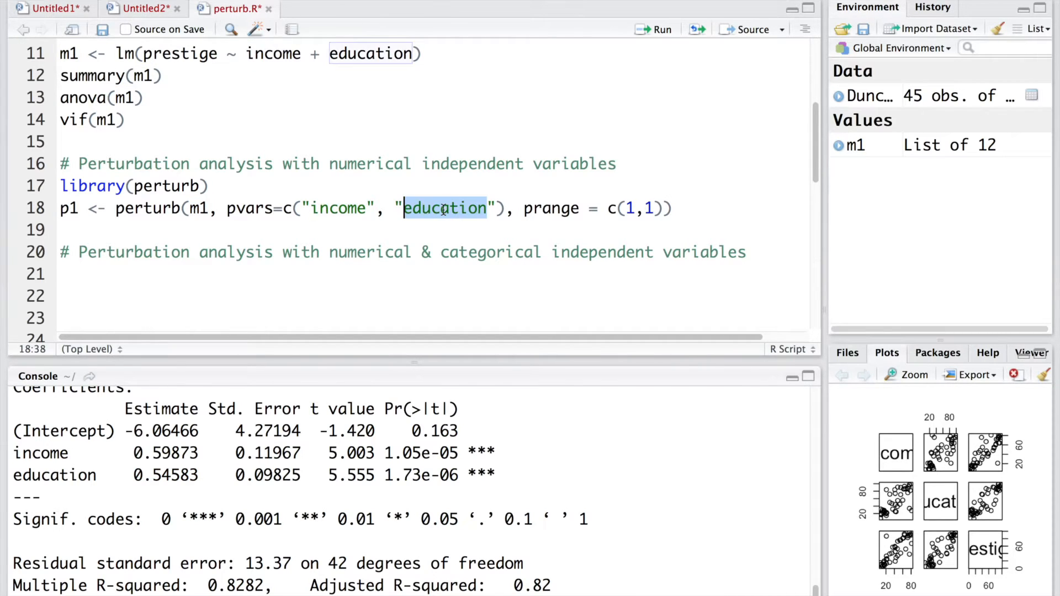
mouse_move(133, 461)
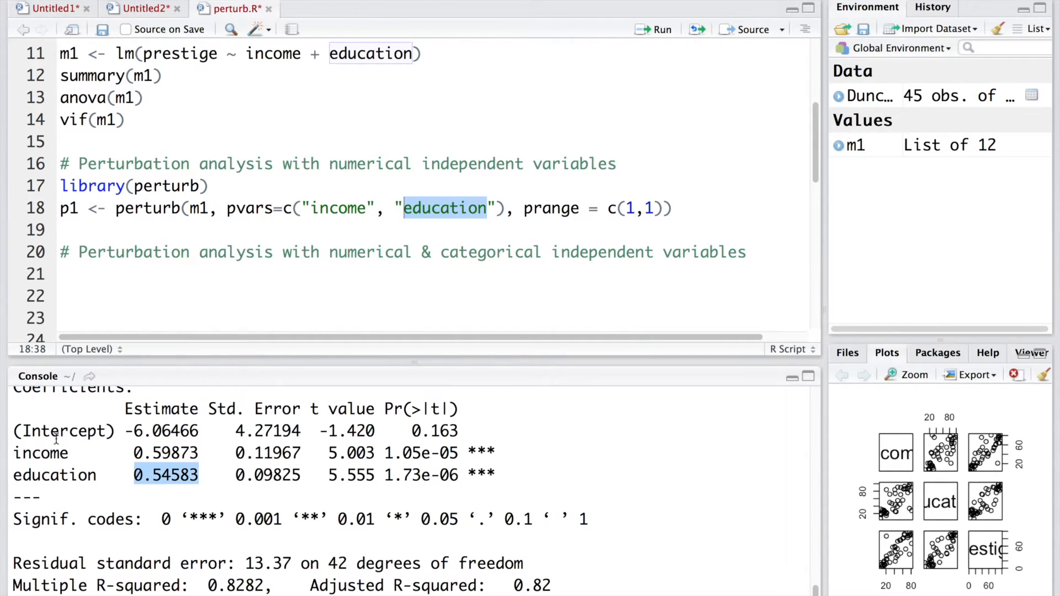
mouse_move(185, 465)
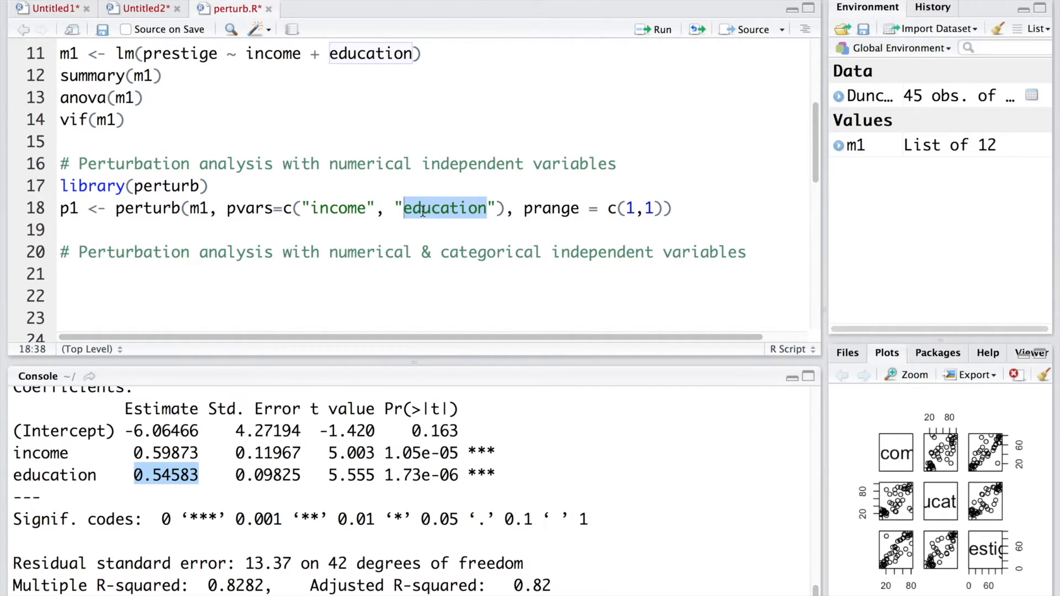
left_click(199, 208)
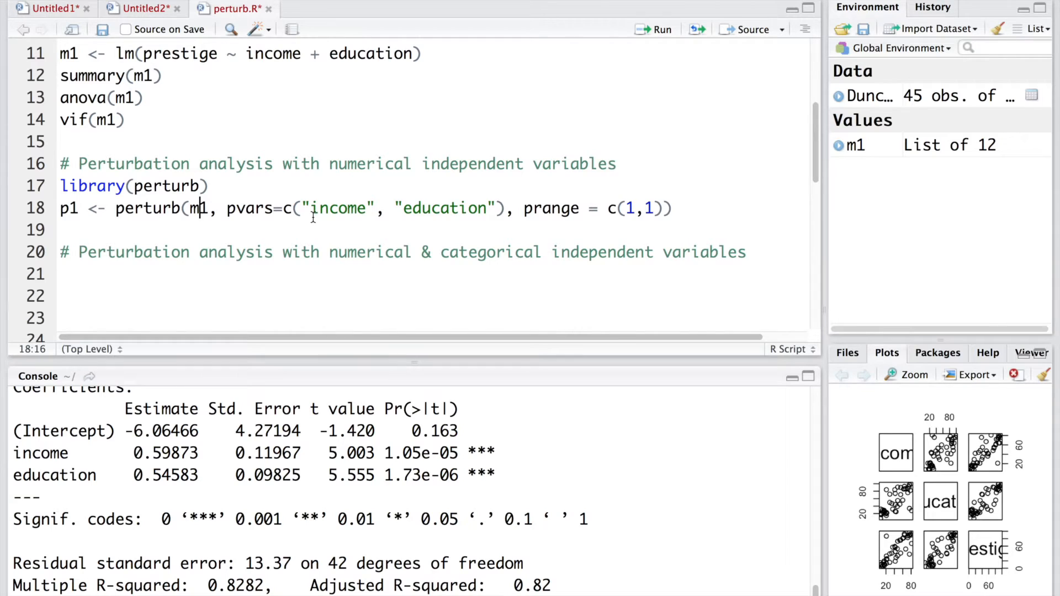
double_click(550, 208)
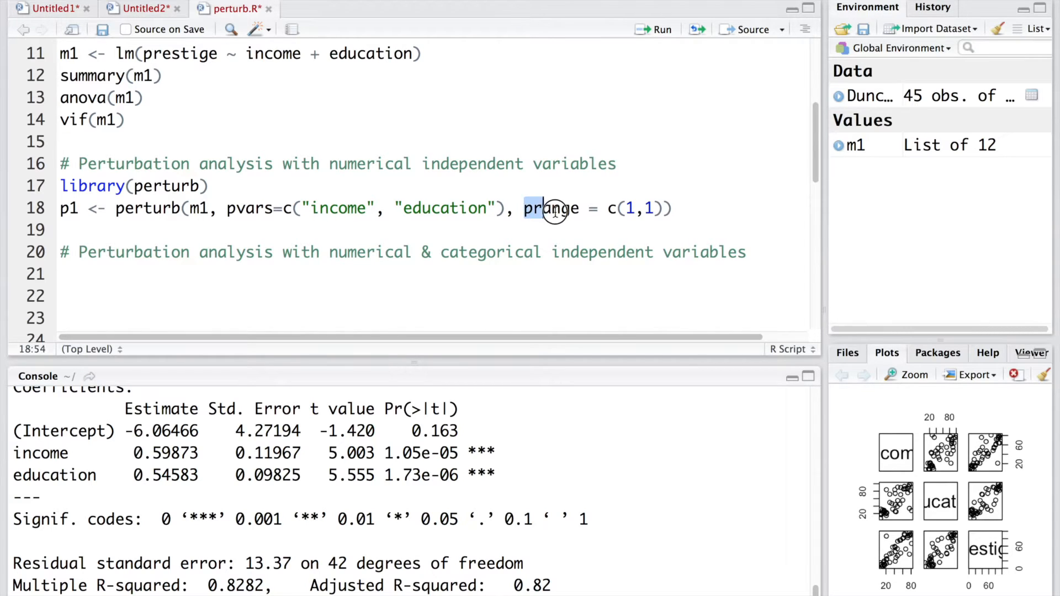
double_click(550, 208)
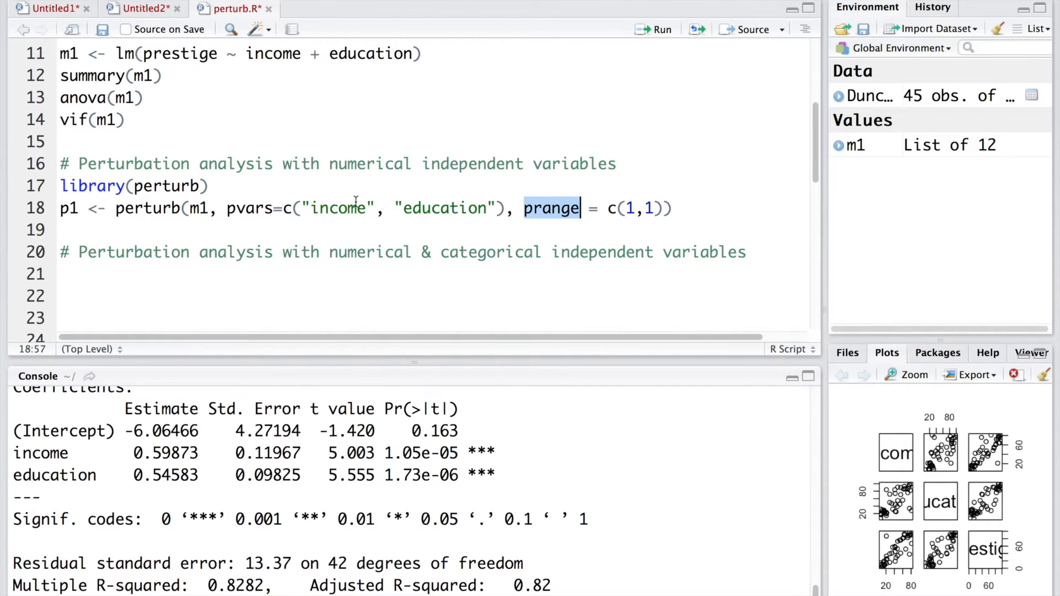
mouse_move(633, 208)
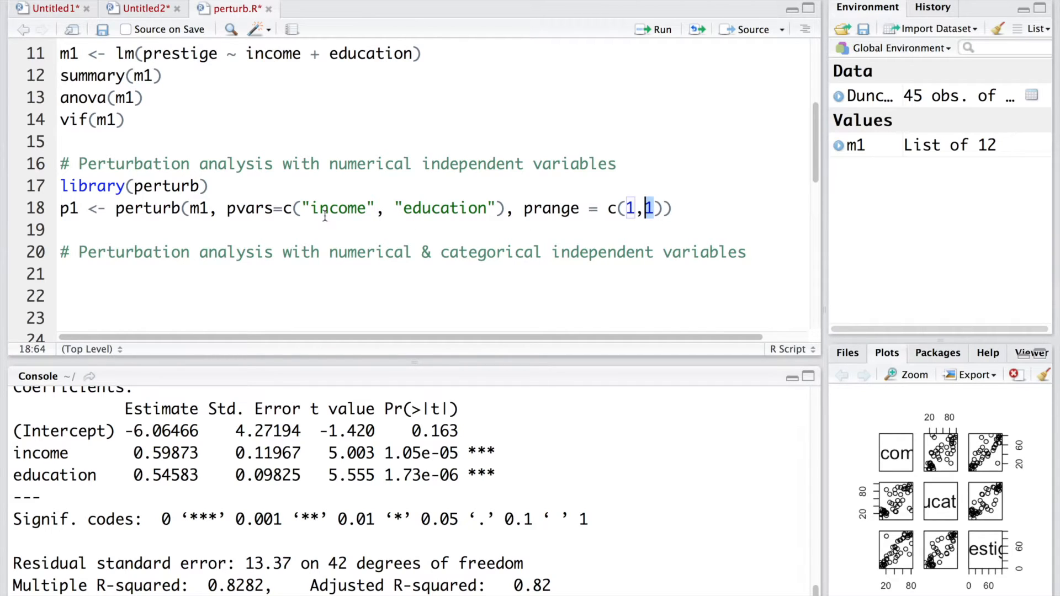
mouse_move(460, 218)
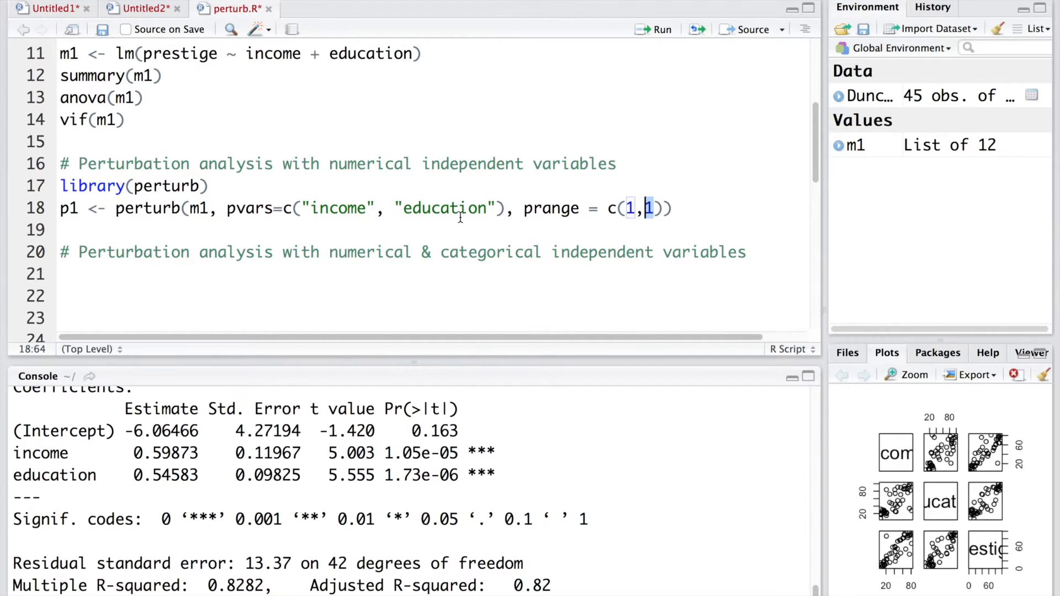
Run the perturb line to create p1 and print p1 in the console
left_click(661, 29)
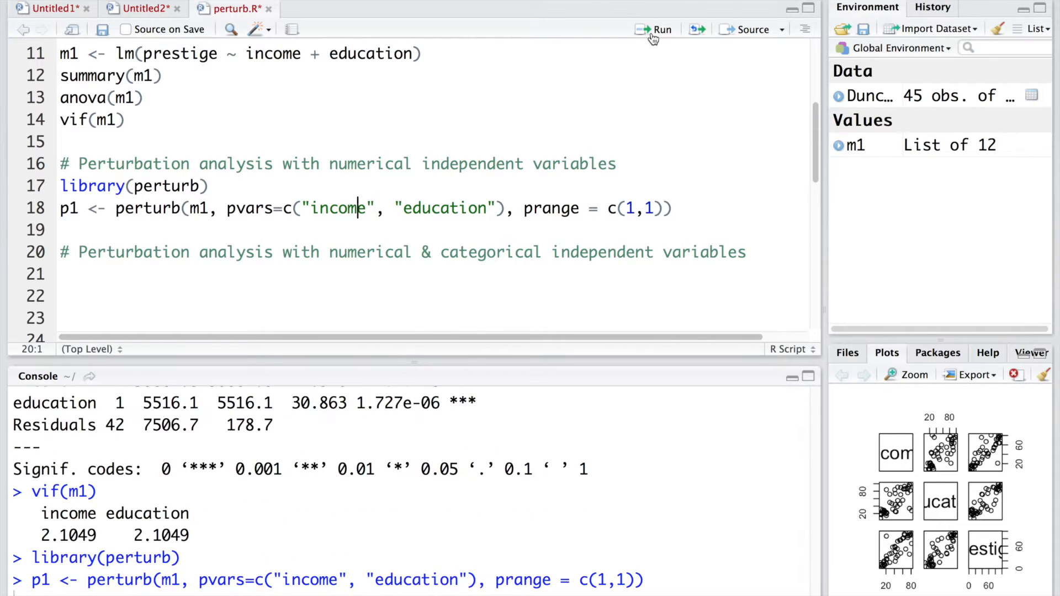
left_click(655, 30)
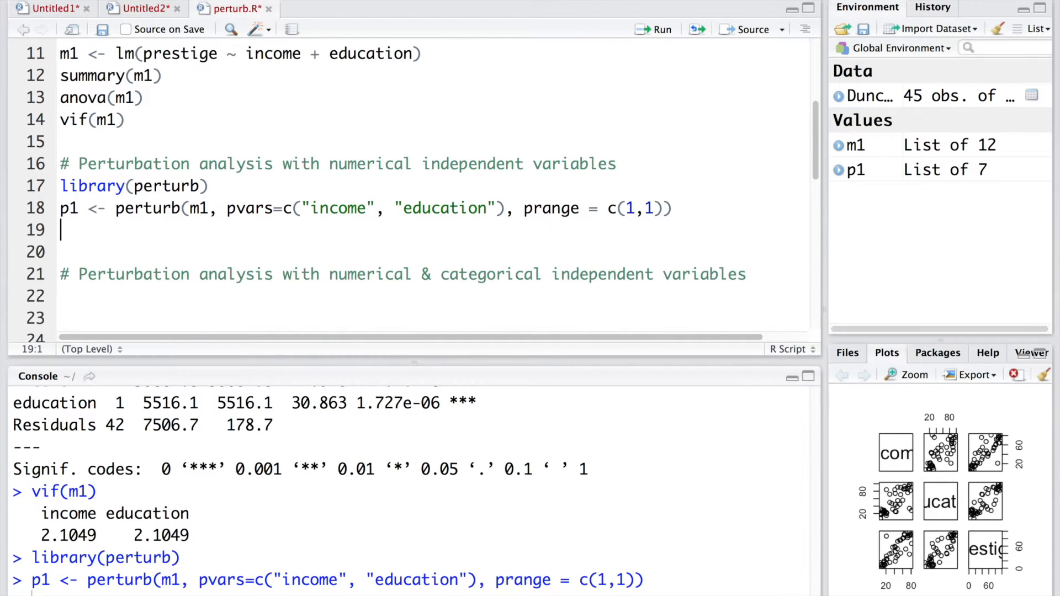
type("p1")
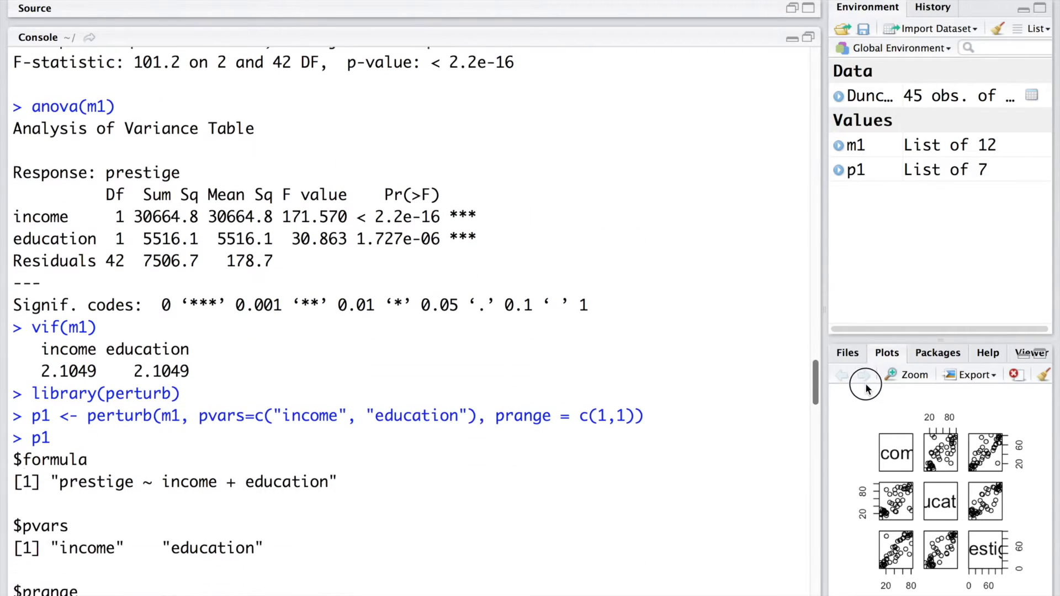
Point out p1's prange 1 1, the normal distribution setting and the first intercept estimate
scroll("down", 3)
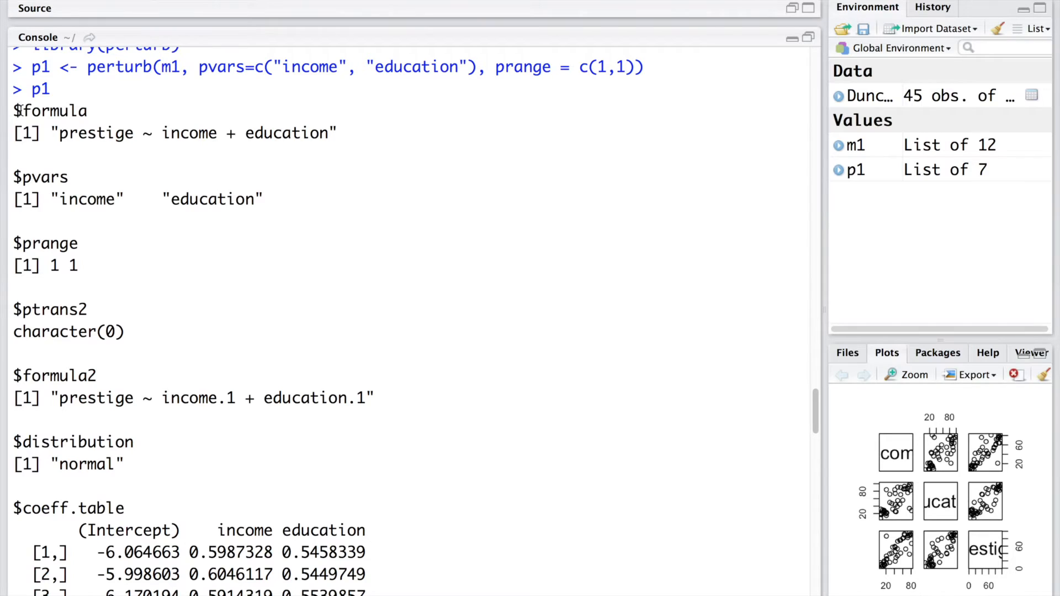
double_click(196, 133)
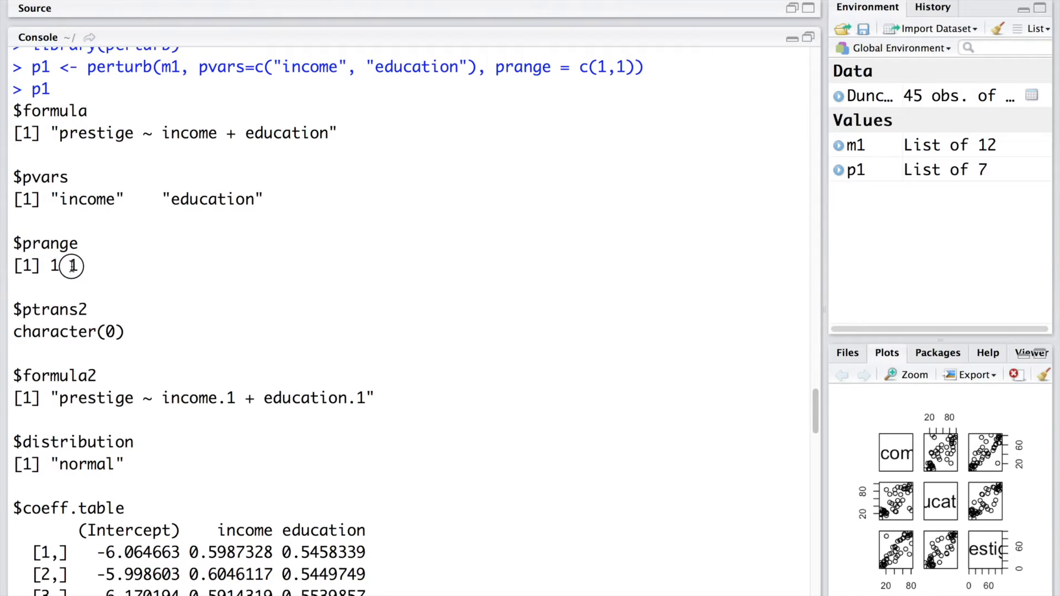
scroll("down", 3)
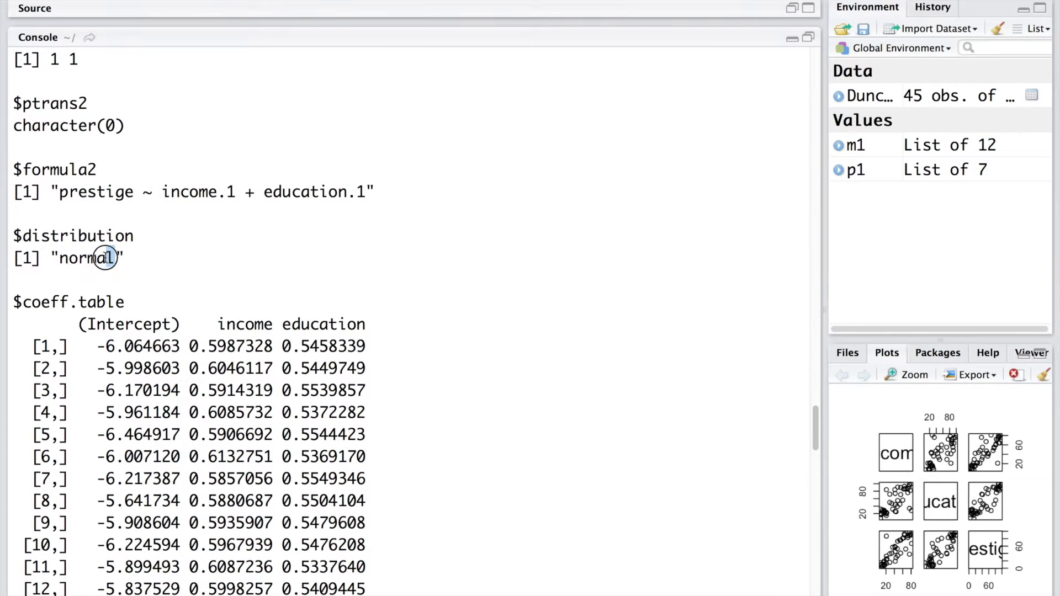
double_click(87, 258)
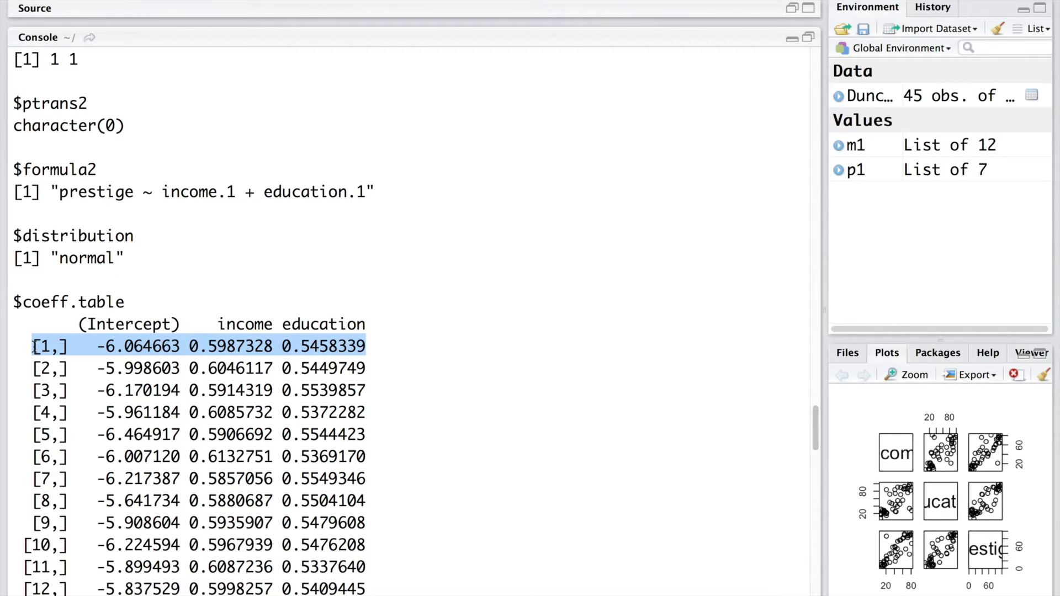
left_click(758, 480)
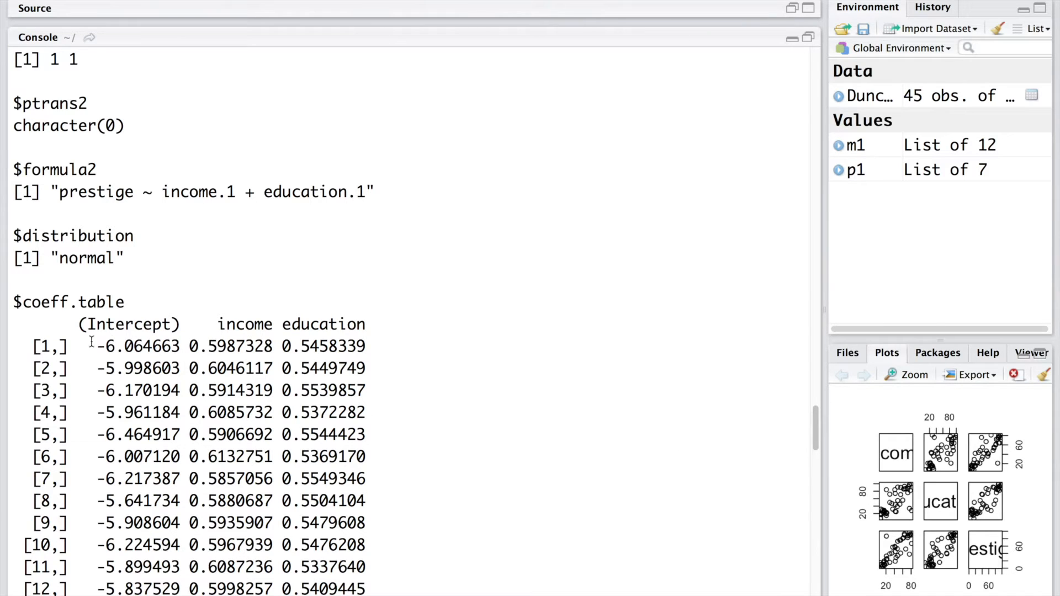
double_click(134, 346)
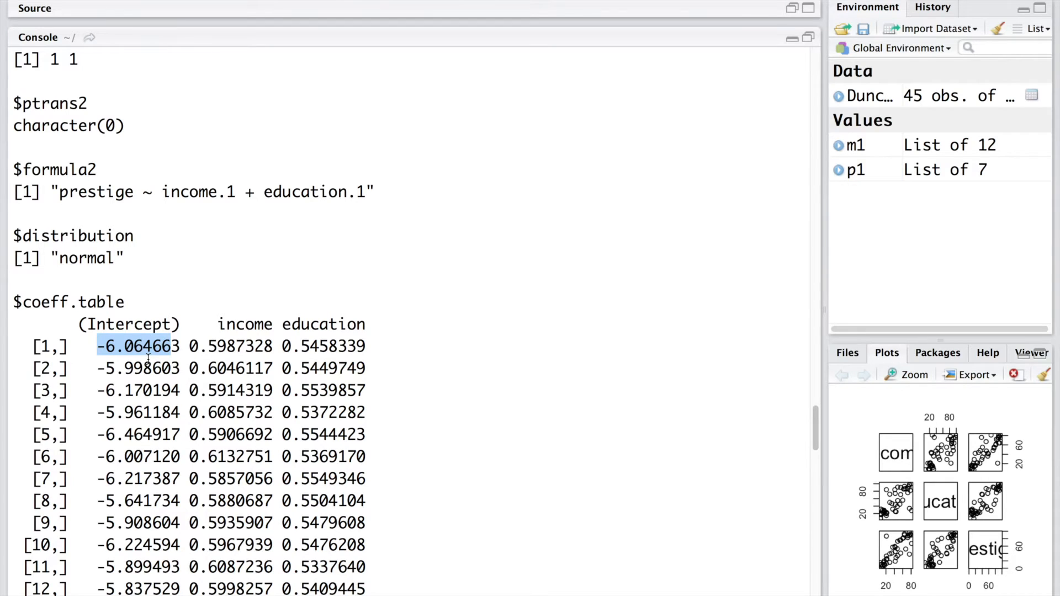
mouse_move(681, 399)
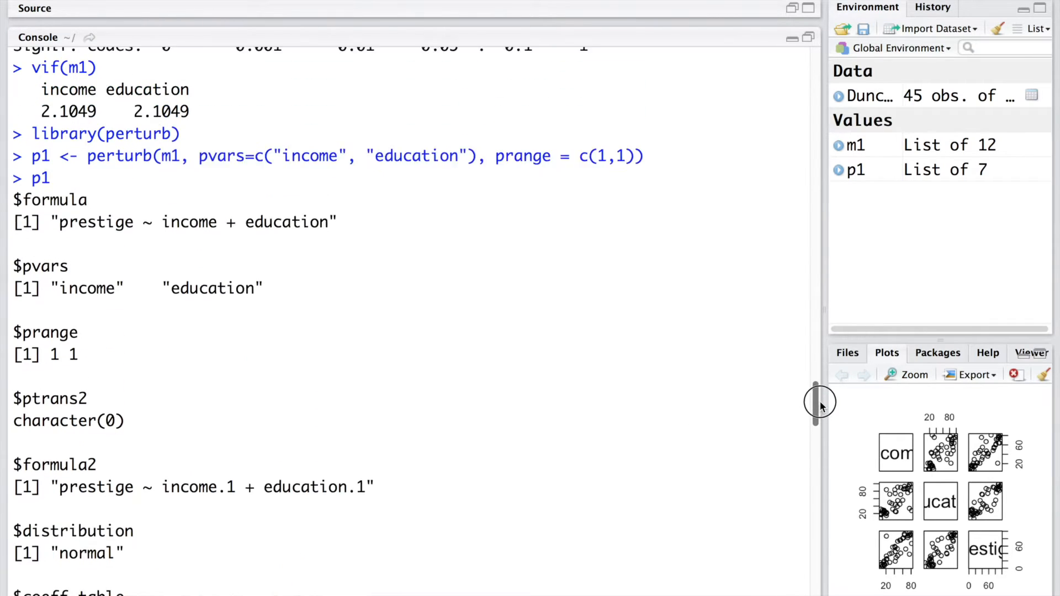
Compare m1's original income estimate with p1's first perturbed income coefficient
scroll("down", 3)
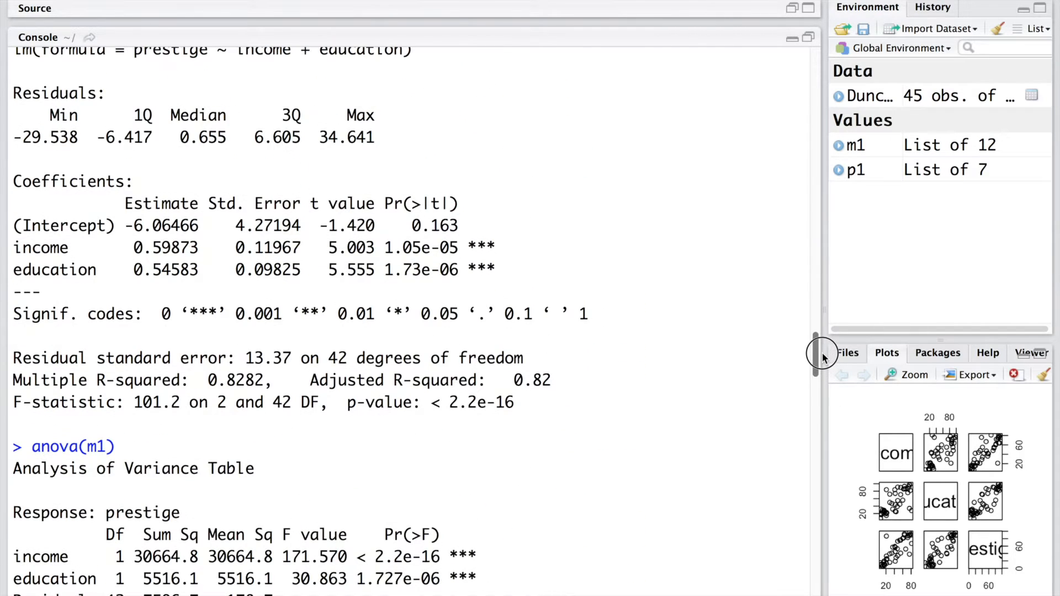
double_click(161, 225)
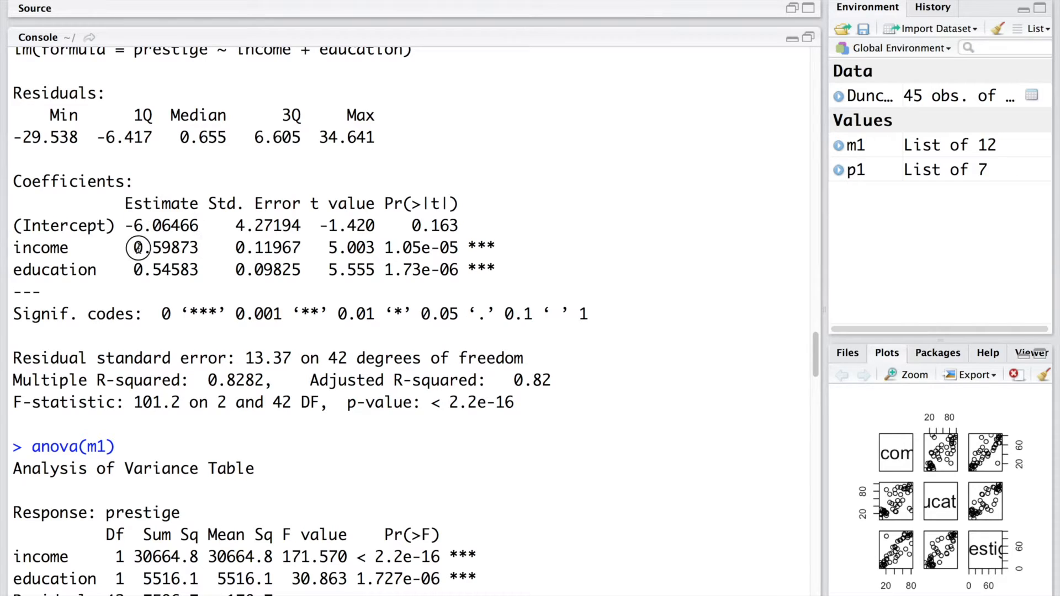
double_click(165, 247)
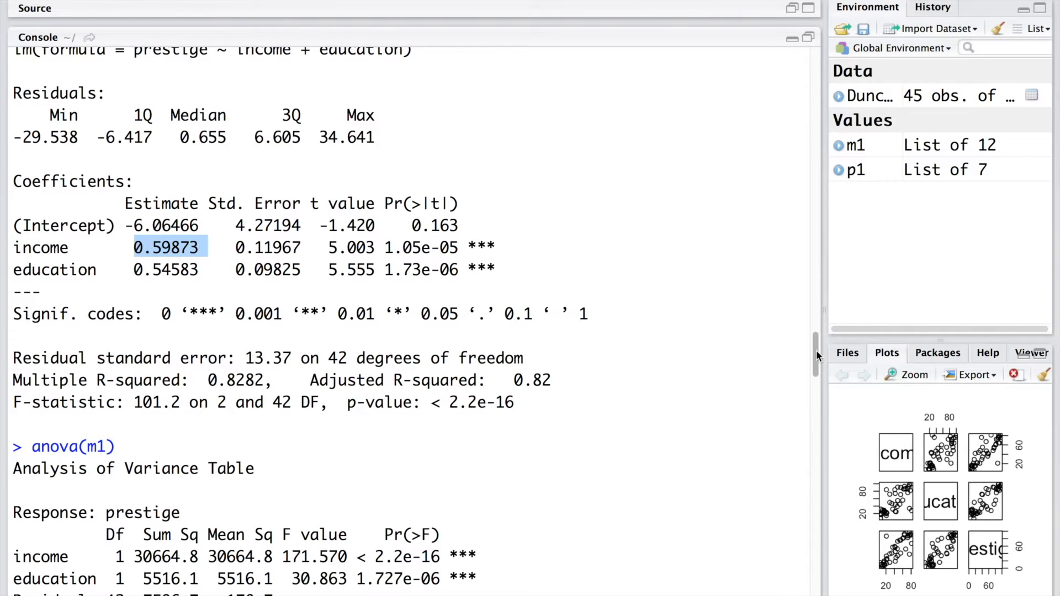
scroll("down", 3)
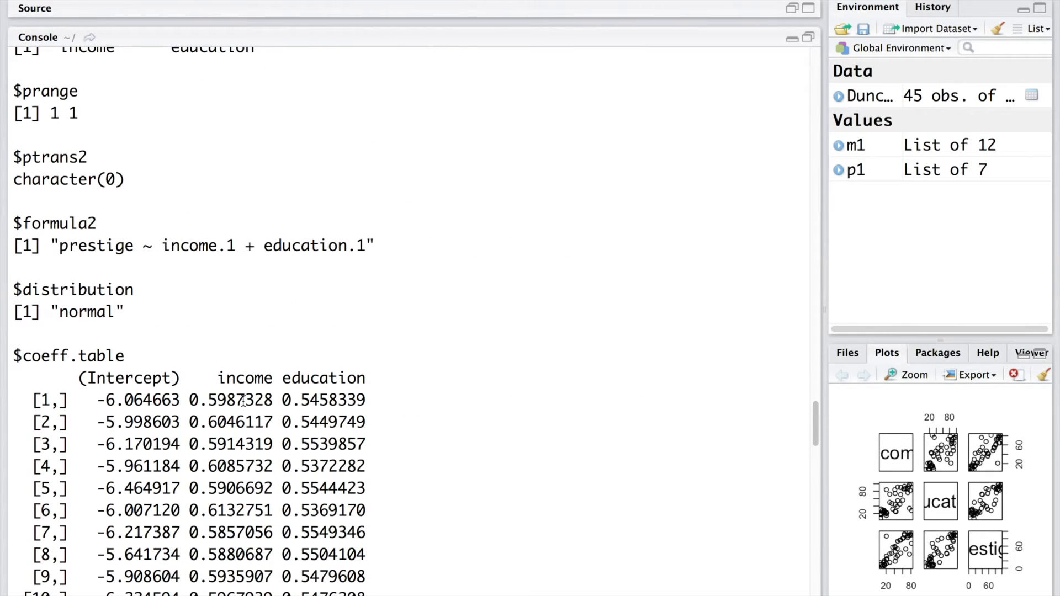
double_click(230, 400)
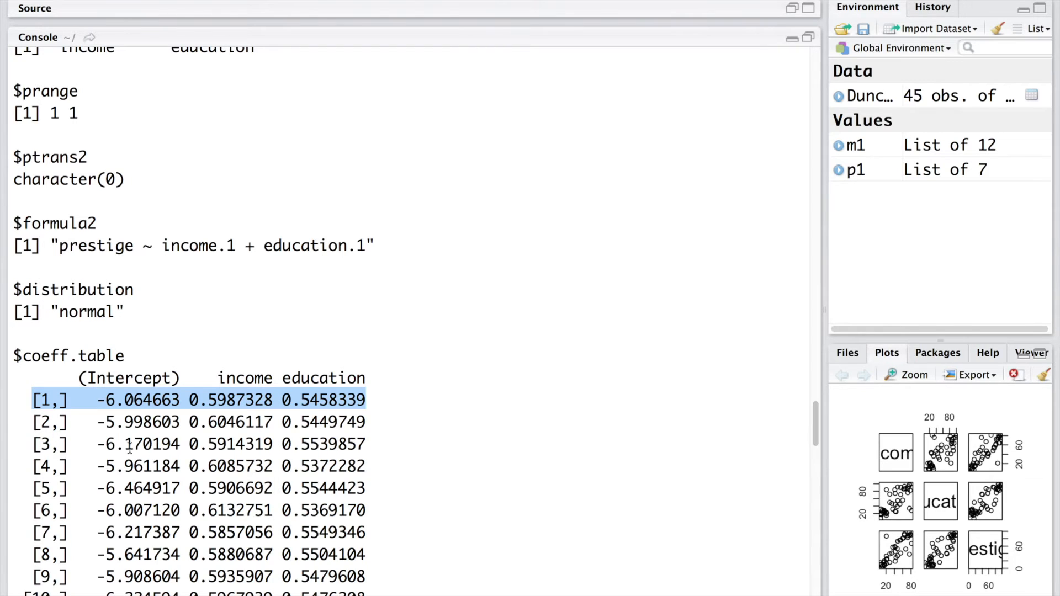
mouse_move(319, 389)
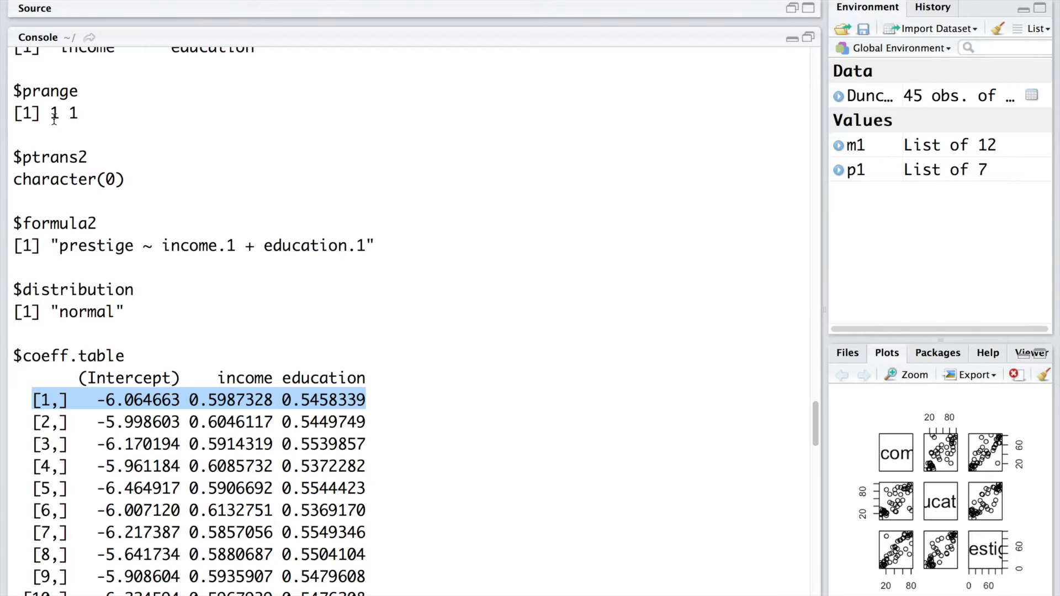
mouse_move(102, 280)
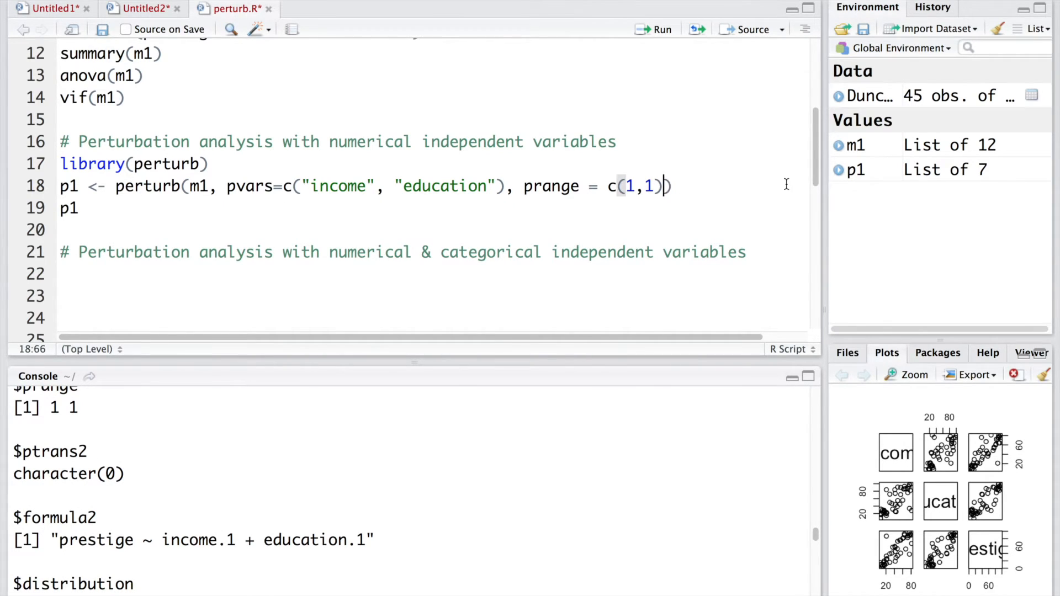
Add niter = 200 to the p1 perturb call and rerun it
type(", n")
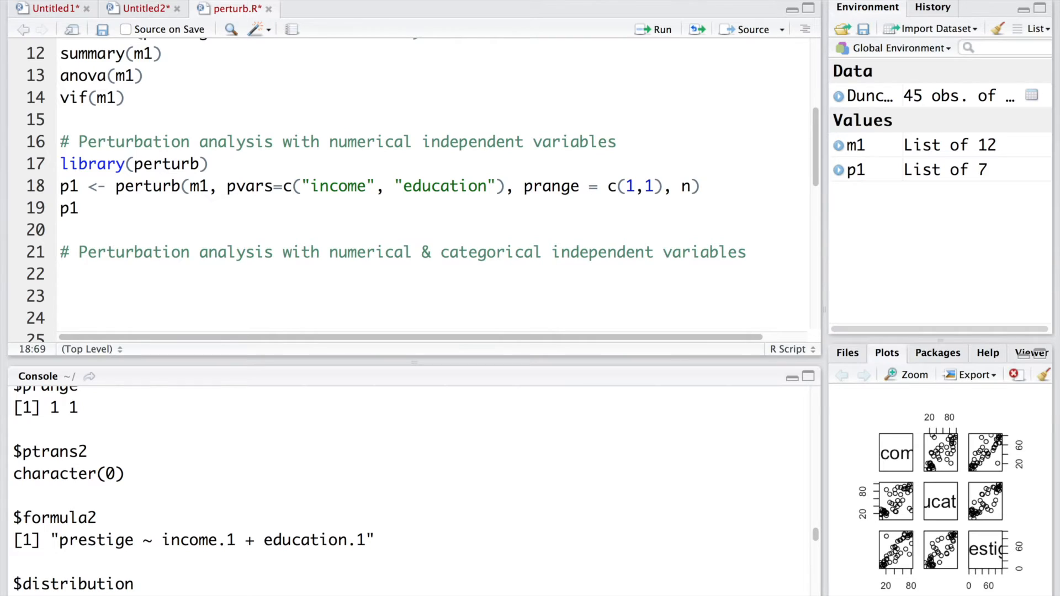
type("iter =")
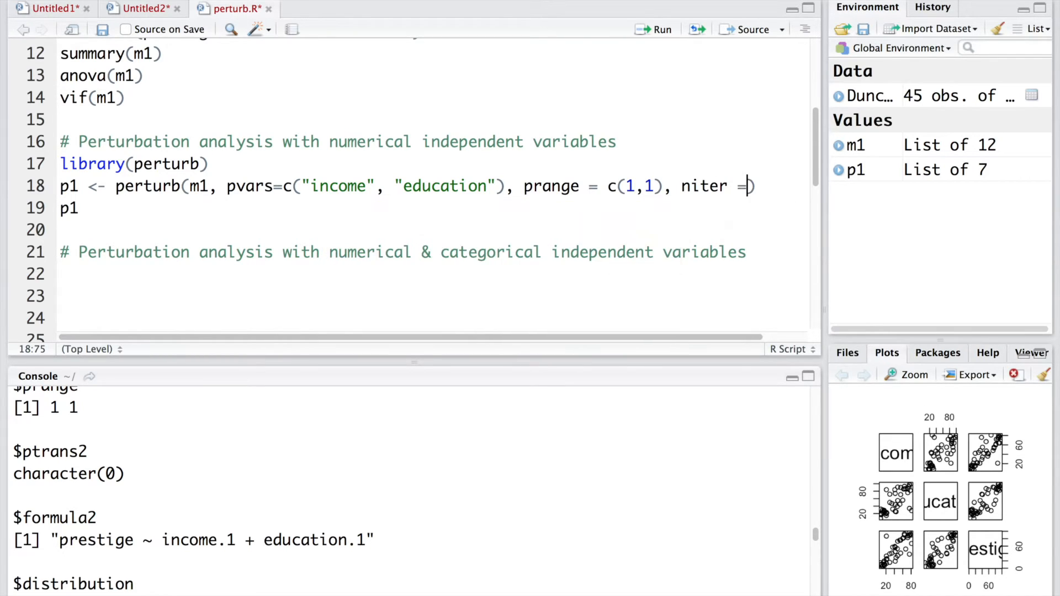
type("2)")
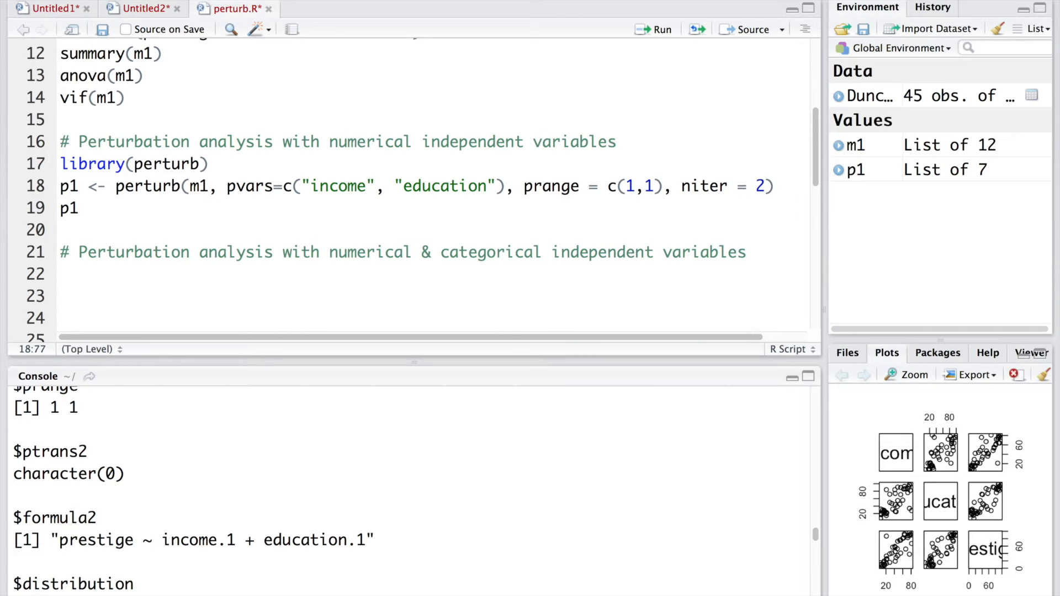
type("00")
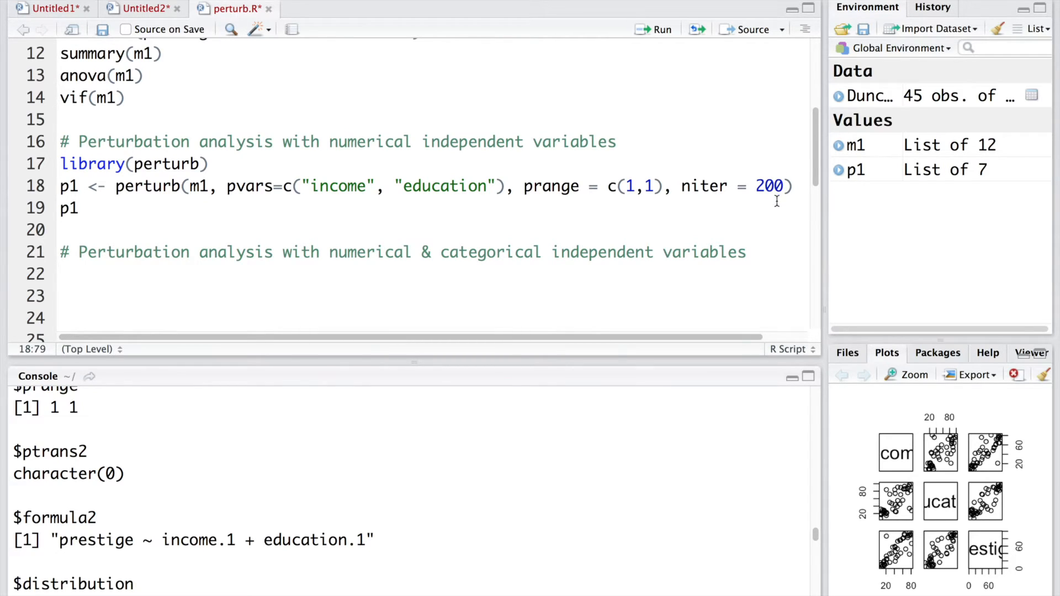
left_click(660, 30)
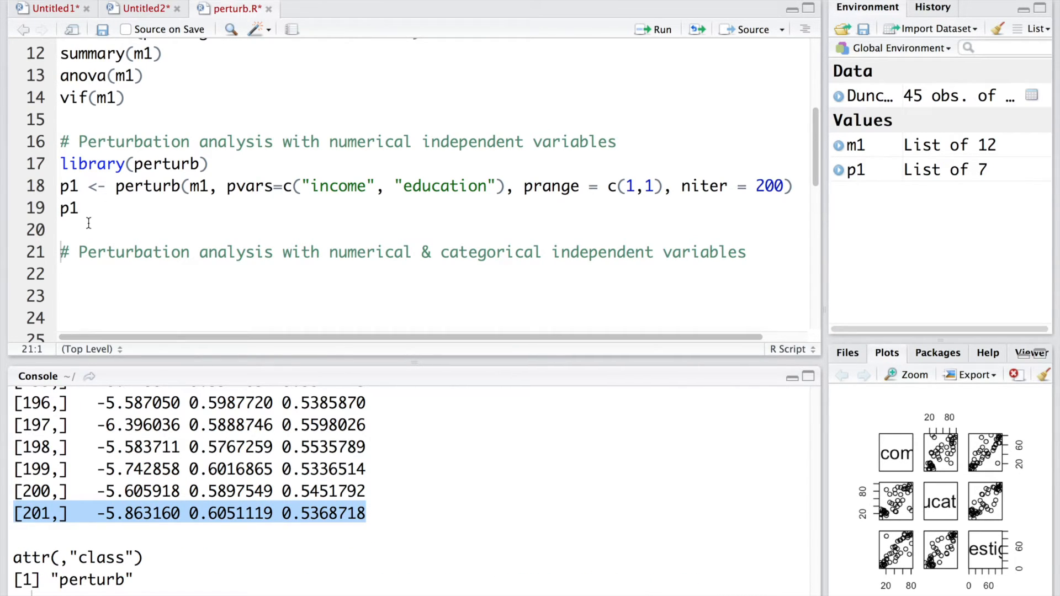
Add and run summary(p1), marking the max column of the impact summary
type("s")
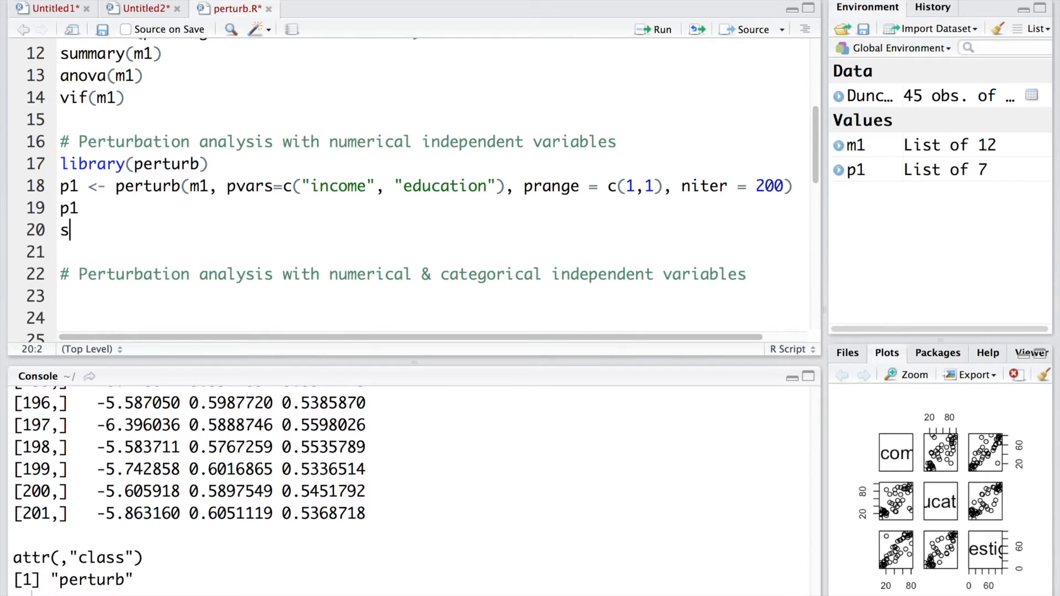
type("ummary(p1")
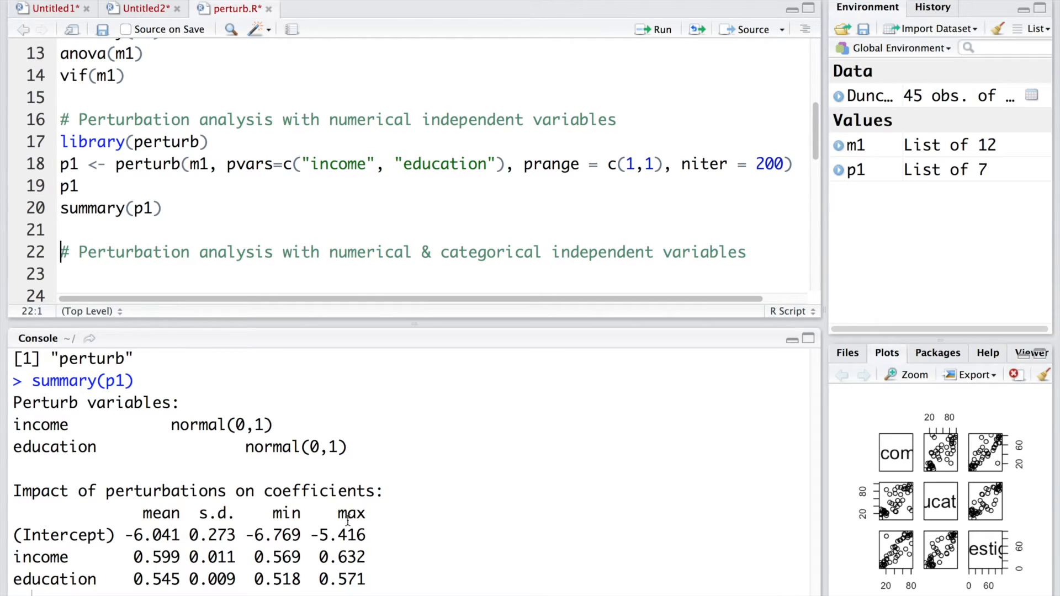
double_click(351, 513)
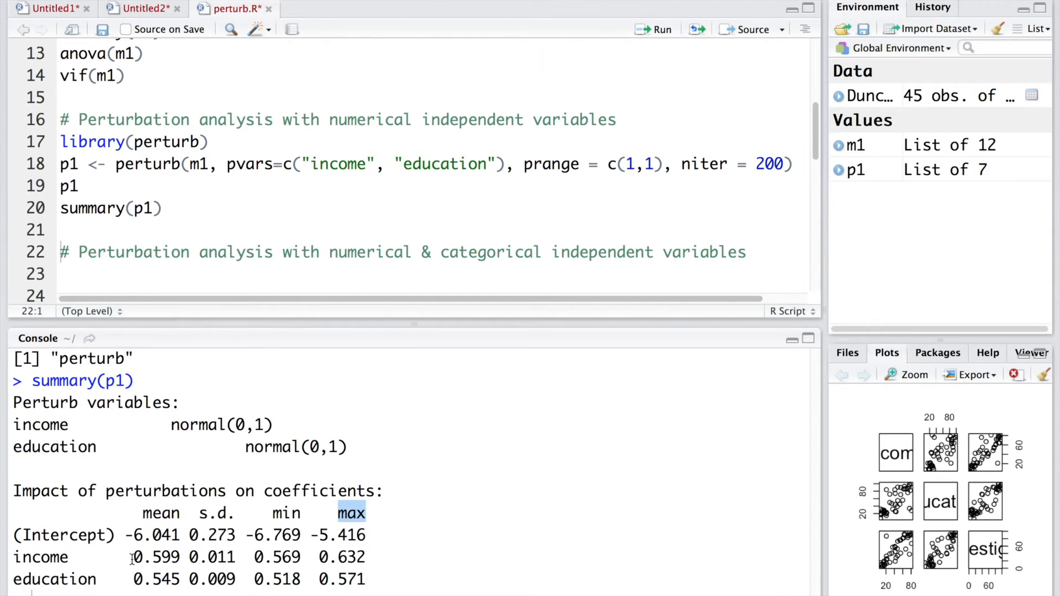
double_click(155, 557)
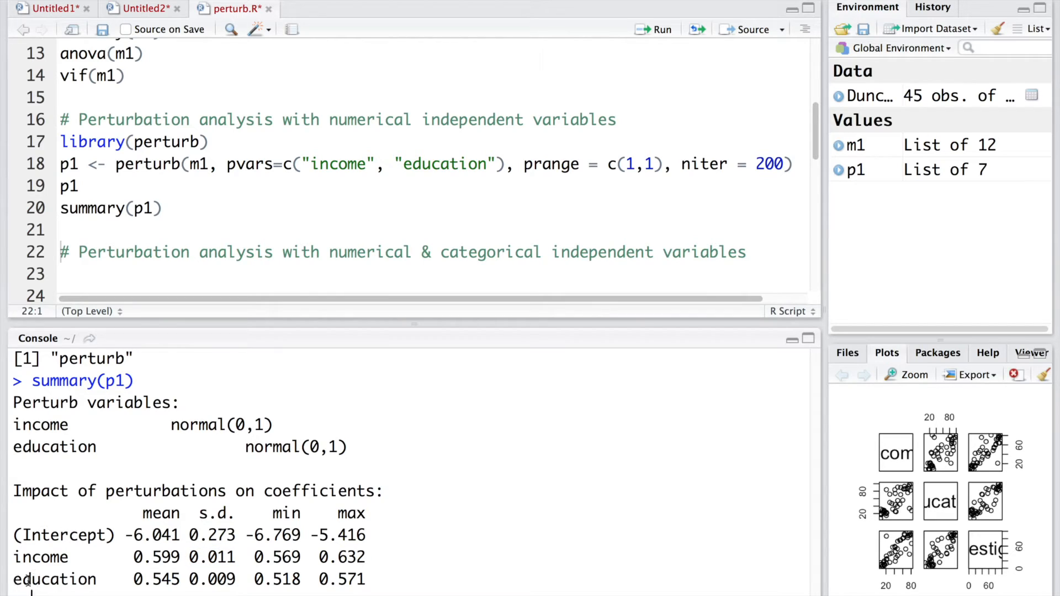
Highlight education's impact values: mean 0.545, s.d. 0.009, range 0.518–0.571
double_click(54, 579)
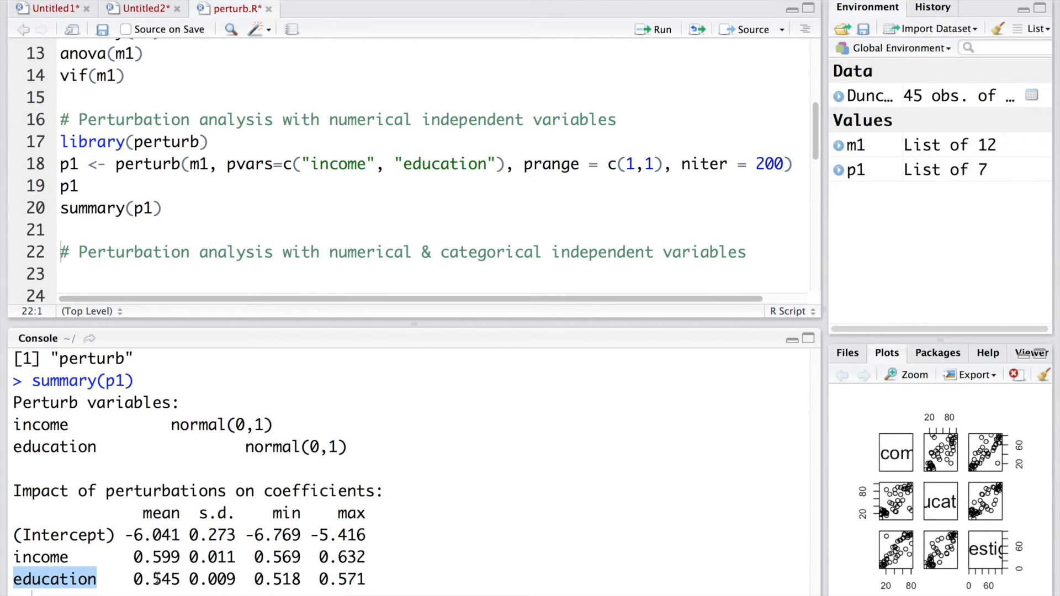
double_click(161, 579)
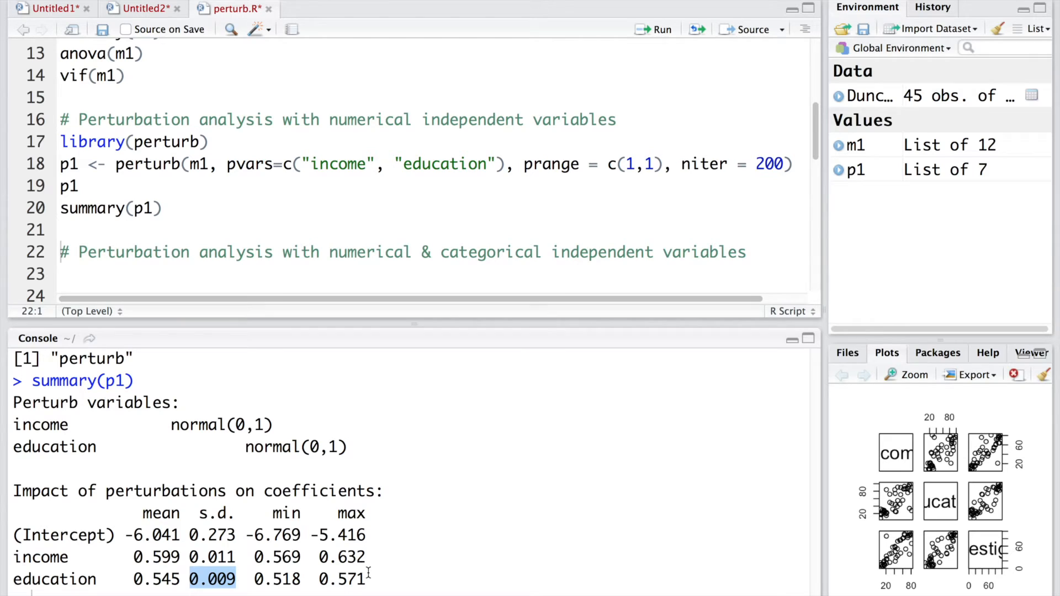
left_click_drag(212, 579, 345, 579)
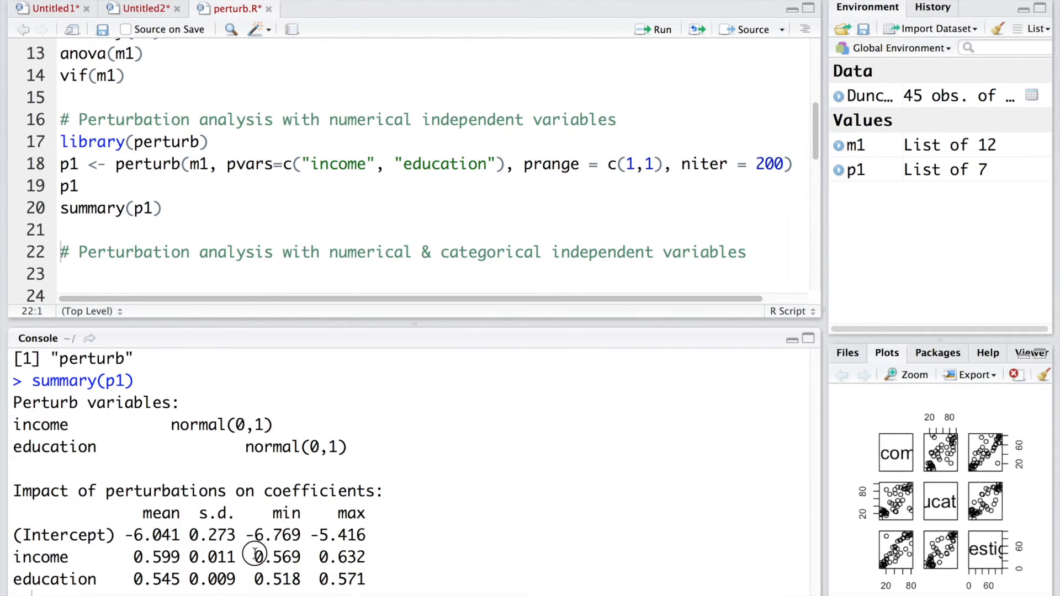
left_click_drag(255, 557, 369, 557)
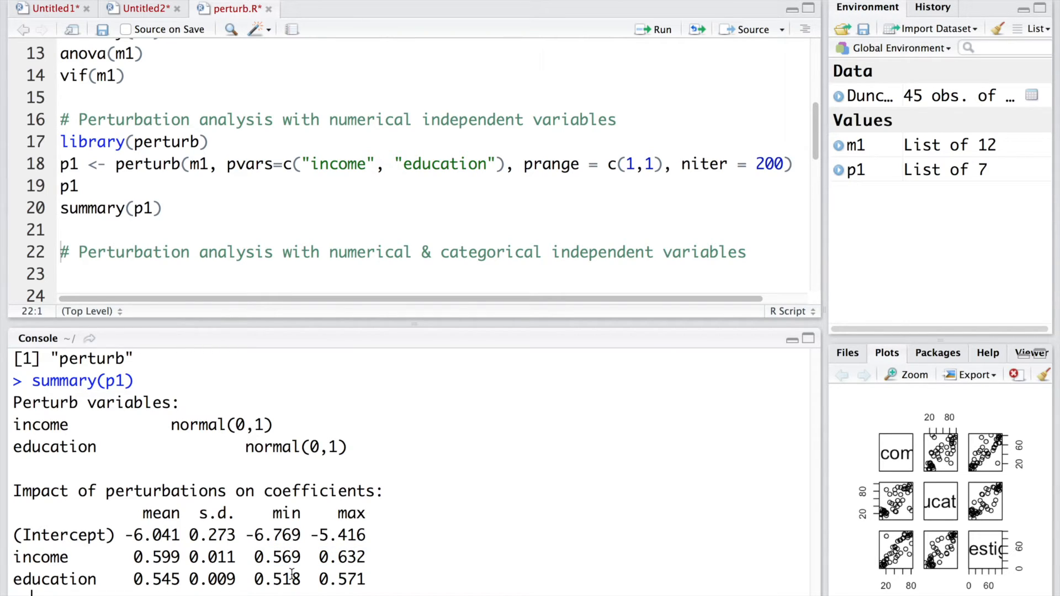
mouse_move(291, 575)
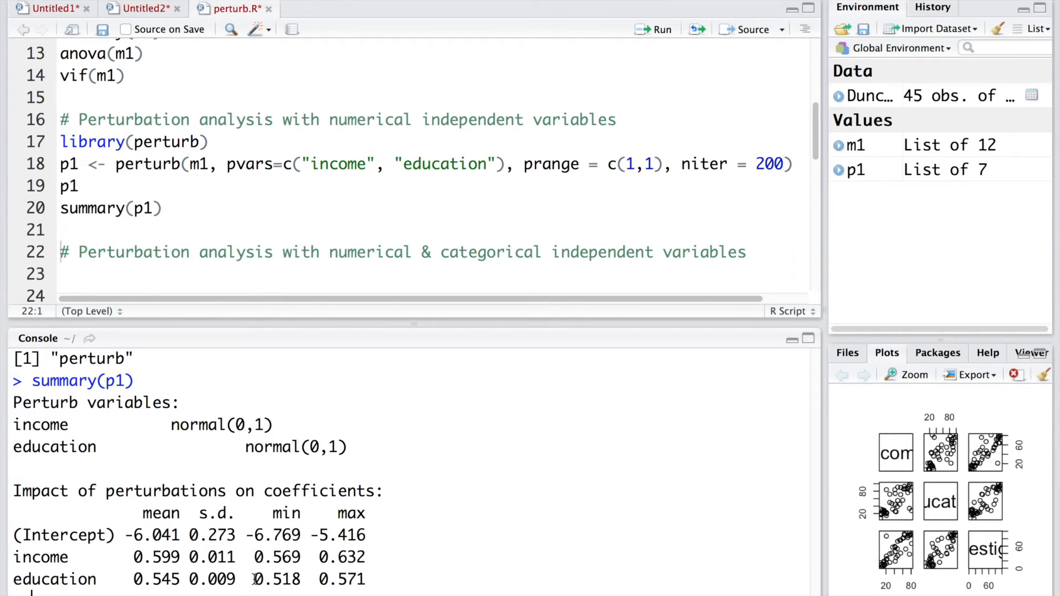
double_click(347, 579)
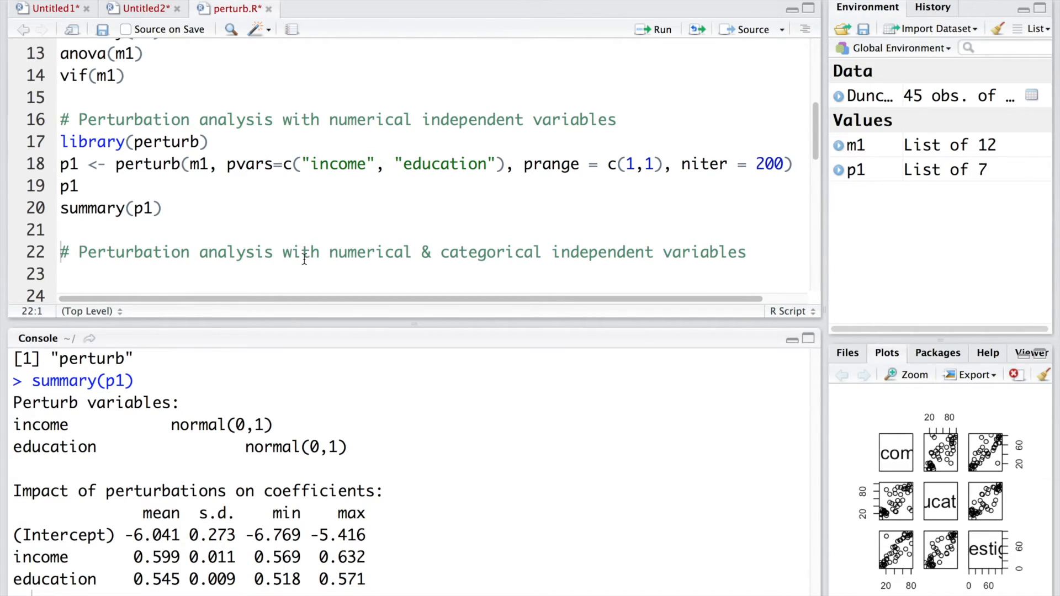
double_click(490, 253)
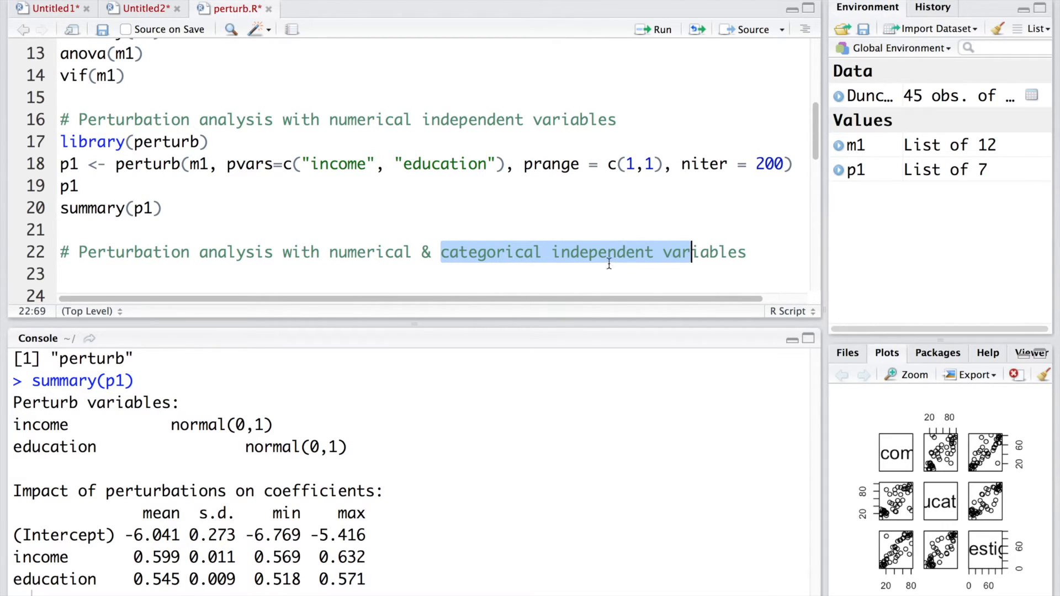
Write and run m2 <- lm(prestige ~ income + education + type) on line 23
left_click(284, 274)
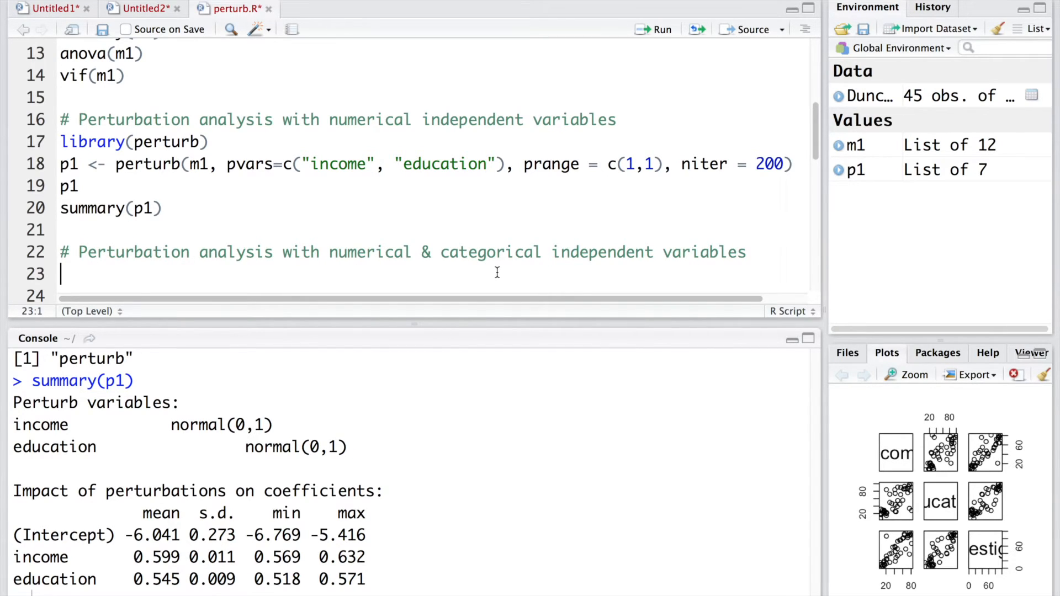
mouse_move(212, 273)
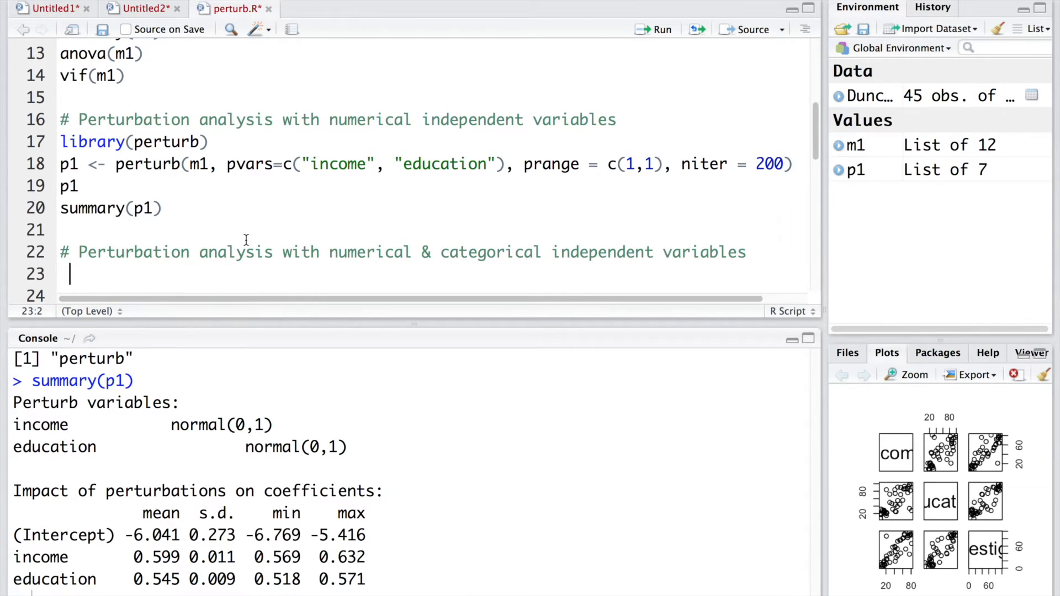
type("m")
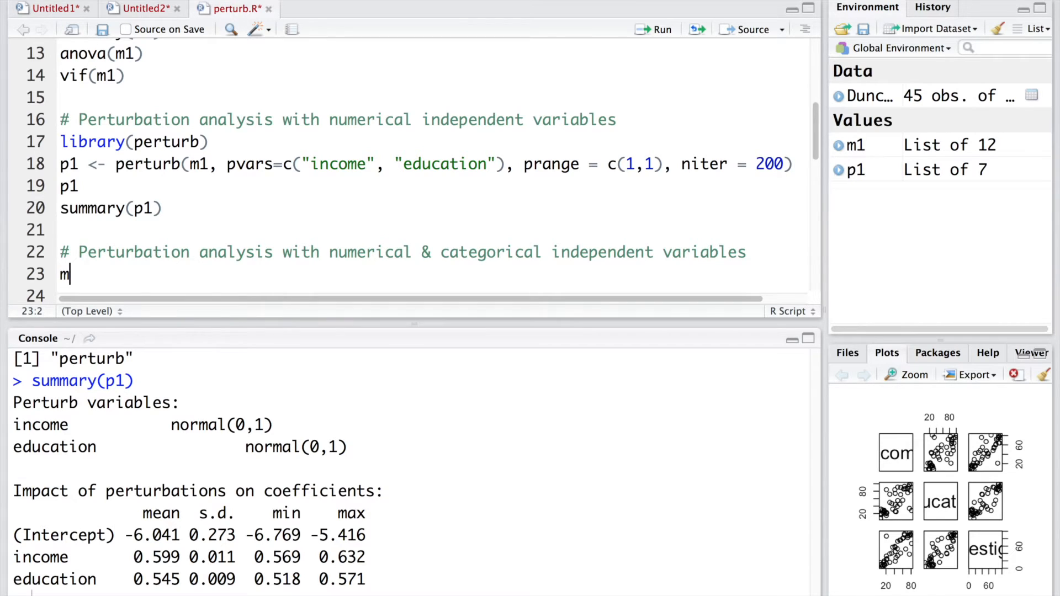
type("2 <- lm")
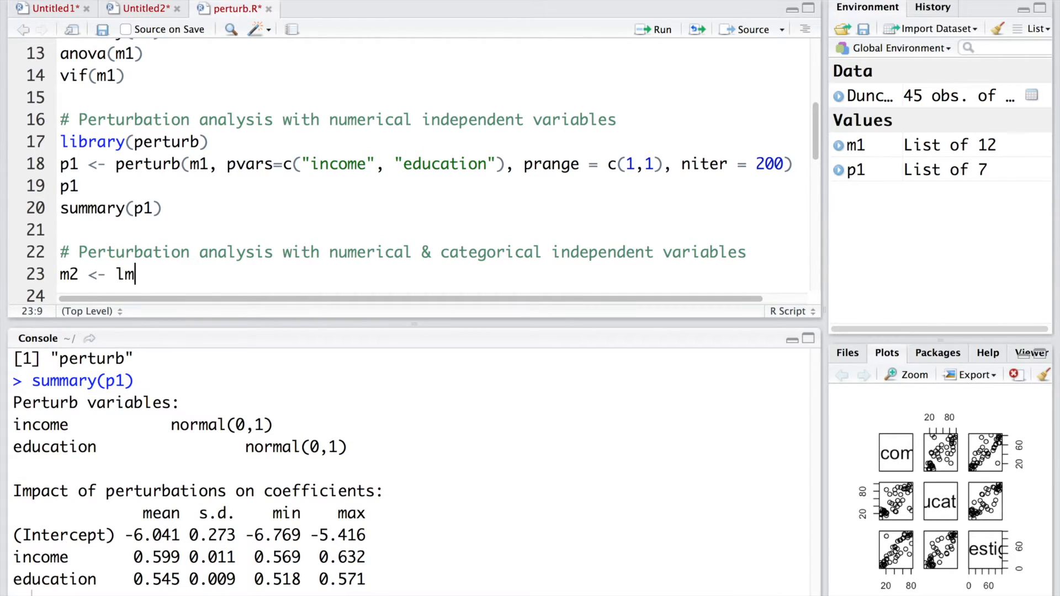
type("(")
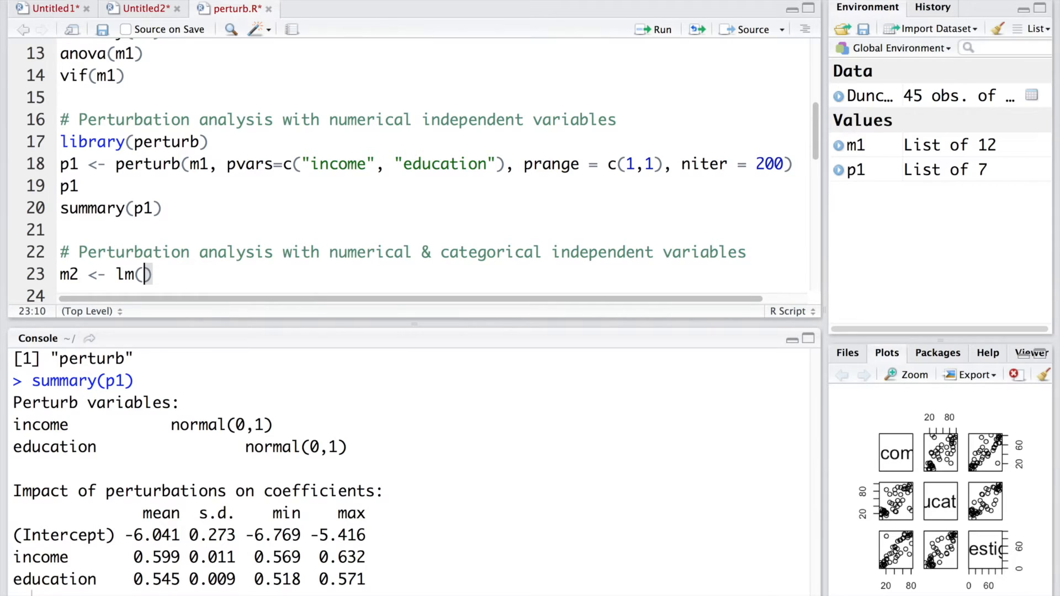
type("prestige ~ in")
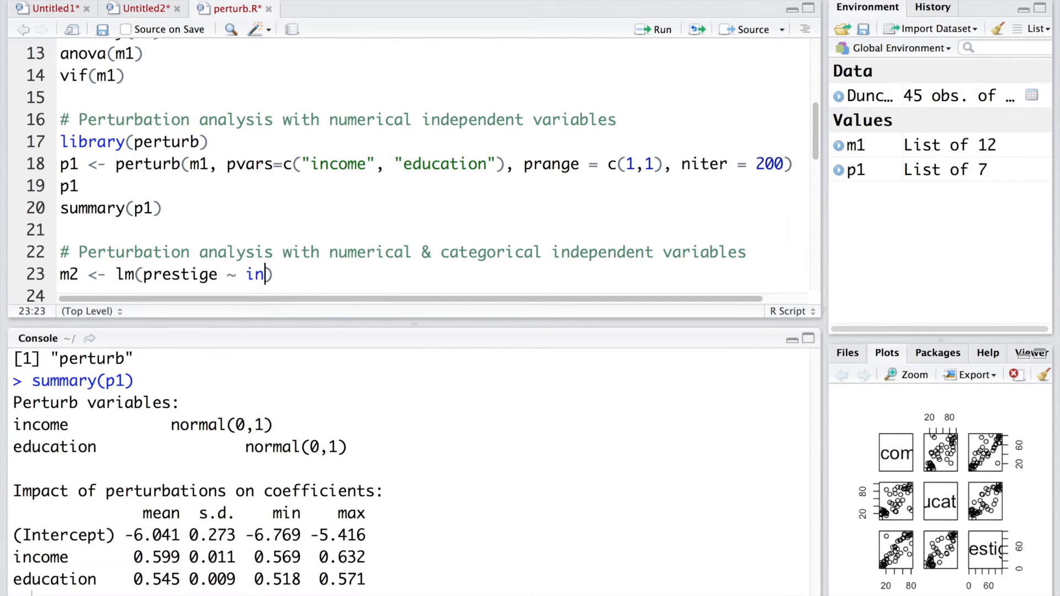
type("come + education + type")
left_click(431, 295)
type("summary(")
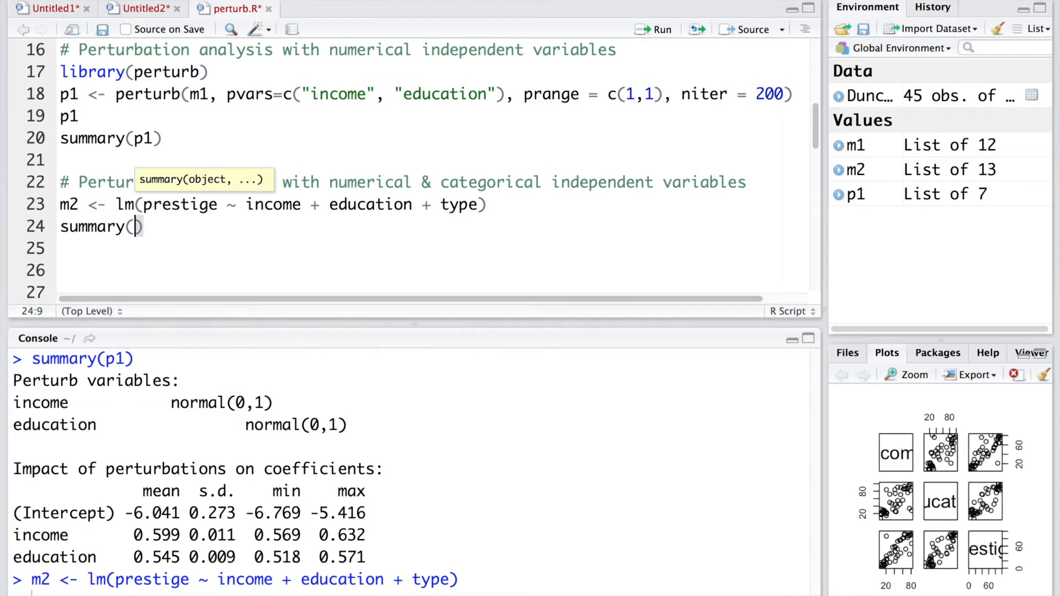
Run summary(m2), highlighting typeprof 16.66 and typewc −14.66 with adjusted R-squared 0.9044
type("m2")
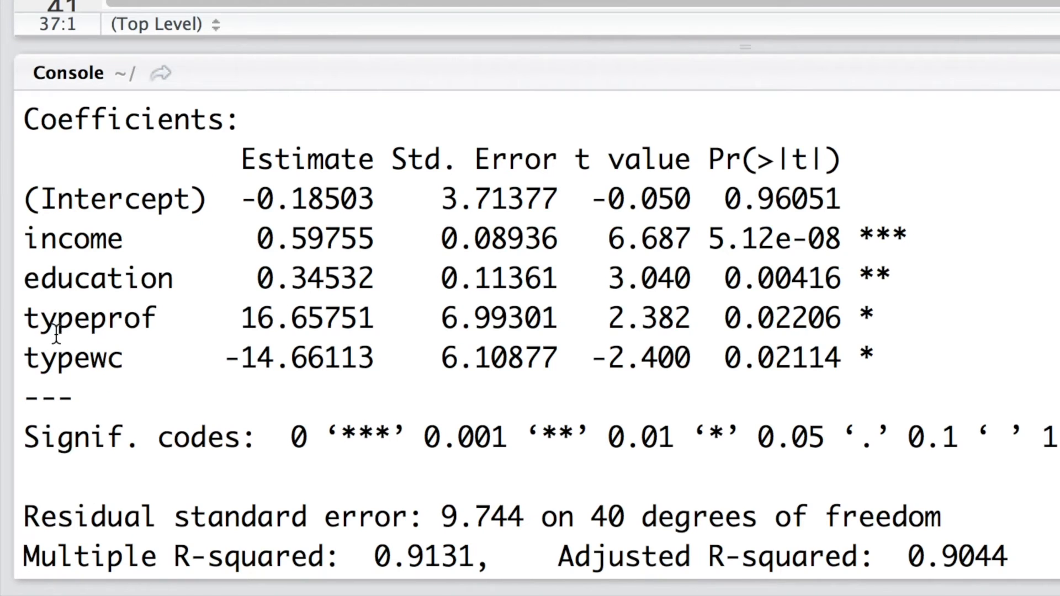
double_click(57, 318)
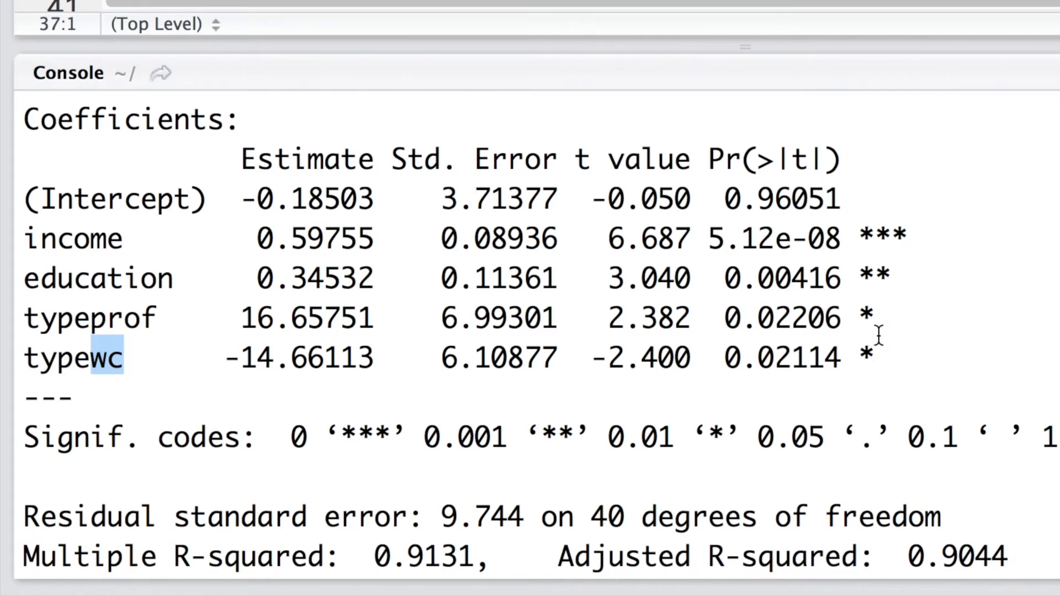
mouse_move(92, 240)
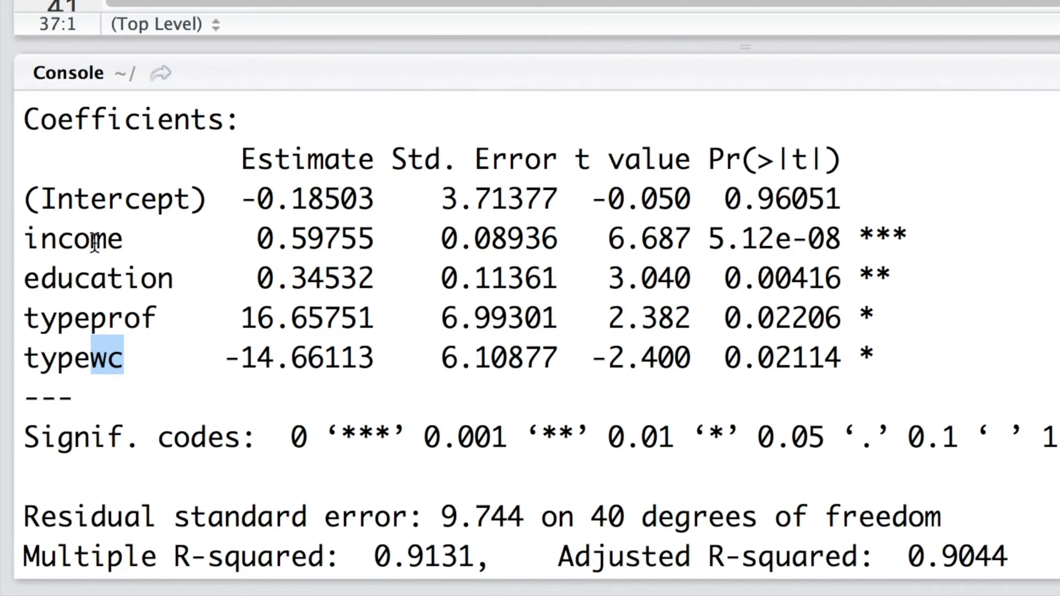
double_click(97, 278)
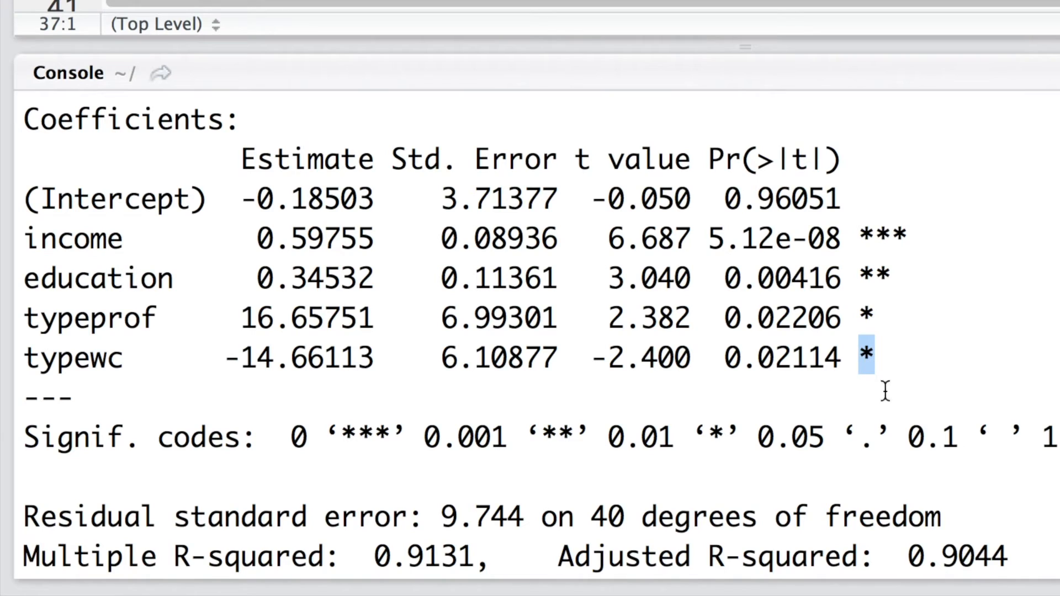
mouse_move(716, 439)
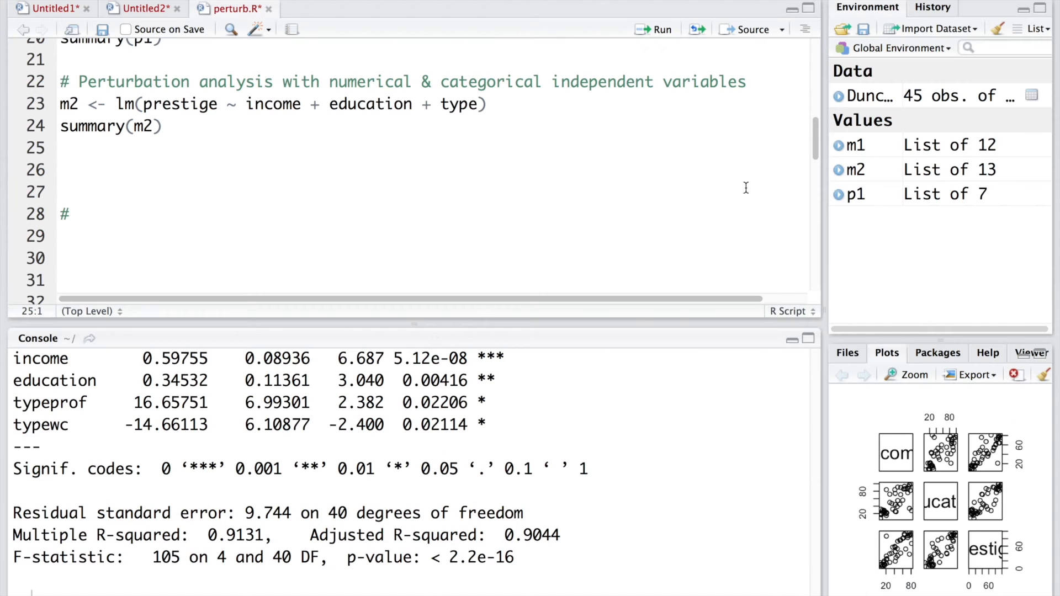
Add and run anova(m2) and vif(m2), showing a type GVIF of 5.10
type("anova(m2)")
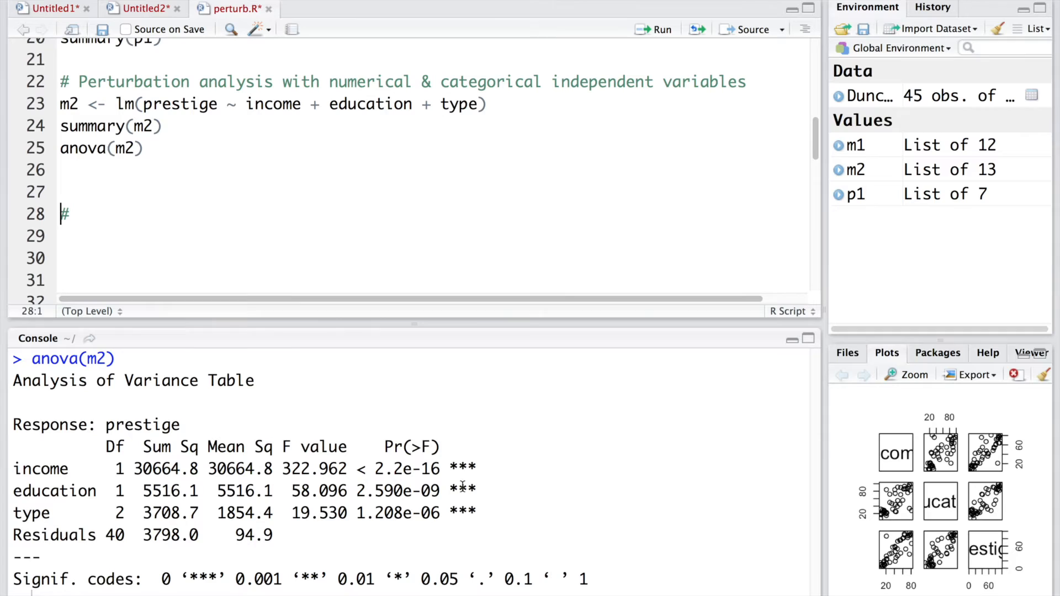
mouse_move(478, 511)
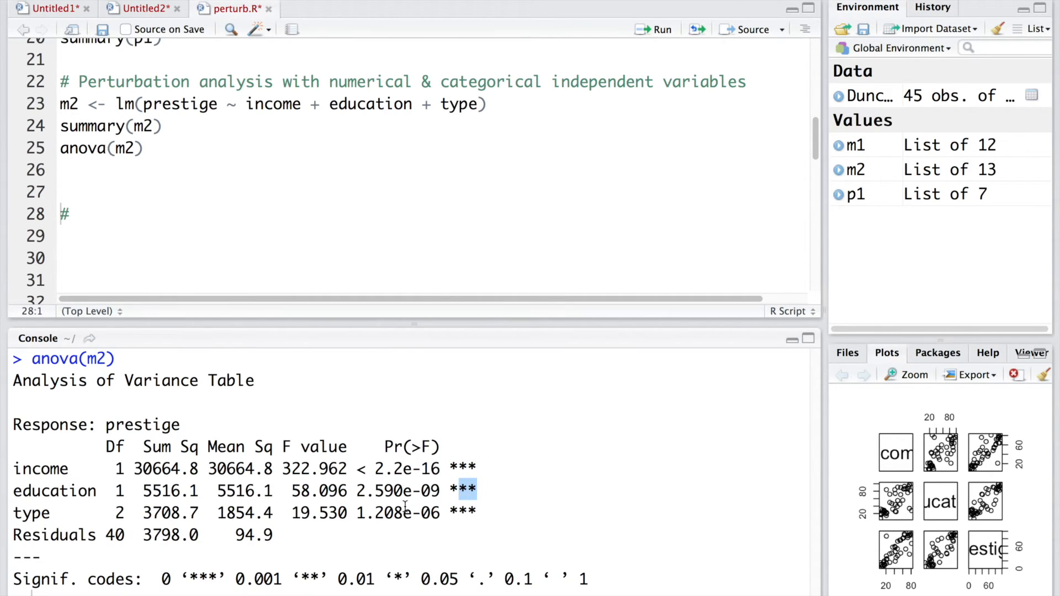
type("vif")
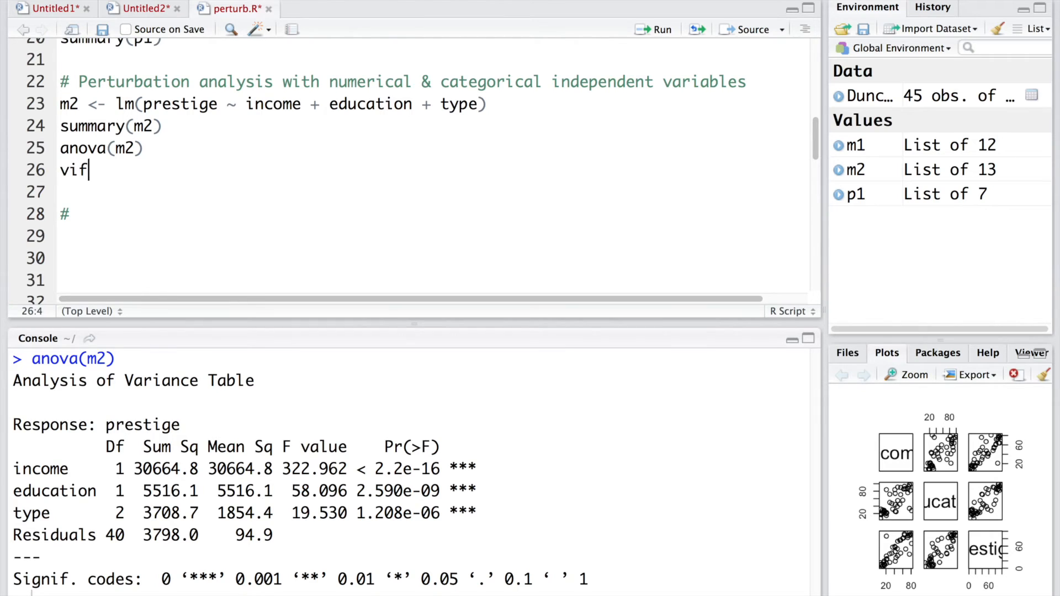
type("(m2)")
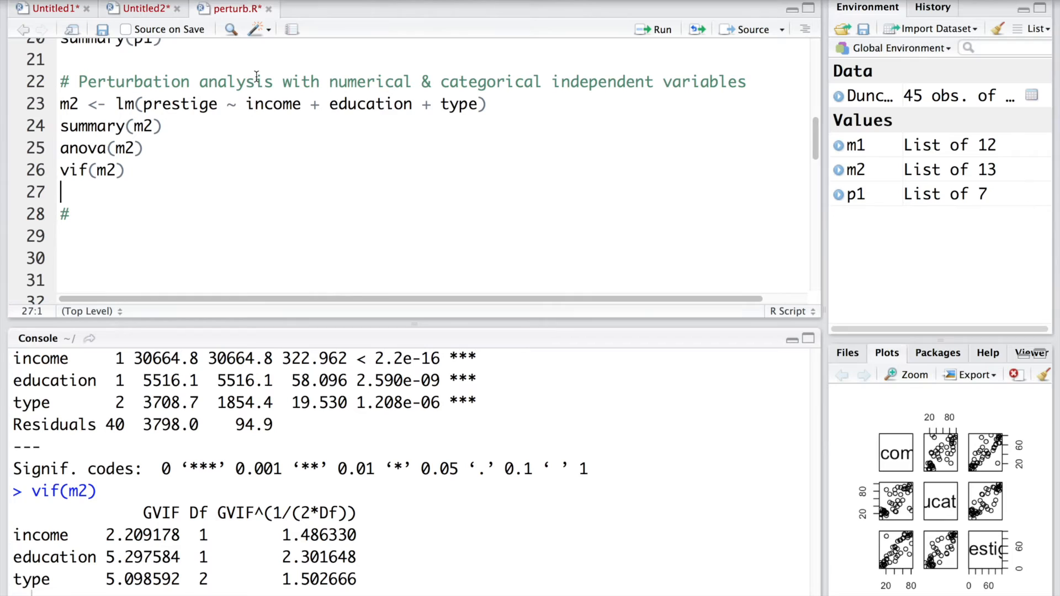
double_click(370, 103)
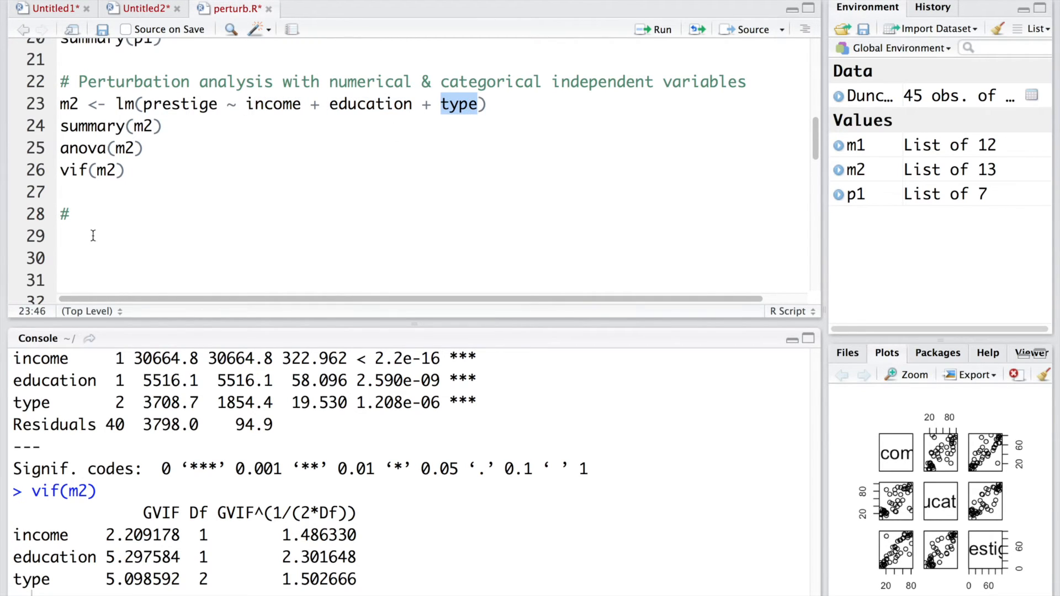
left_click(465, 155)
type("p2 <- perturb(m2, pvars = c")
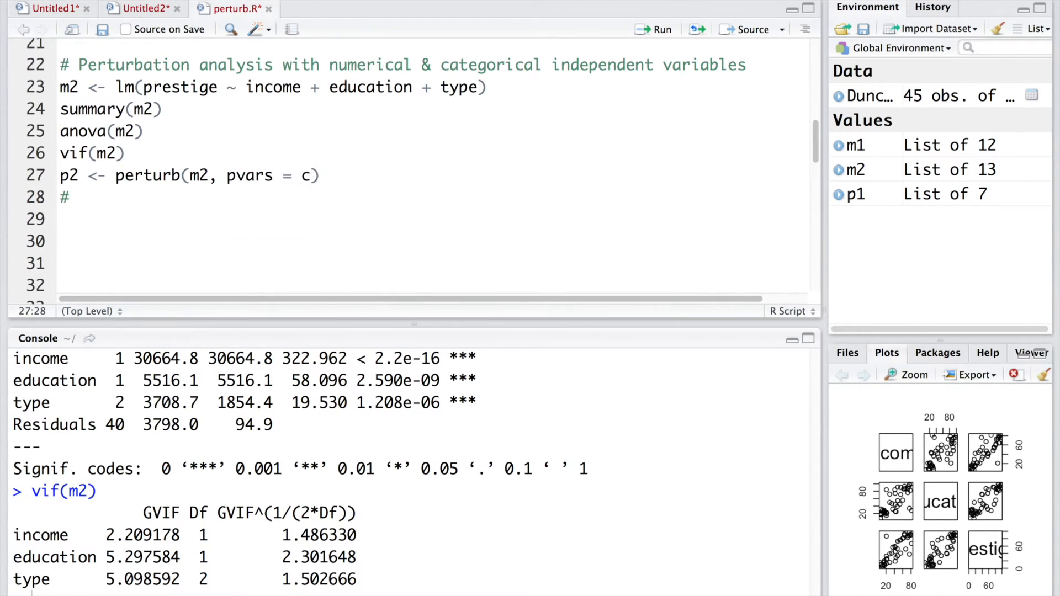
Complete p2 with pvars income and education, prange c(1,1), pfac list('type', pcnt=95), and run it
type("\"income\", \"education\"), prange = )")
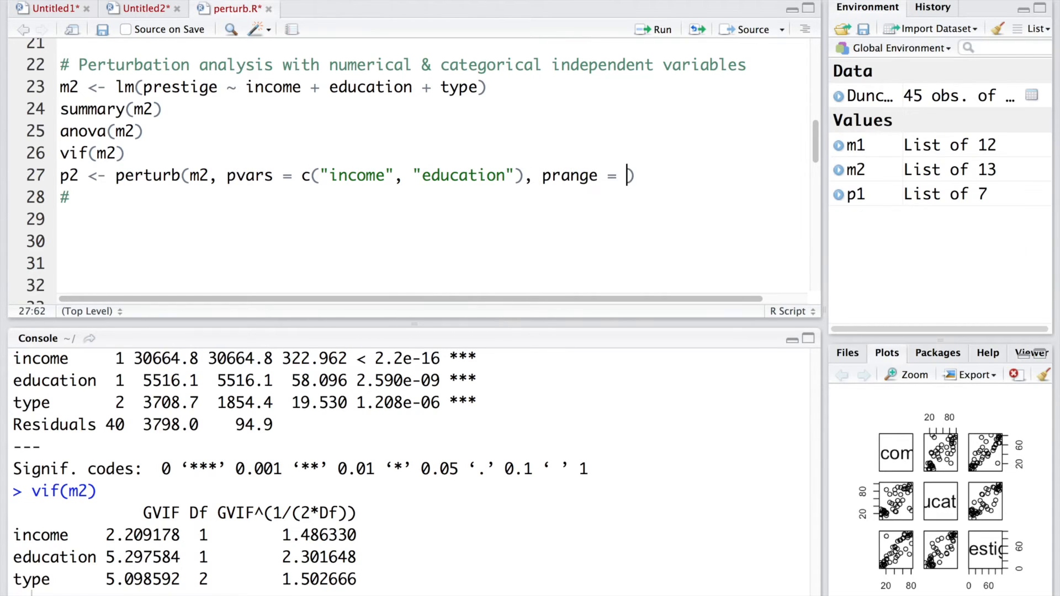
type("c(1,1), pfac)")
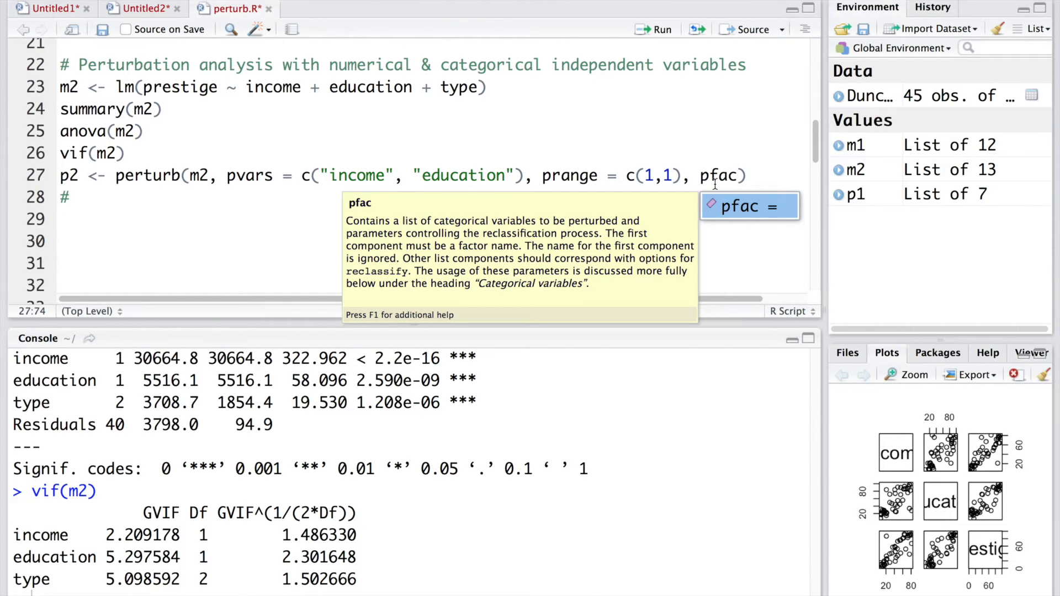
mouse_move(725, 175)
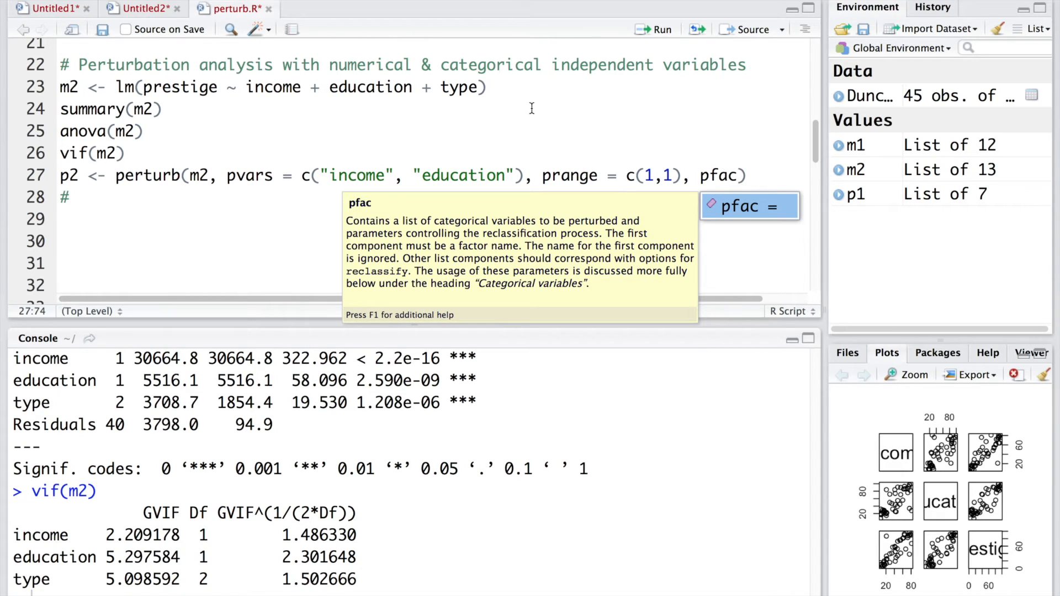
type("=")
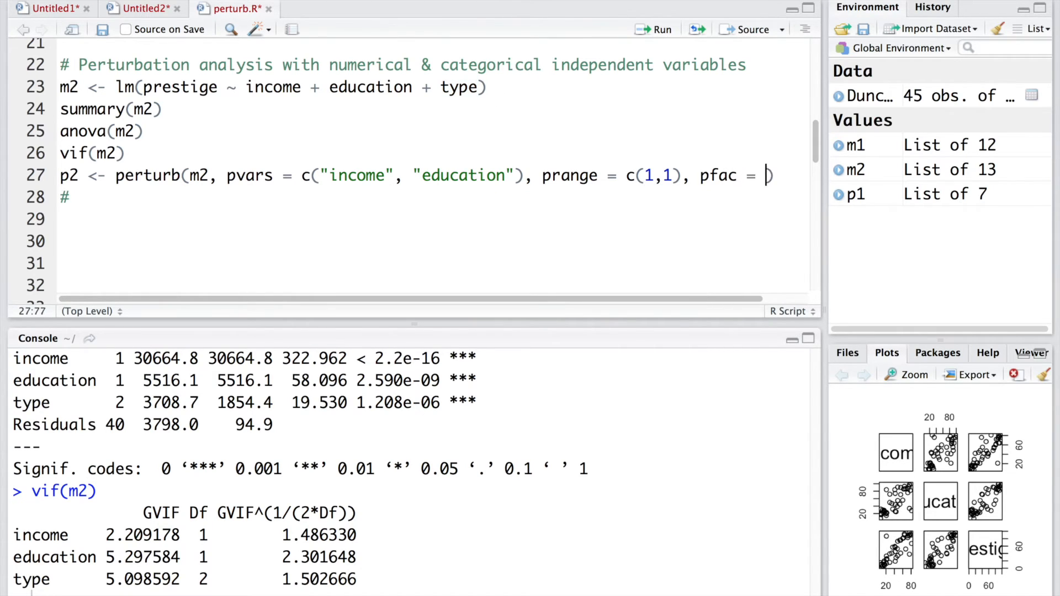
type("list(\"type\", pcnt=95)")
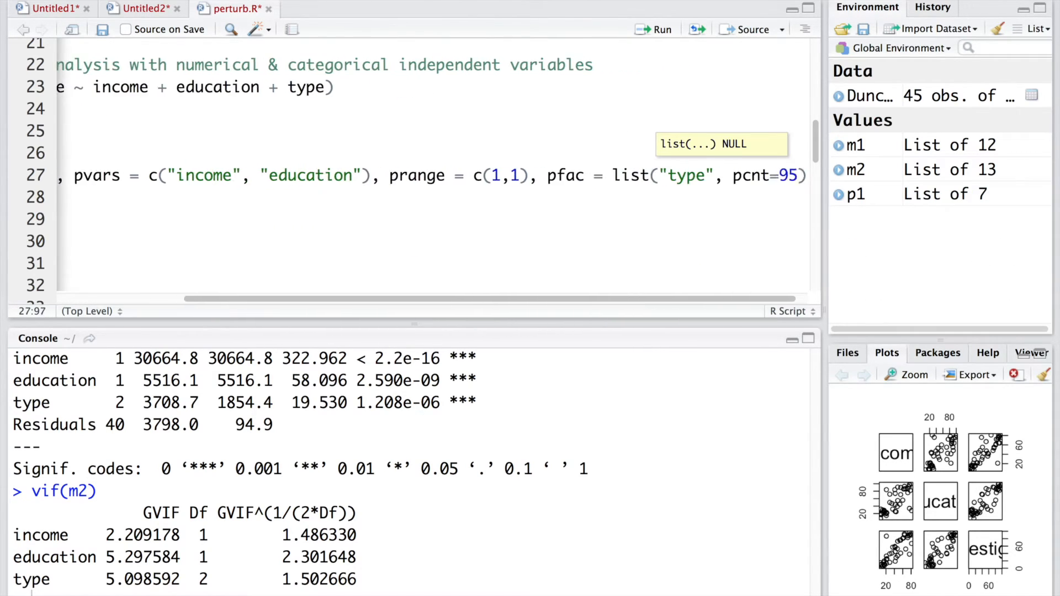
scroll("left", 3)
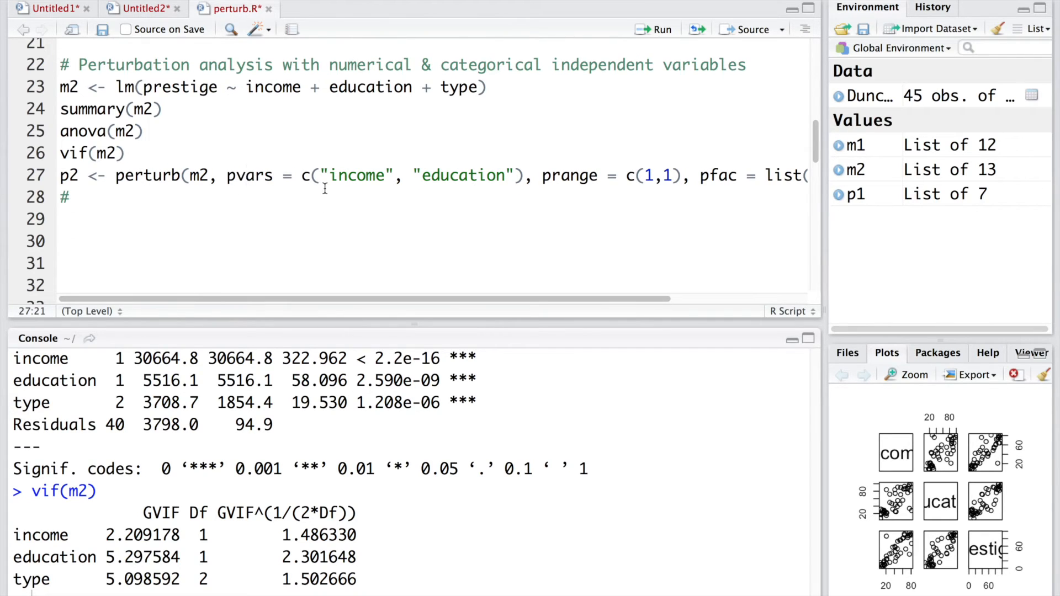
mouse_move(325, 190)
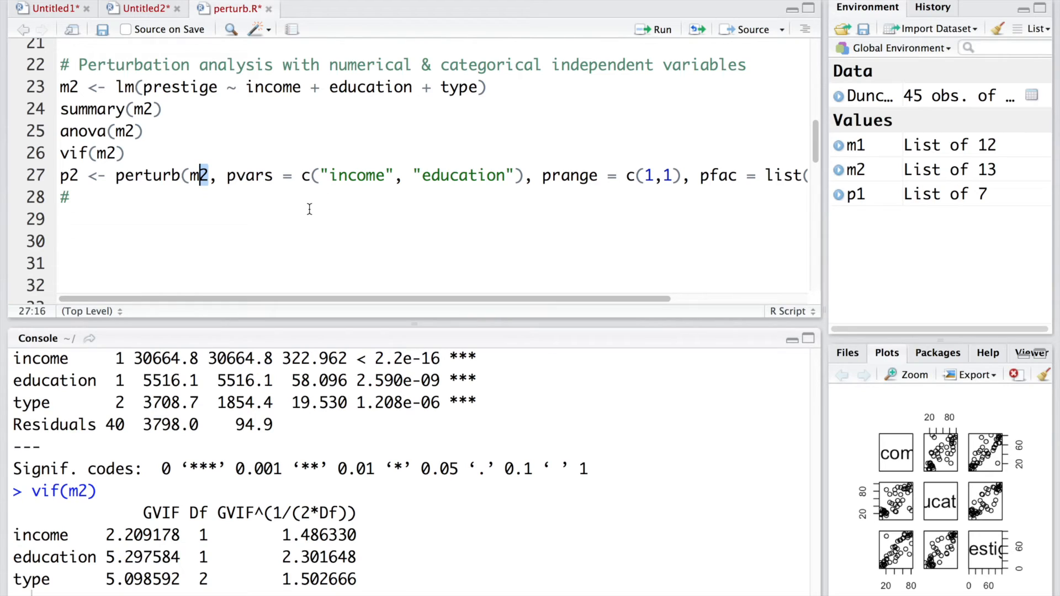
mouse_move(645, 190)
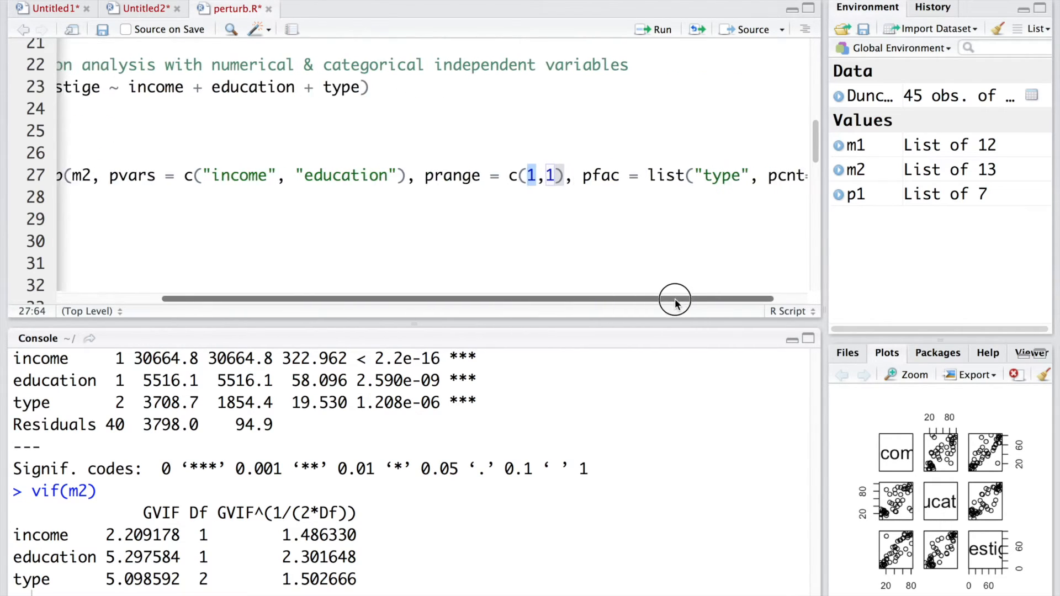
left_click_drag(675, 299, 785, 300)
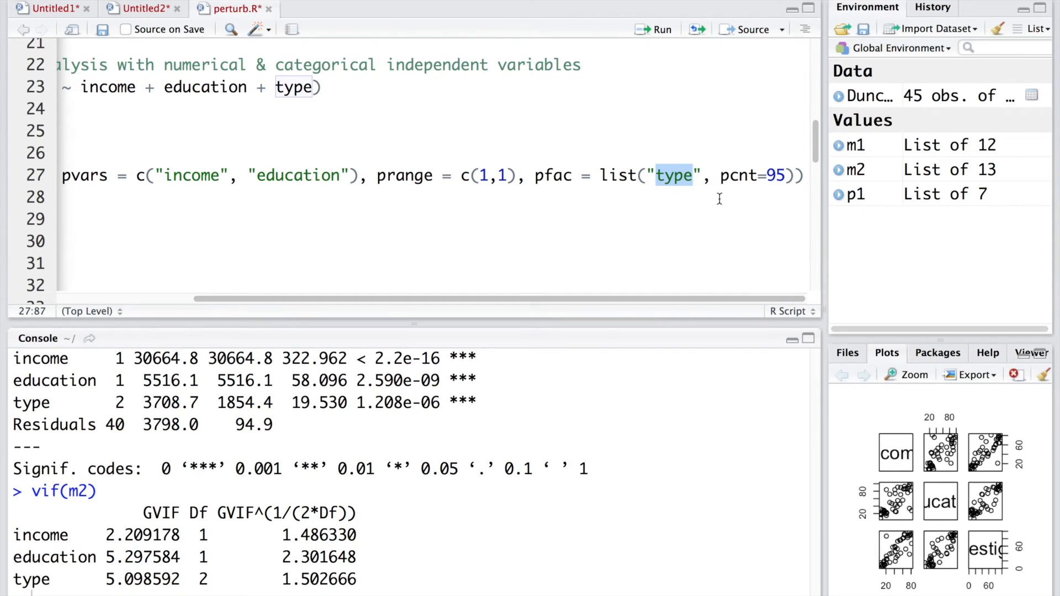
scroll("left", 3)
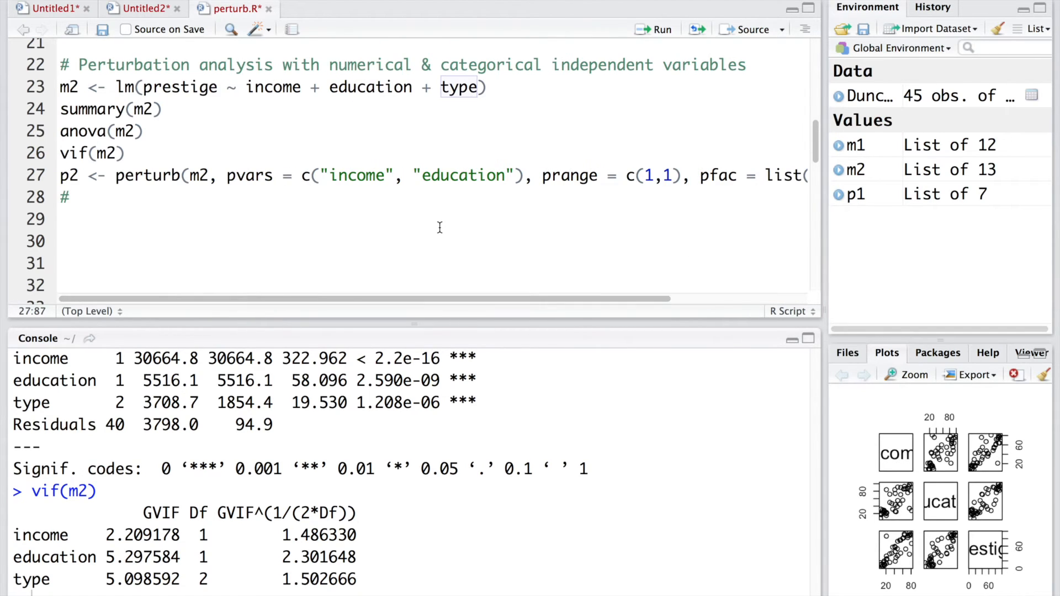
left_click(485, 175)
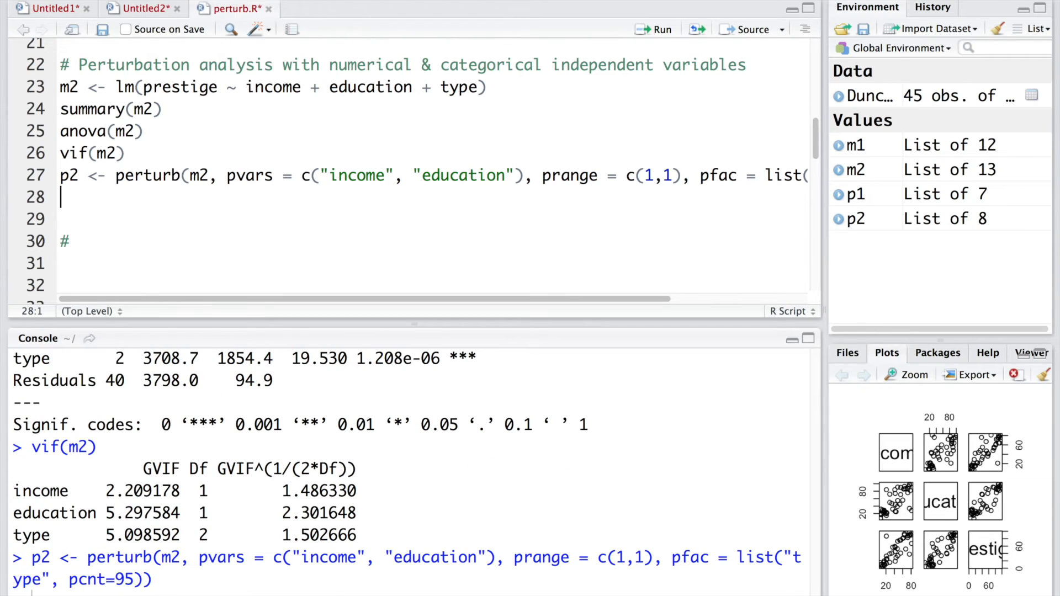
Print p2 and compare the original intercept with perturbed typeprof values (mean 13.231)
type("p2")
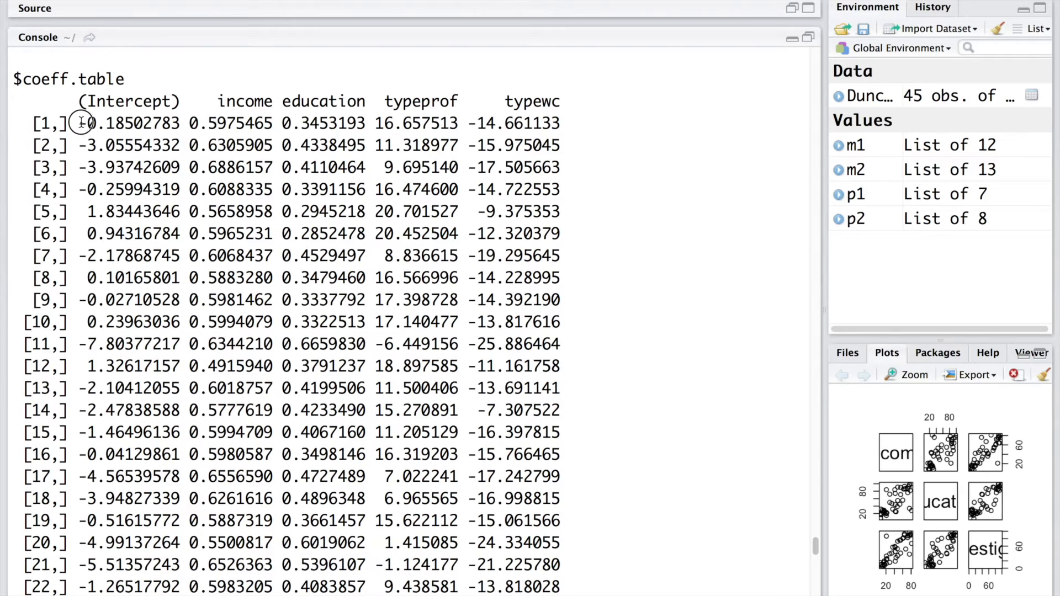
scroll("down", 3)
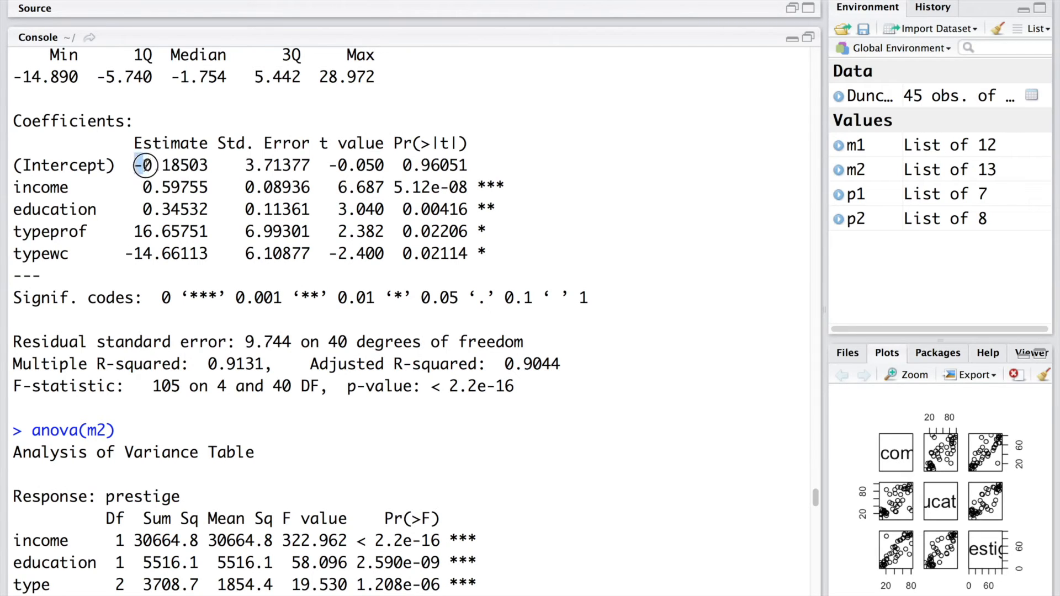
double_click(171, 165)
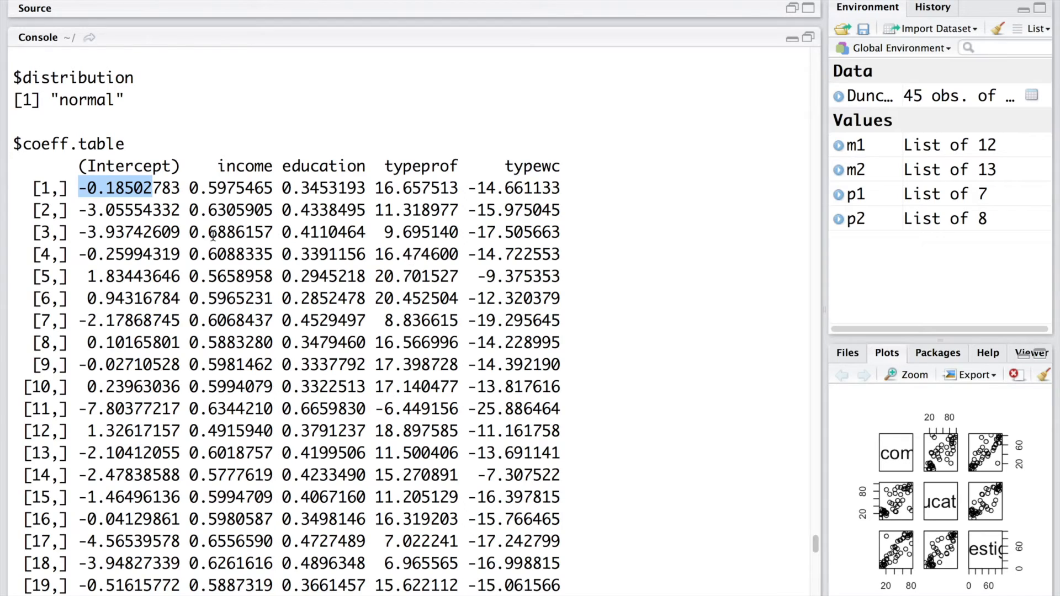
mouse_move(320, 210)
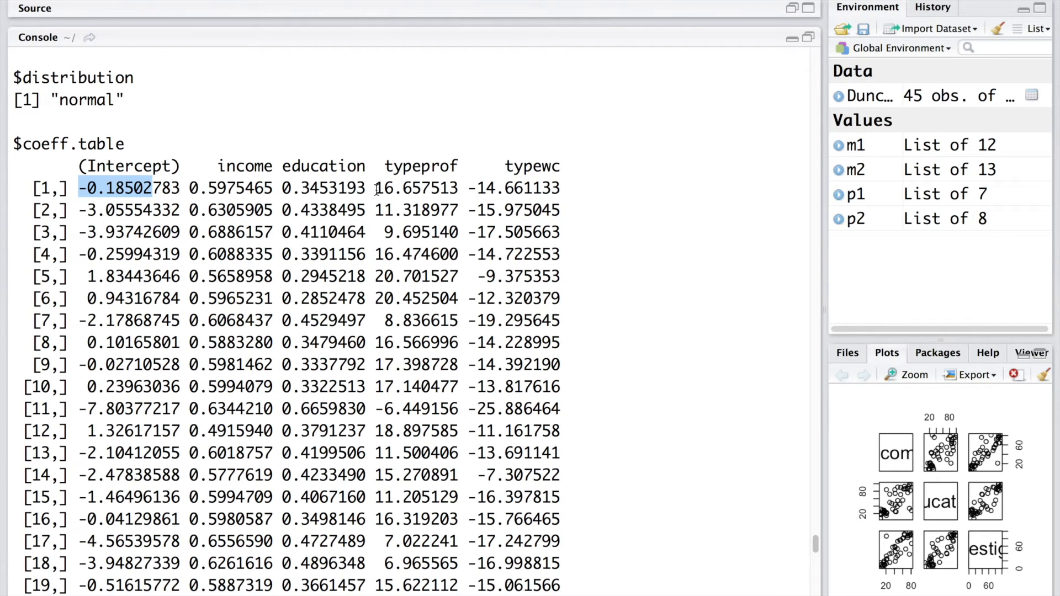
double_click(416, 188)
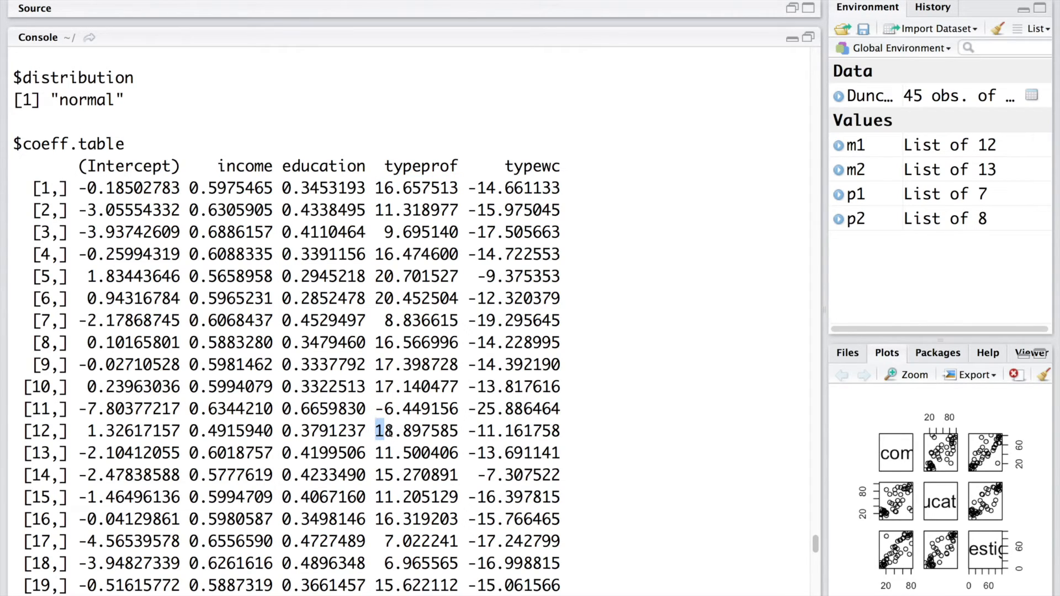
scroll("down", 3)
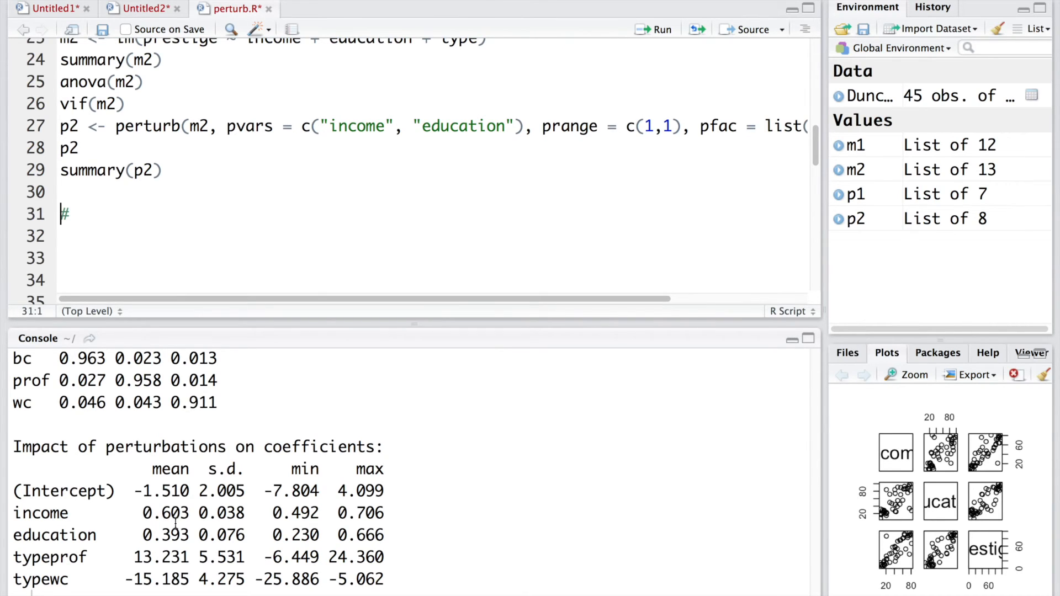
Highlight income mean 0.603, typeprof s.d. 5.531 and maximum 24.360 in p2's summary
double_click(164, 513)
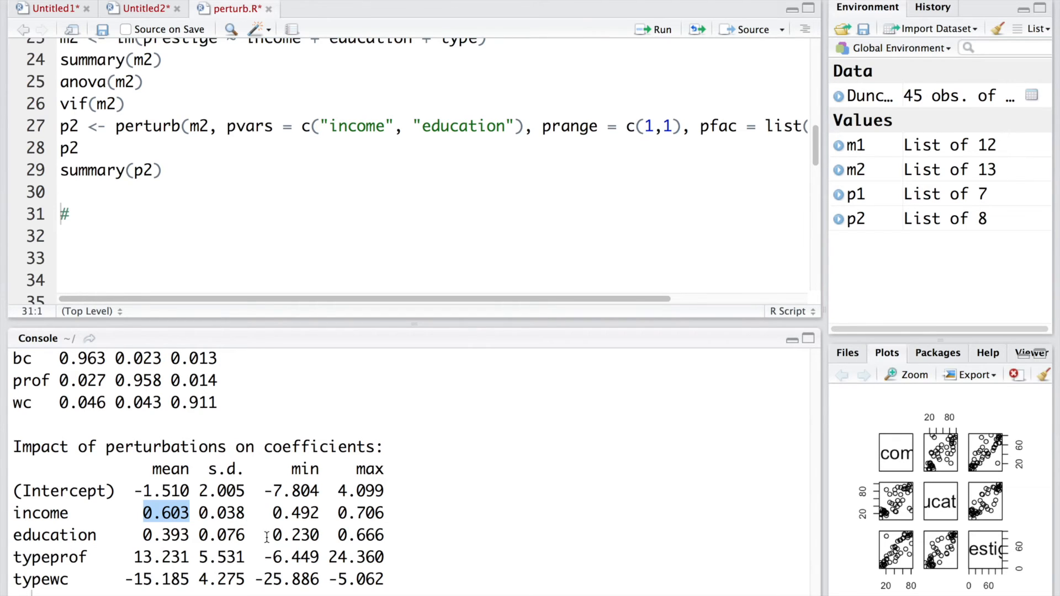
mouse_move(244, 539)
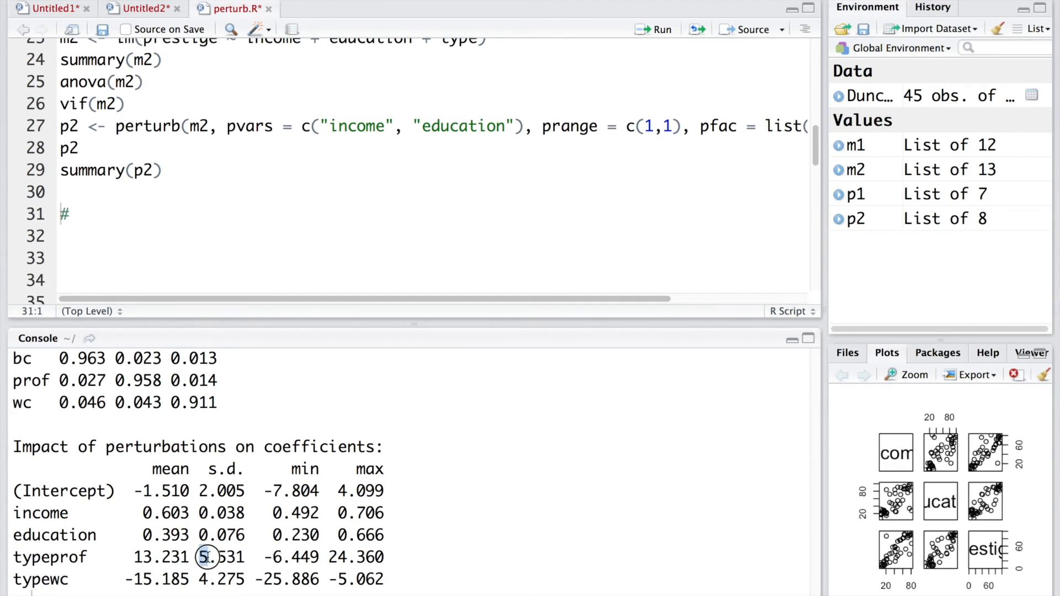
double_click(222, 557)
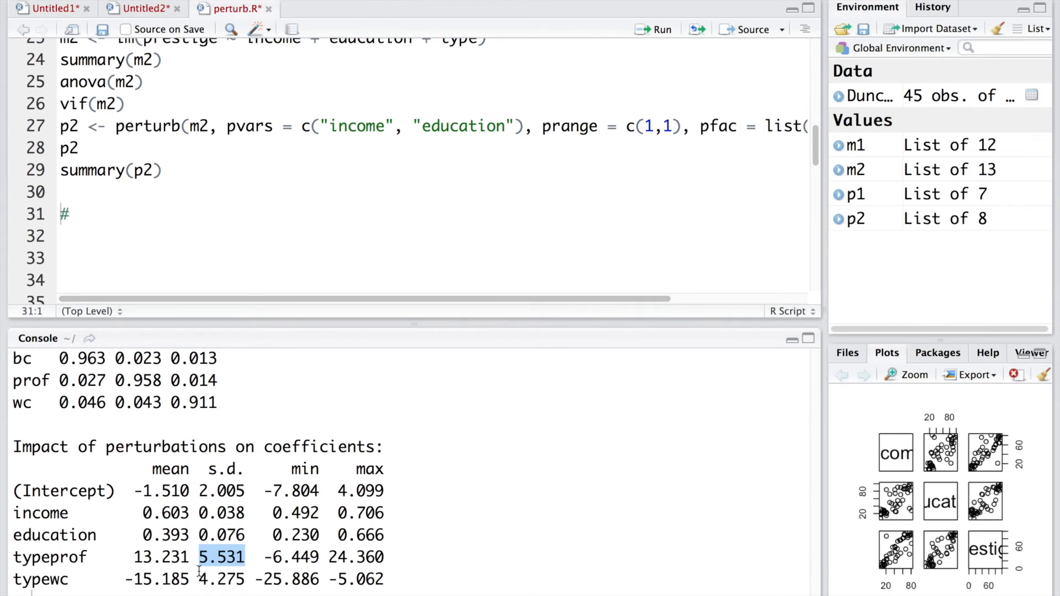
double_click(47, 557)
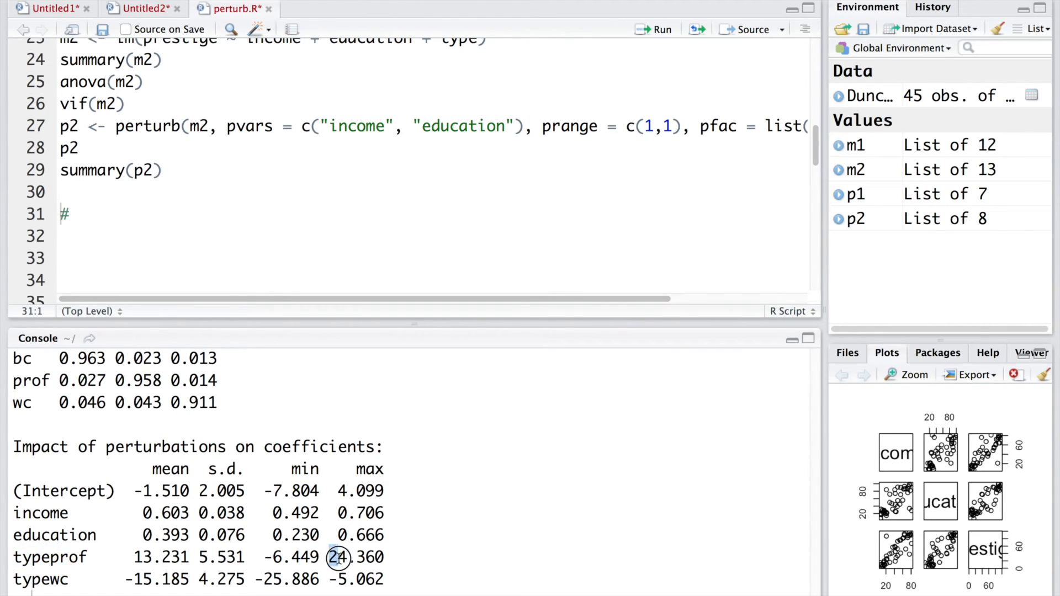
double_click(353, 557)
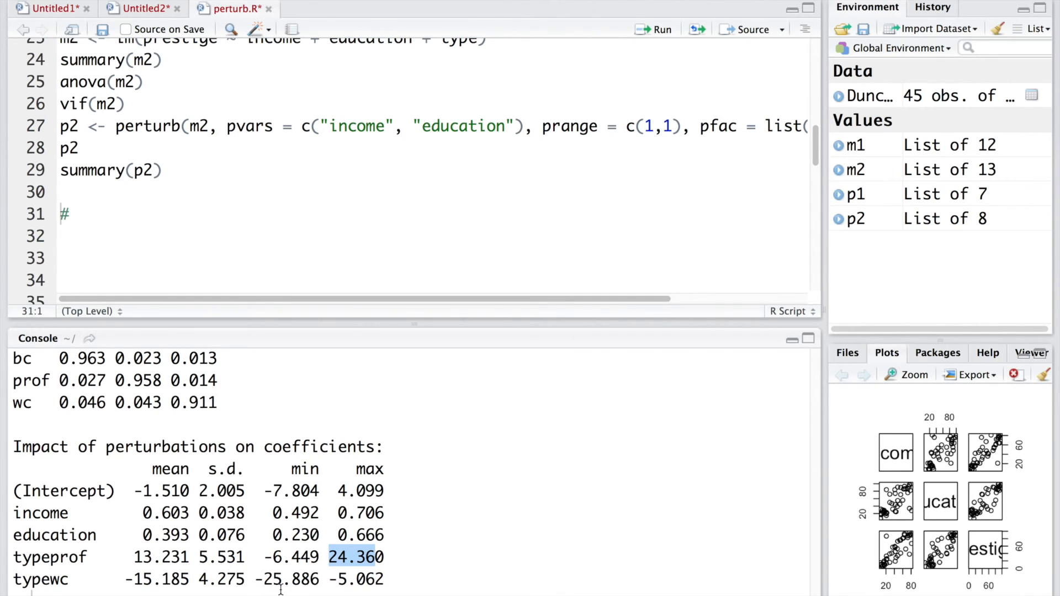
left_click(162, 126)
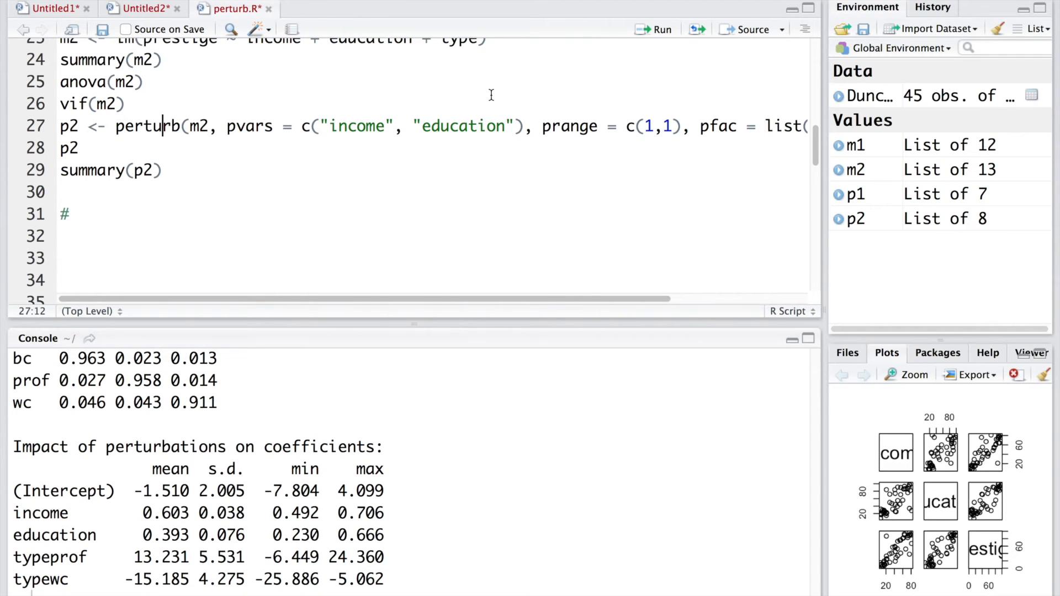
mouse_move(657, 36)
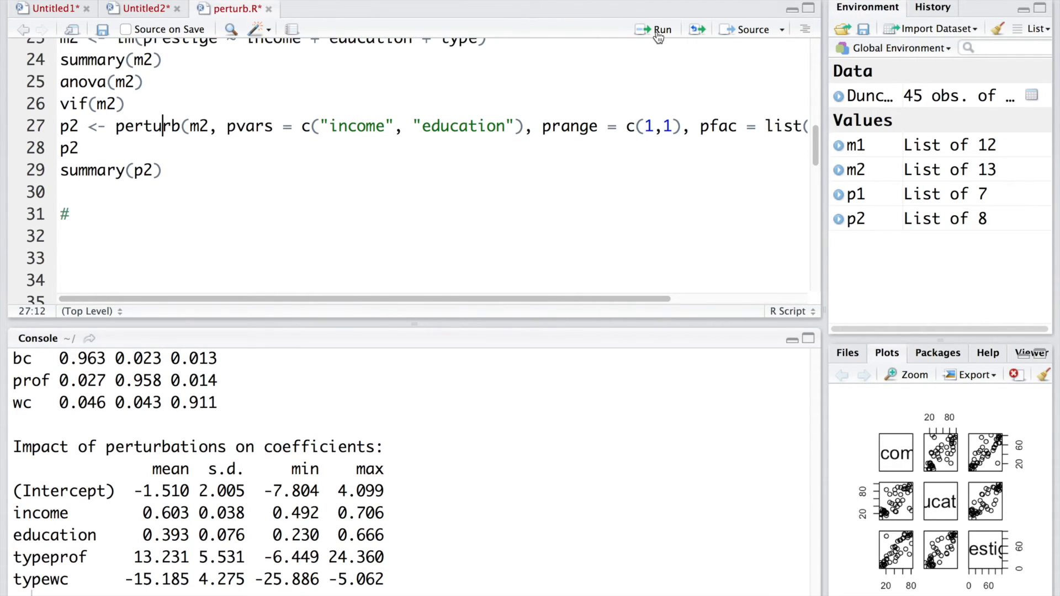
Rerun the p2 perturbation and compare the new intercept mean -1.890 with typeprof's mean
left_click(660, 29)
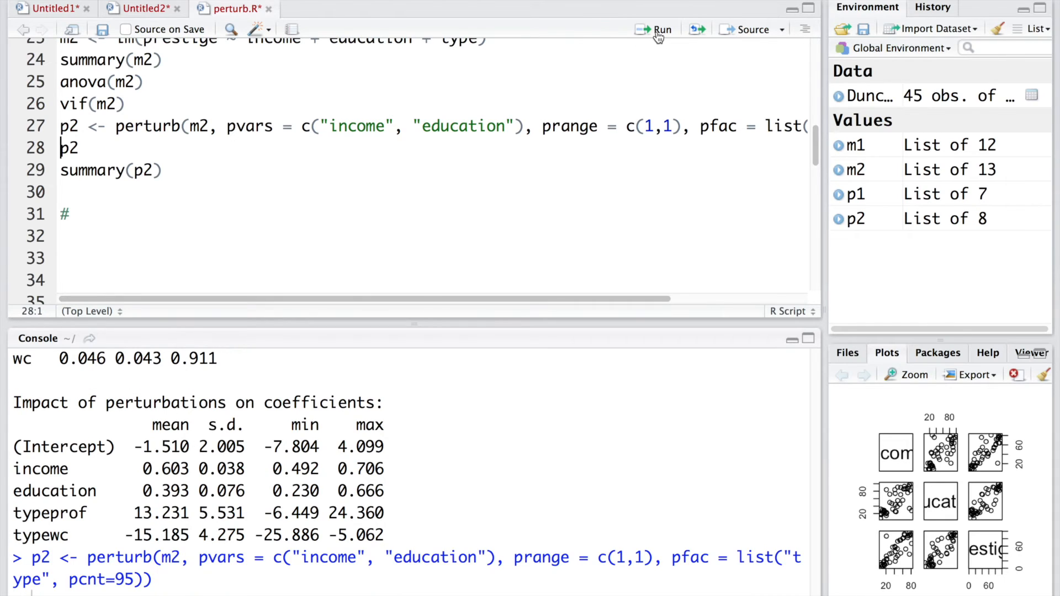
mouse_move(7, 196)
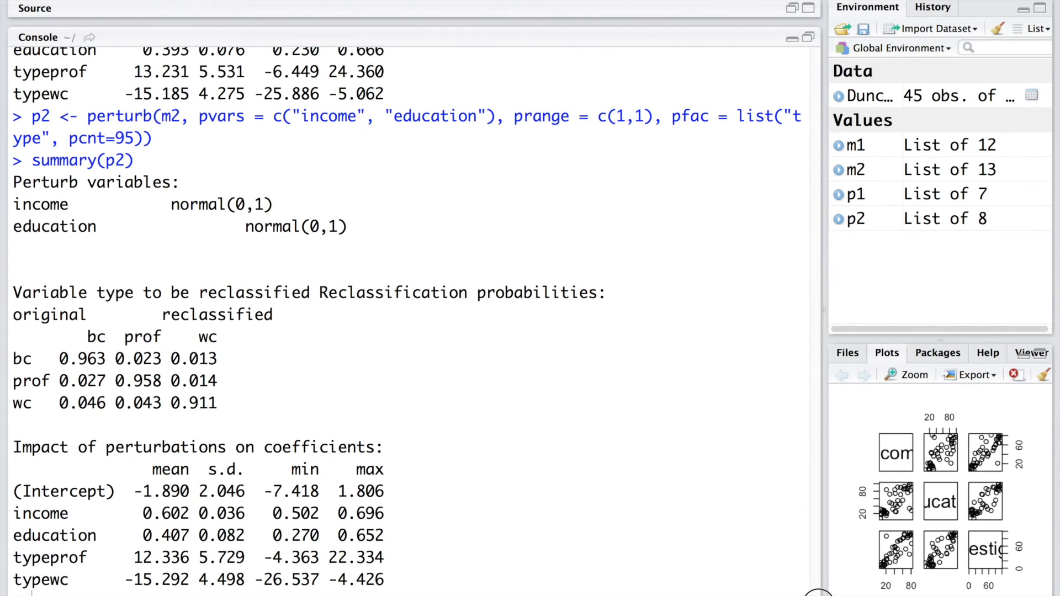
scroll("down", 3)
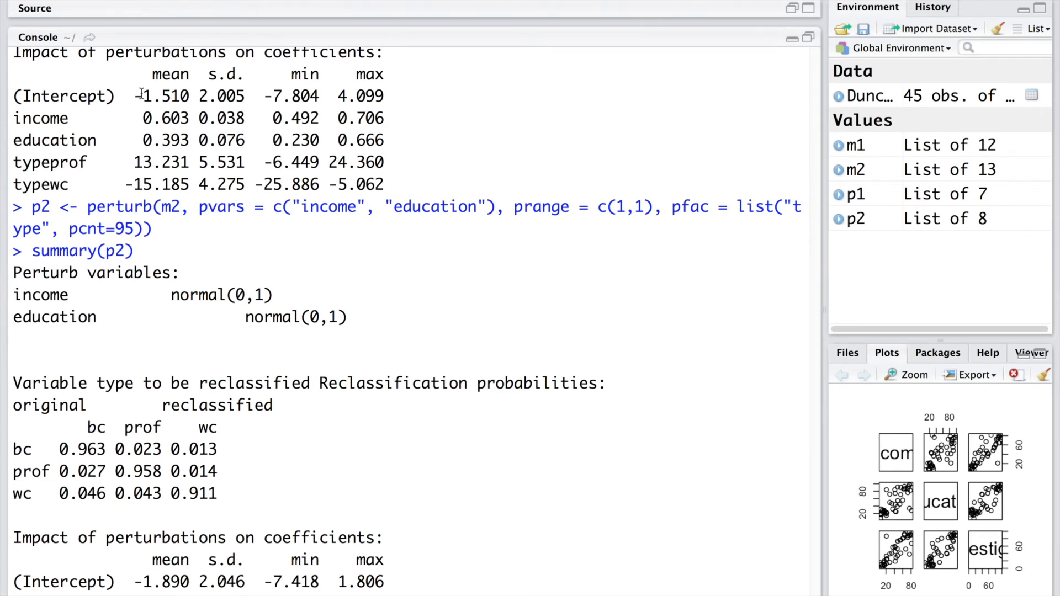
double_click(159, 96)
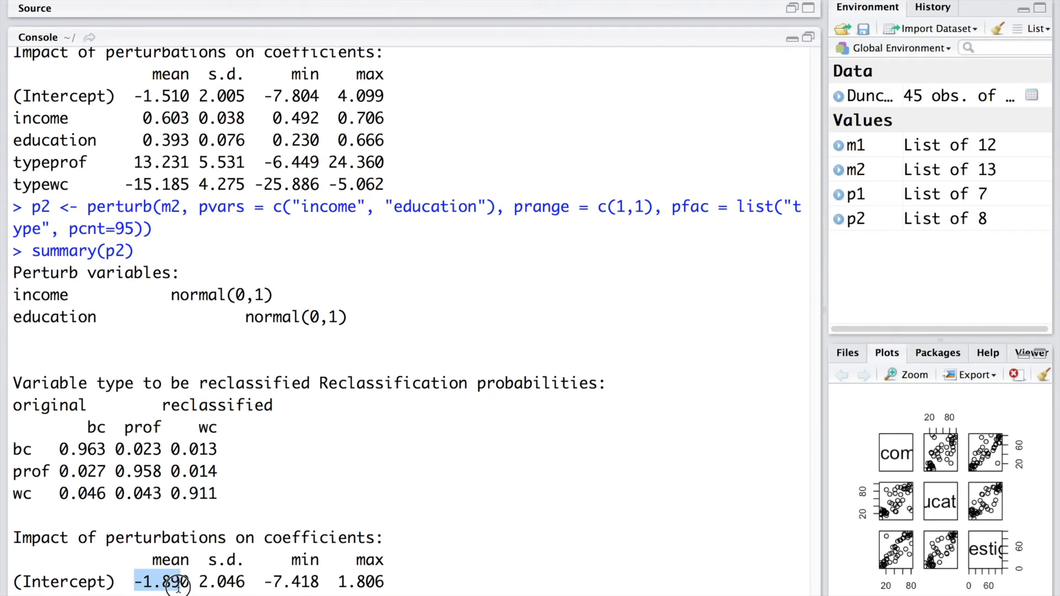
scroll("down", 3)
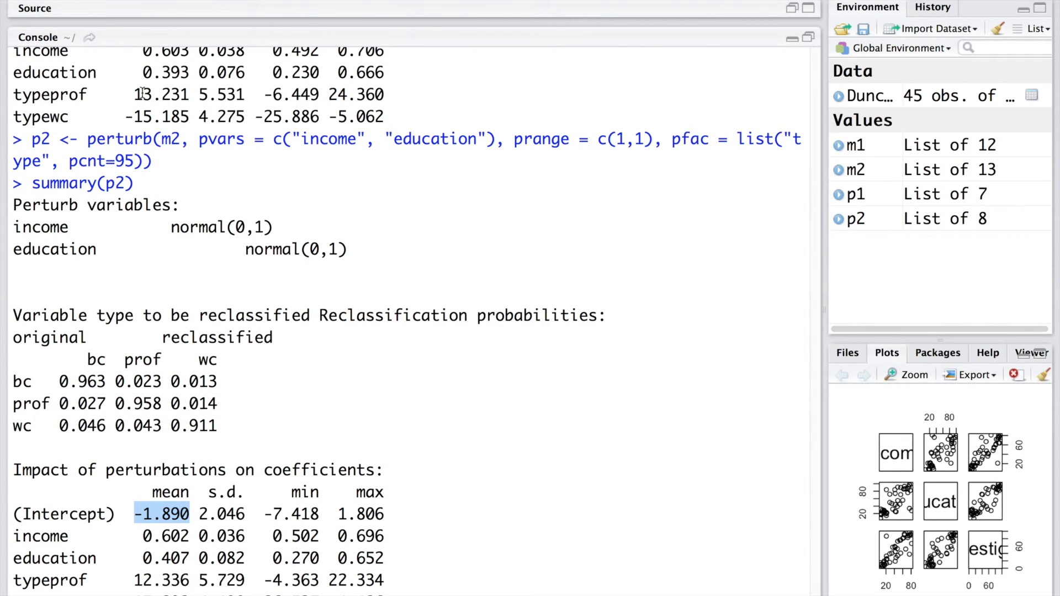
double_click(159, 95)
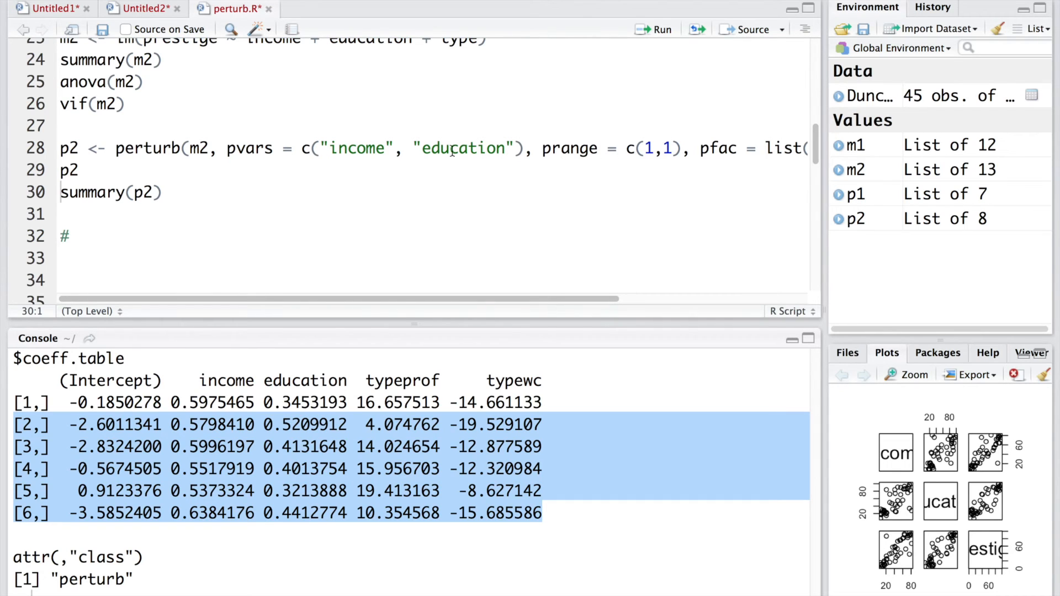
Rerun the niter=5 perturbation, print p2, and mark the row-2 and row-6 intercepts
left_click(211, 148)
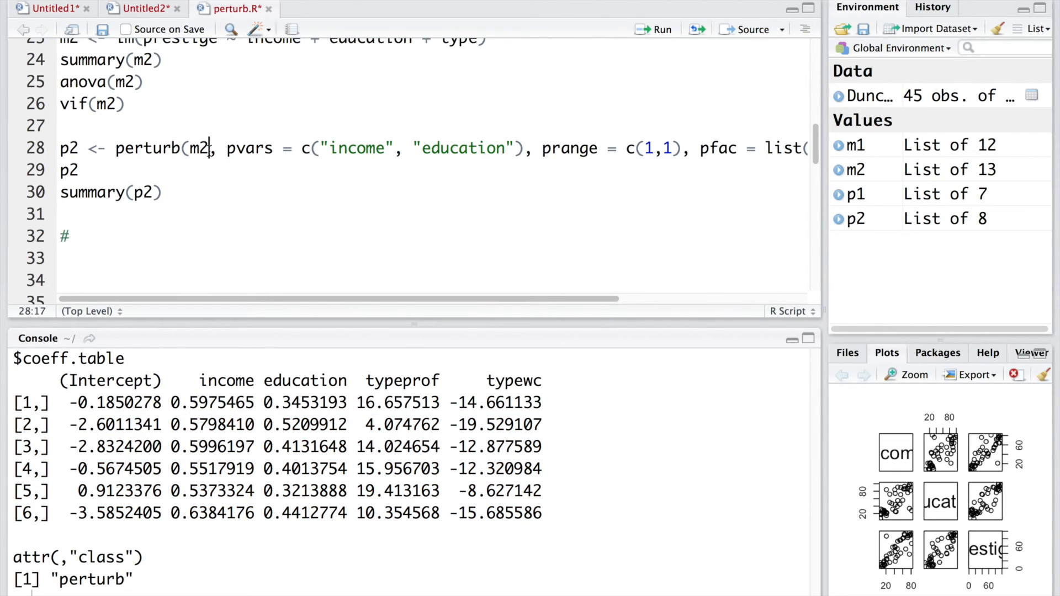
left_click(662, 29)
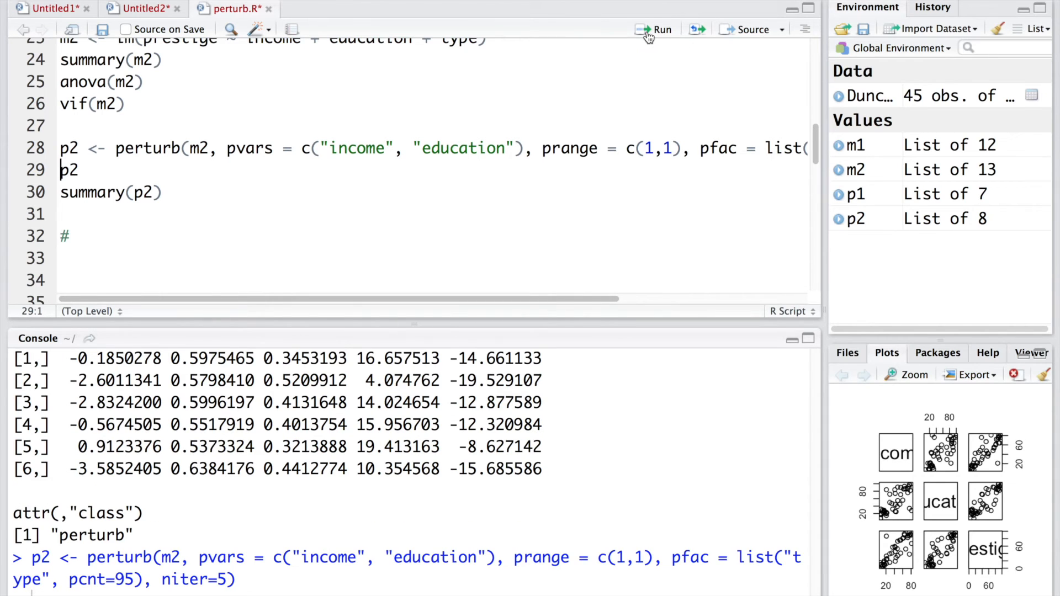
left_click(655, 29)
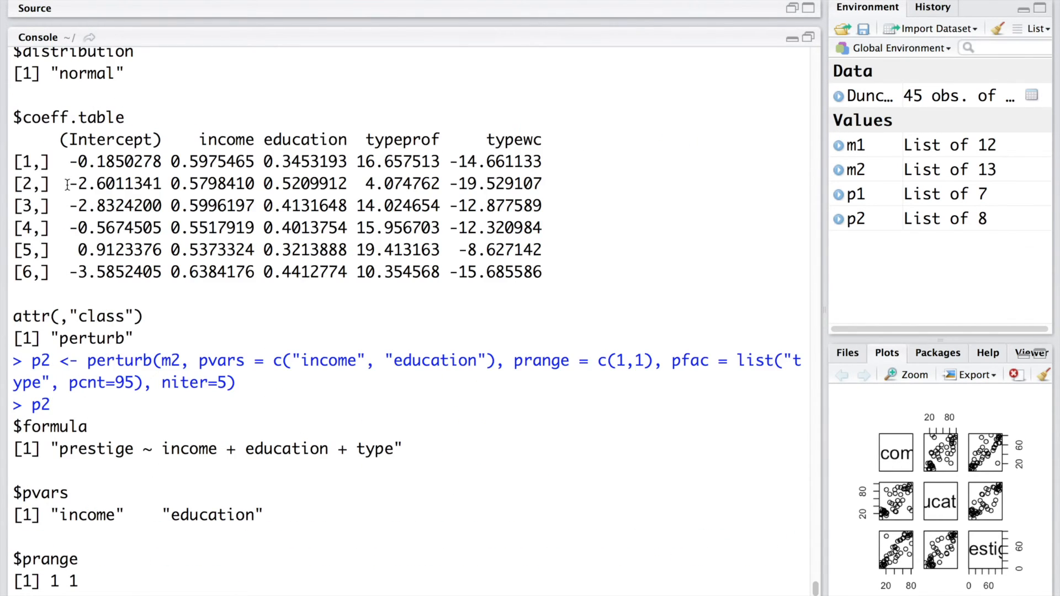
double_click(115, 183)
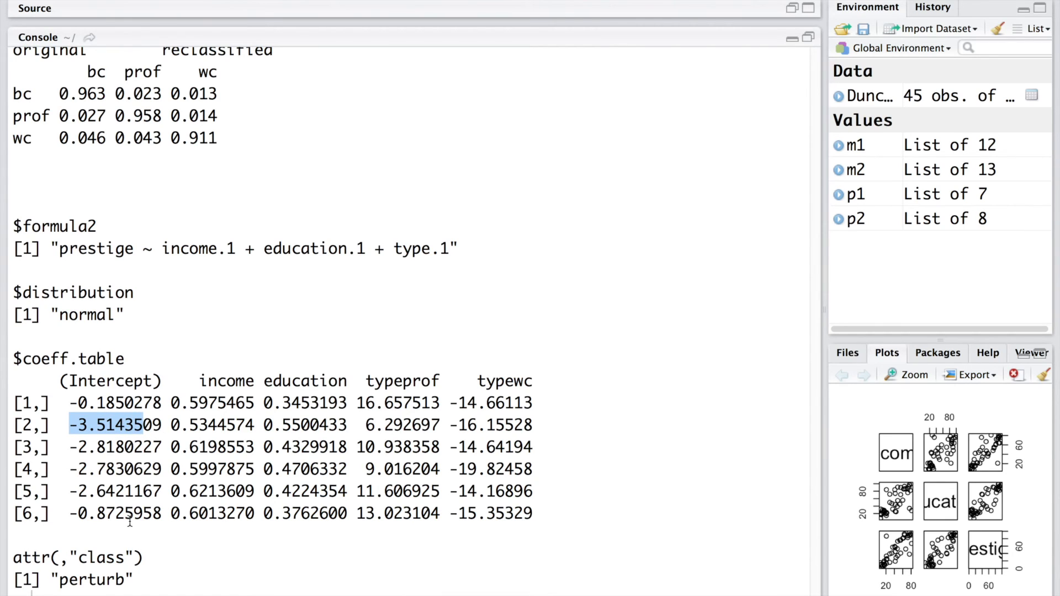
left_click(88, 513)
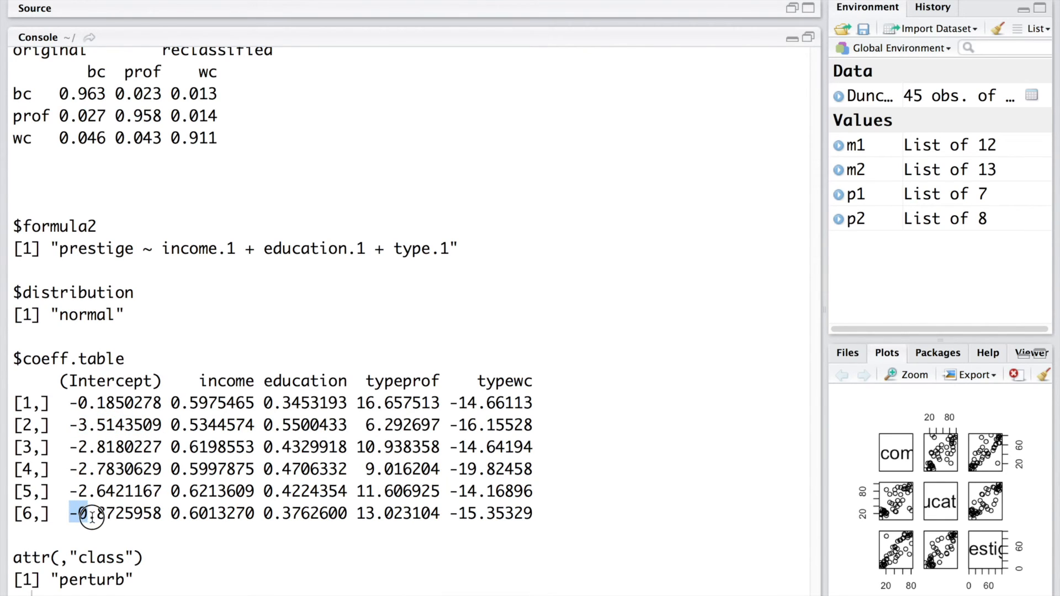
double_click(101, 513)
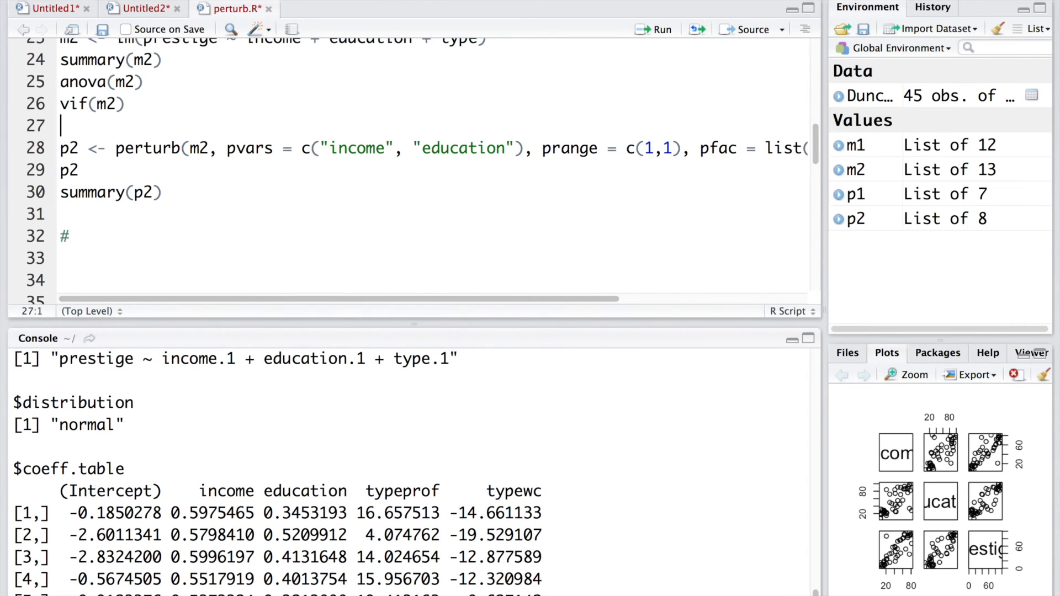
Insert set.seed(1234), rerun the perturbation, and check the table's row-2 intercept −7.018
type("set.seed(")
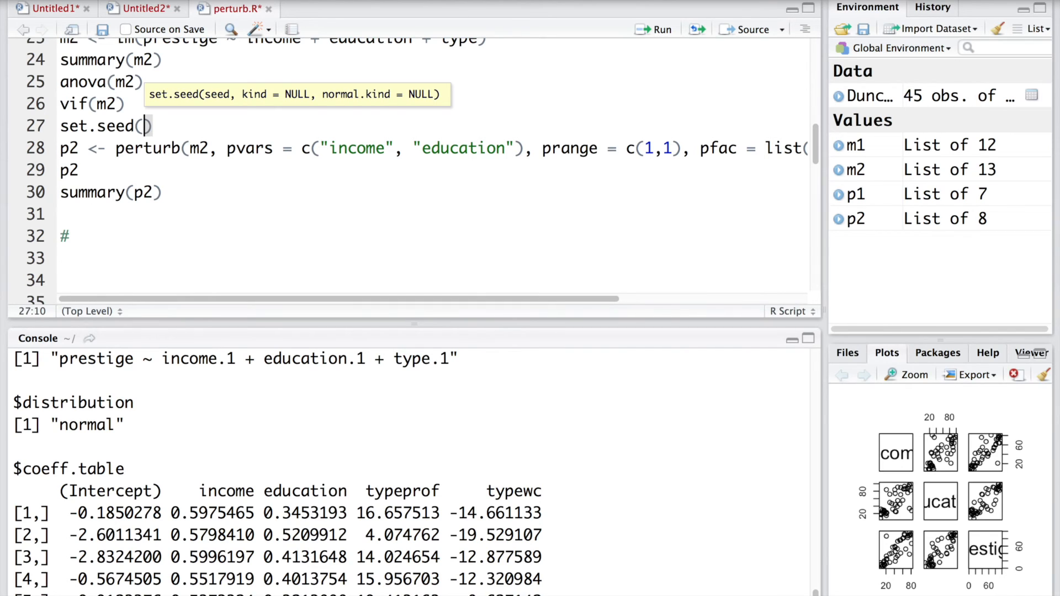
type("1234")
left_click(430, 170)
type("$coeff.table")
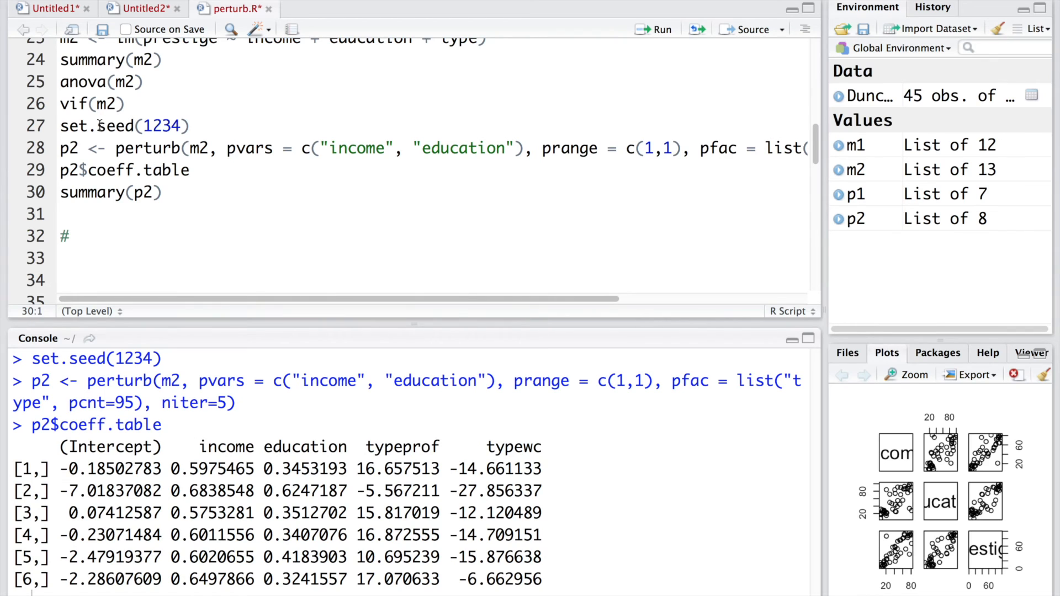
left_click(81, 126)
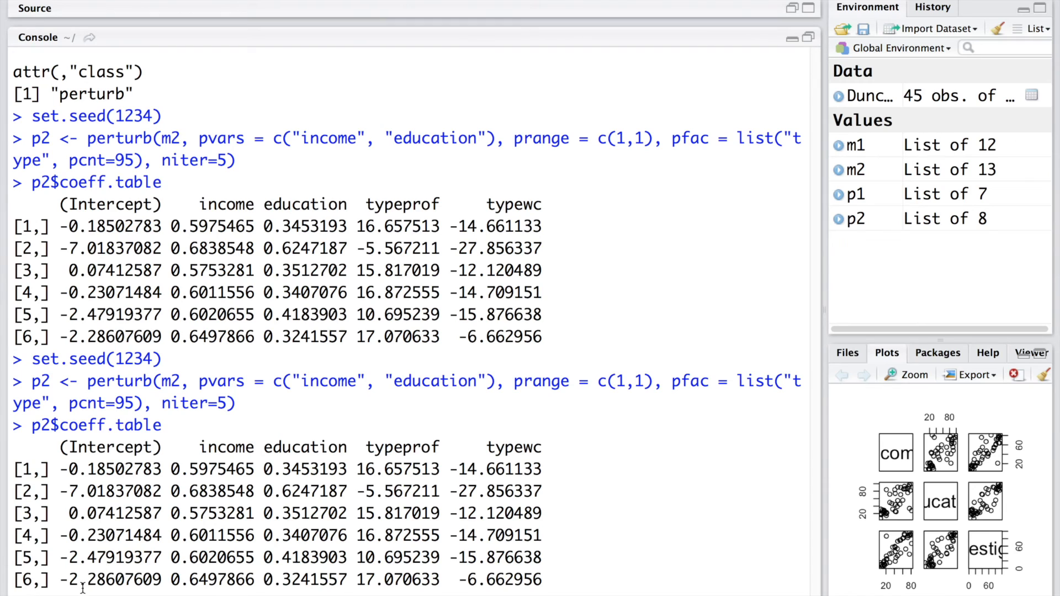
double_click(75, 248)
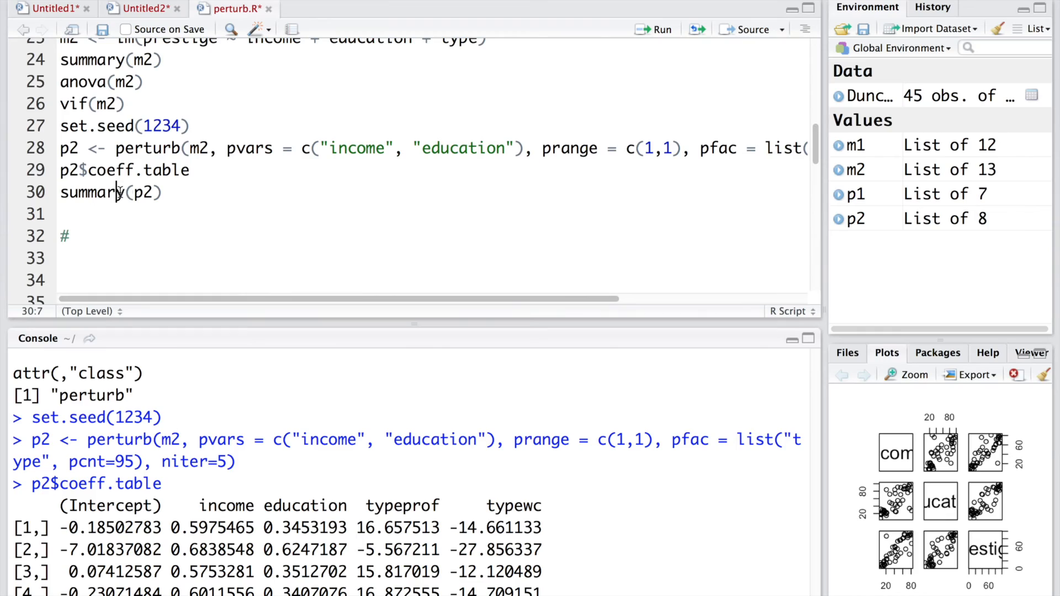
mouse_move(641, 28)
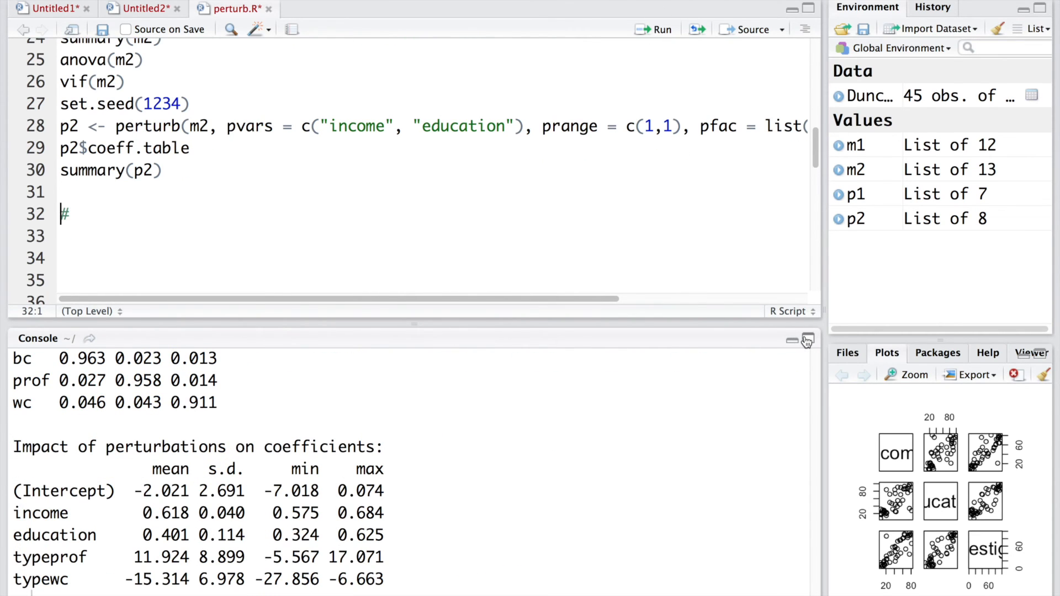
Enlarge the console and highlight the bc and prof labels and probability 0.963
left_click(806, 341)
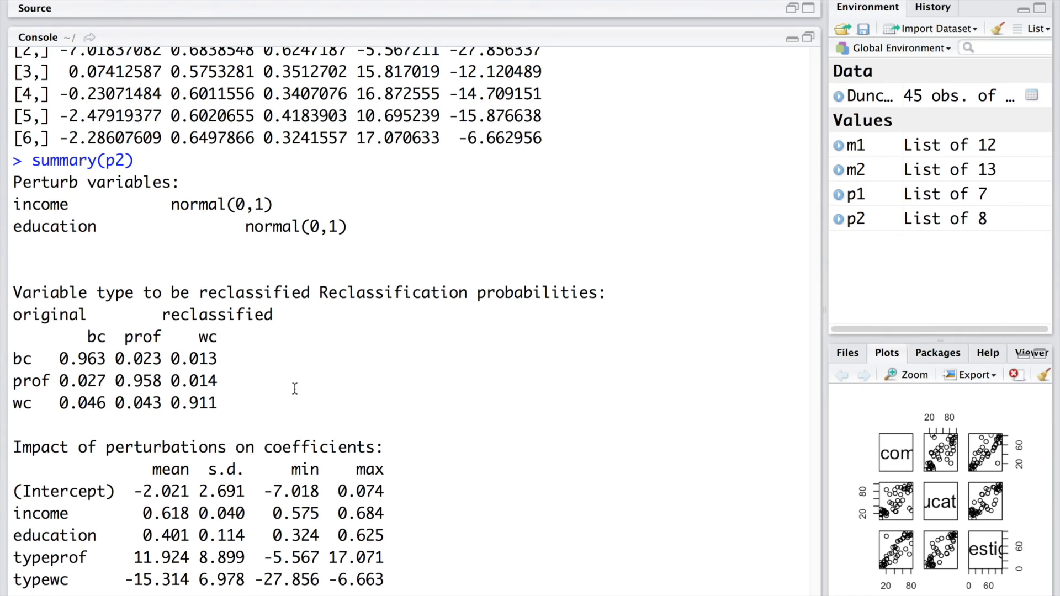
mouse_move(193, 307)
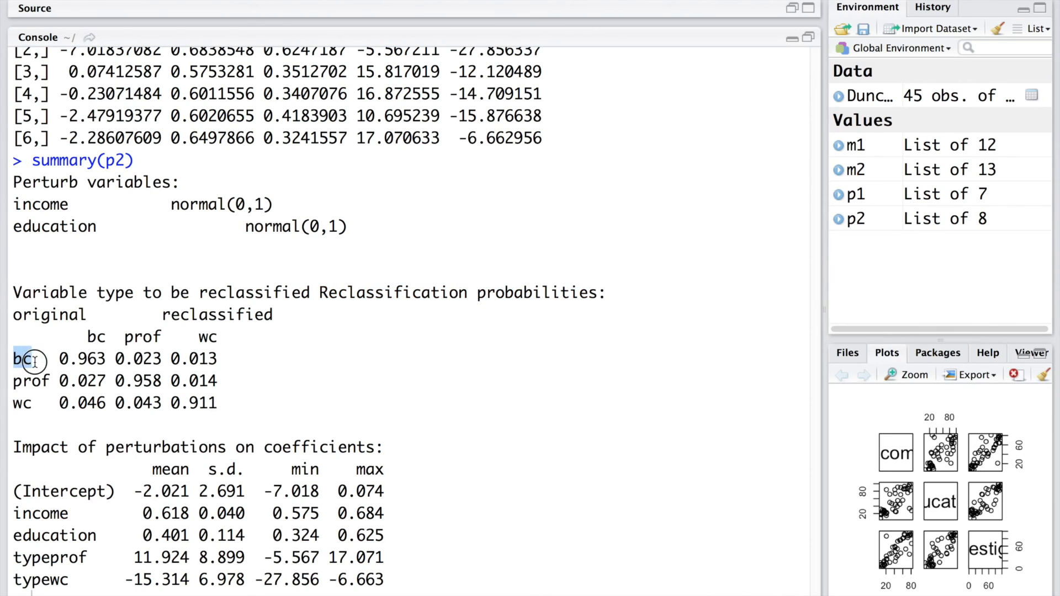
double_click(217, 314)
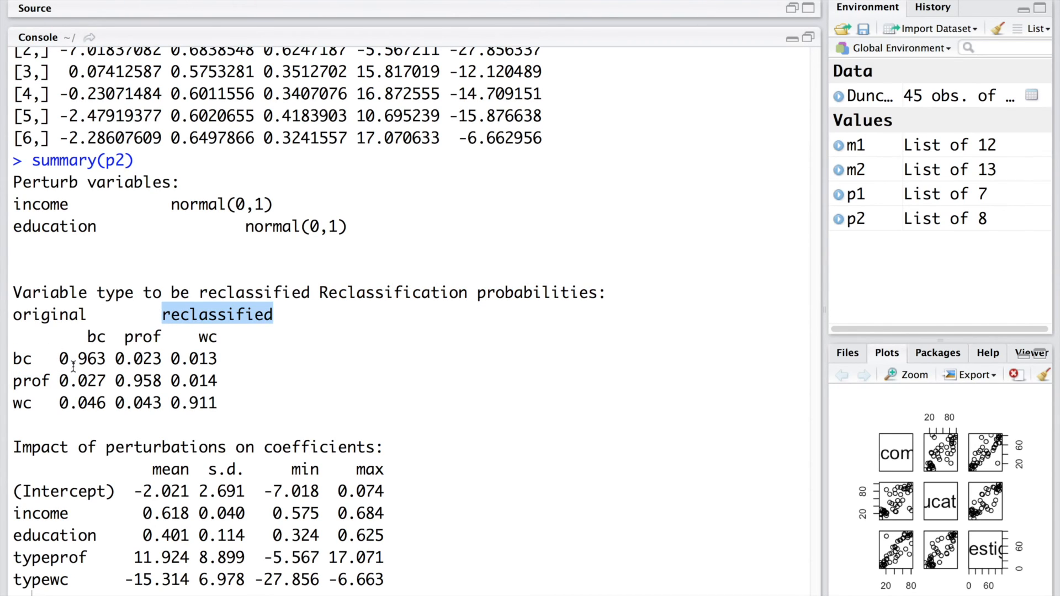
mouse_move(214, 416)
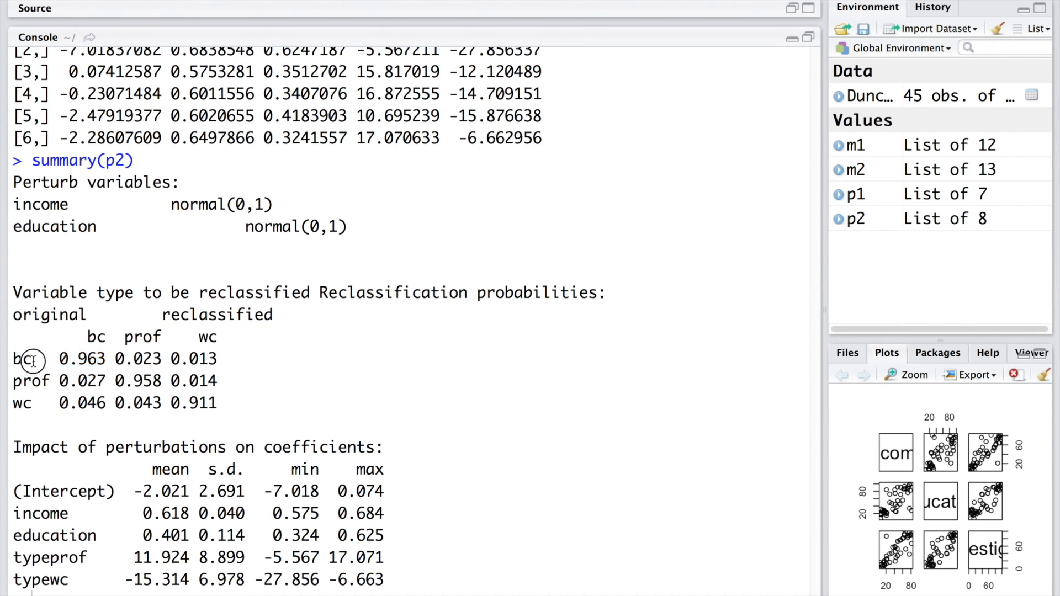
double_click(21, 359)
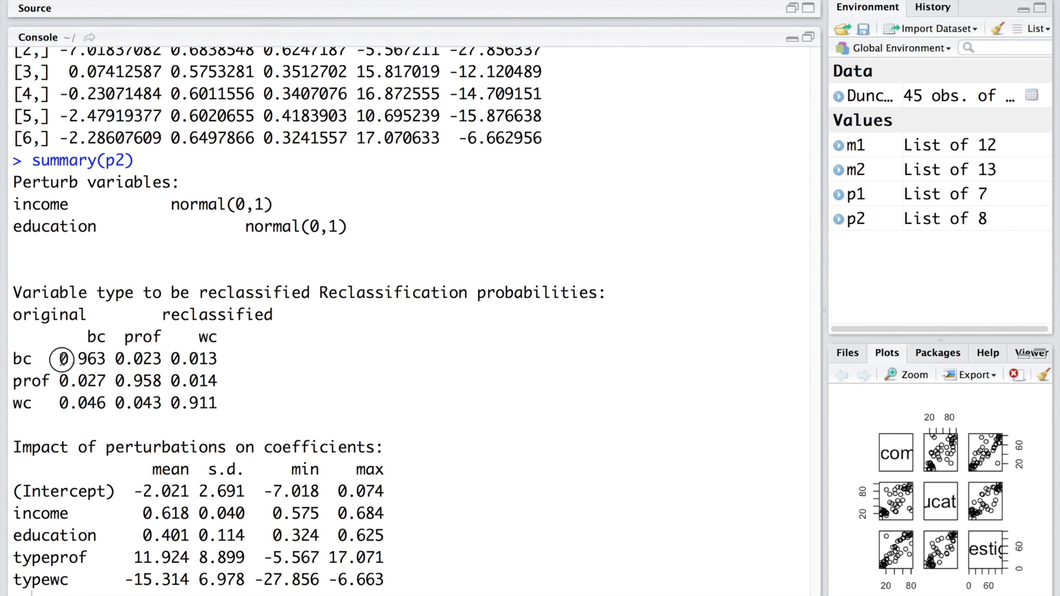
double_click(81, 358)
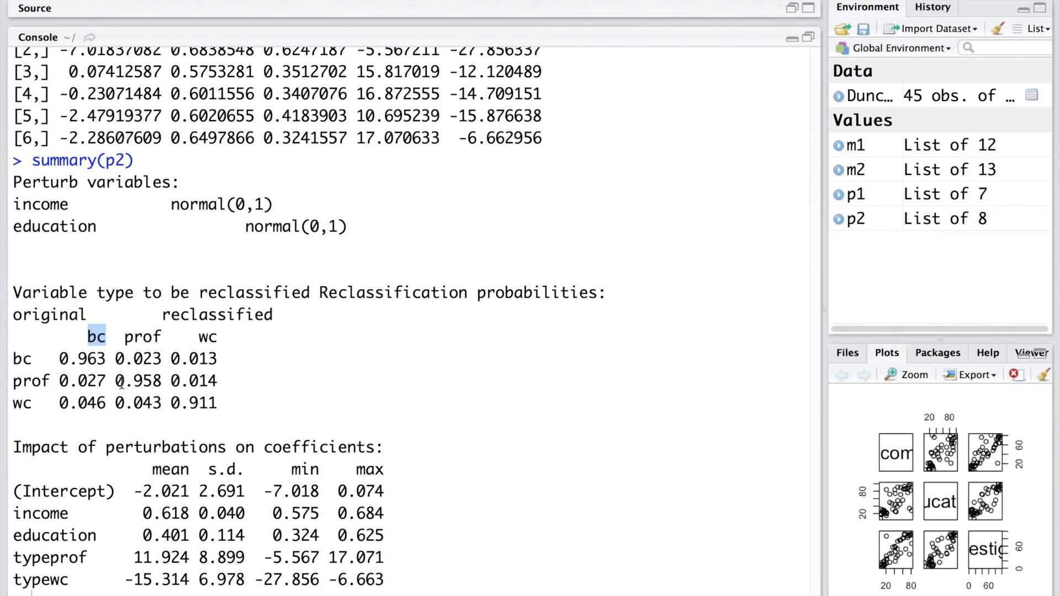
double_click(138, 381)
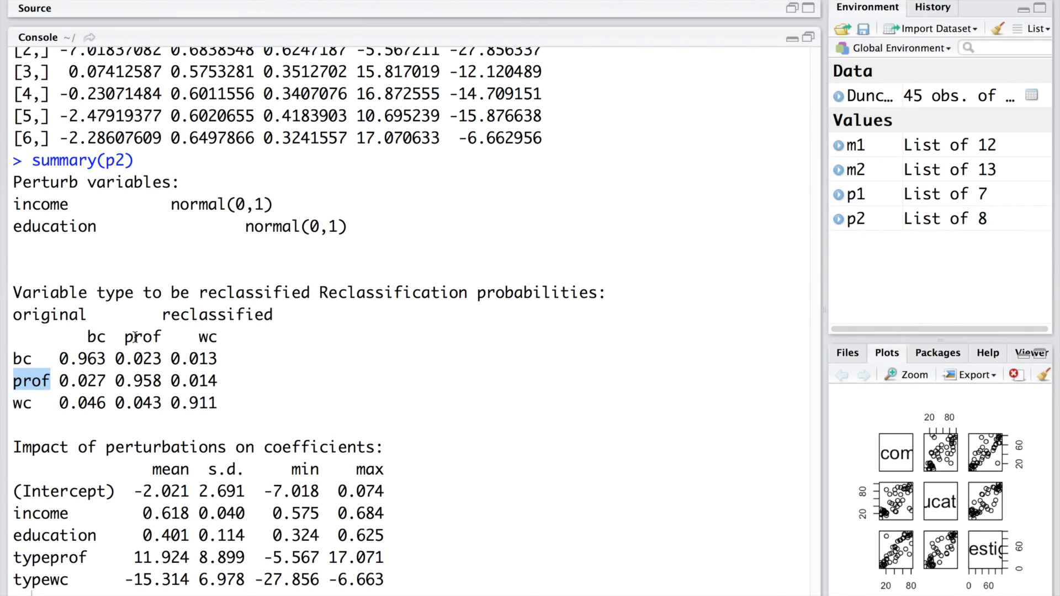
double_click(142, 337)
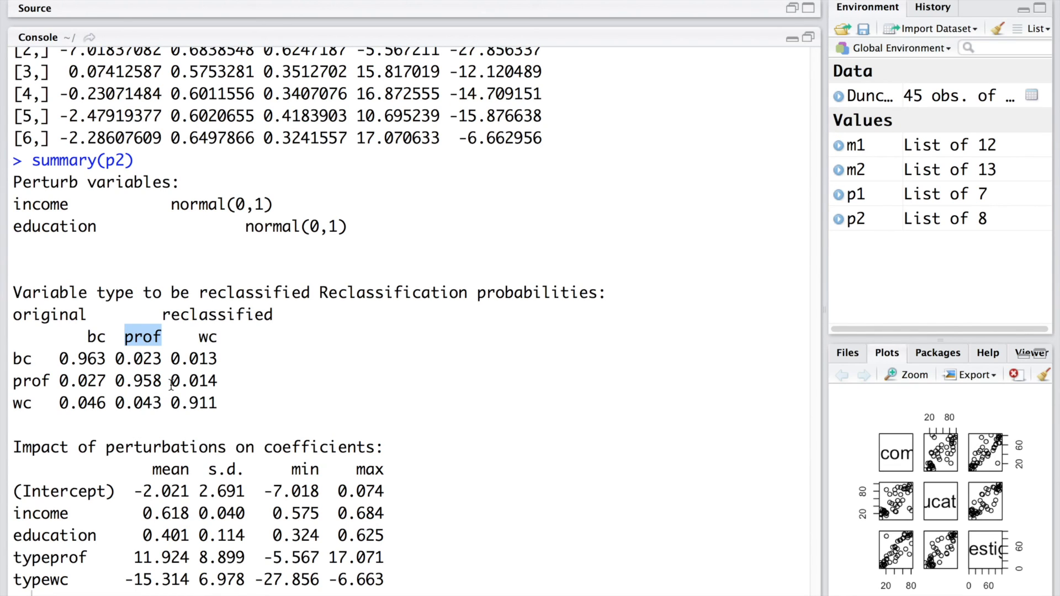
left_click(74, 358)
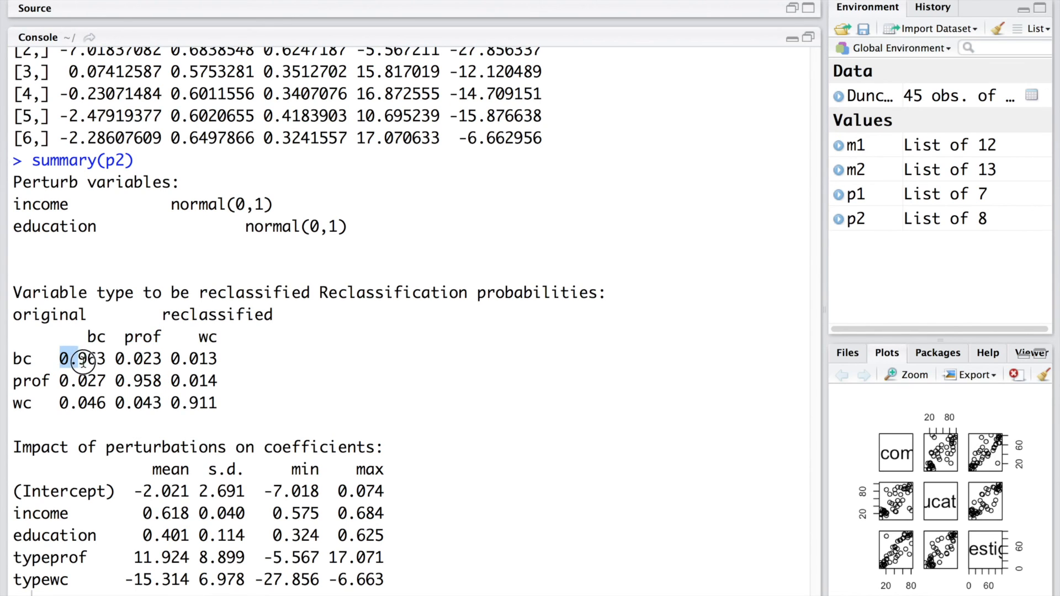
double_click(81, 359)
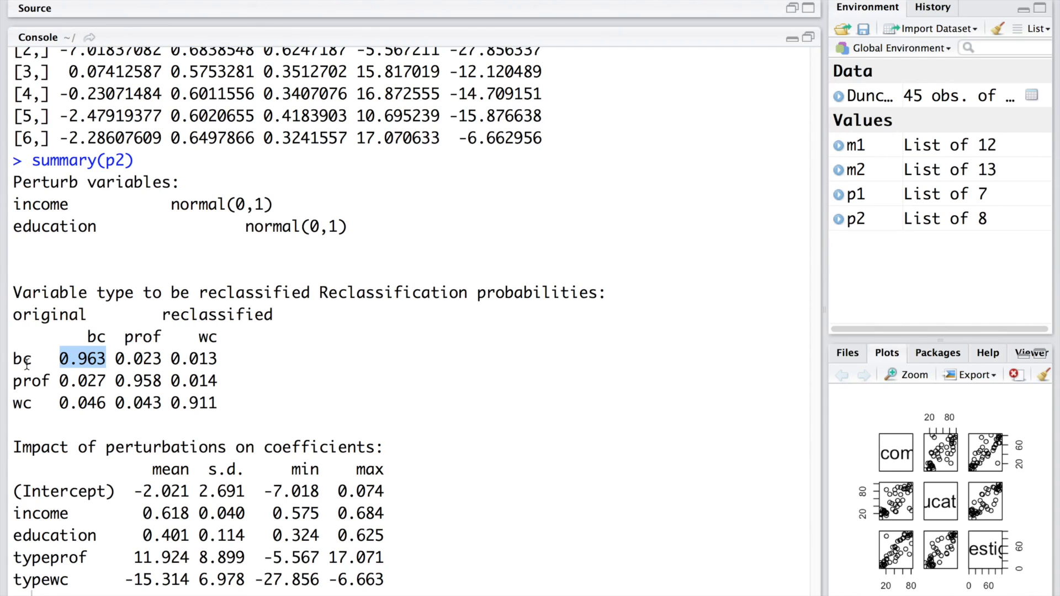